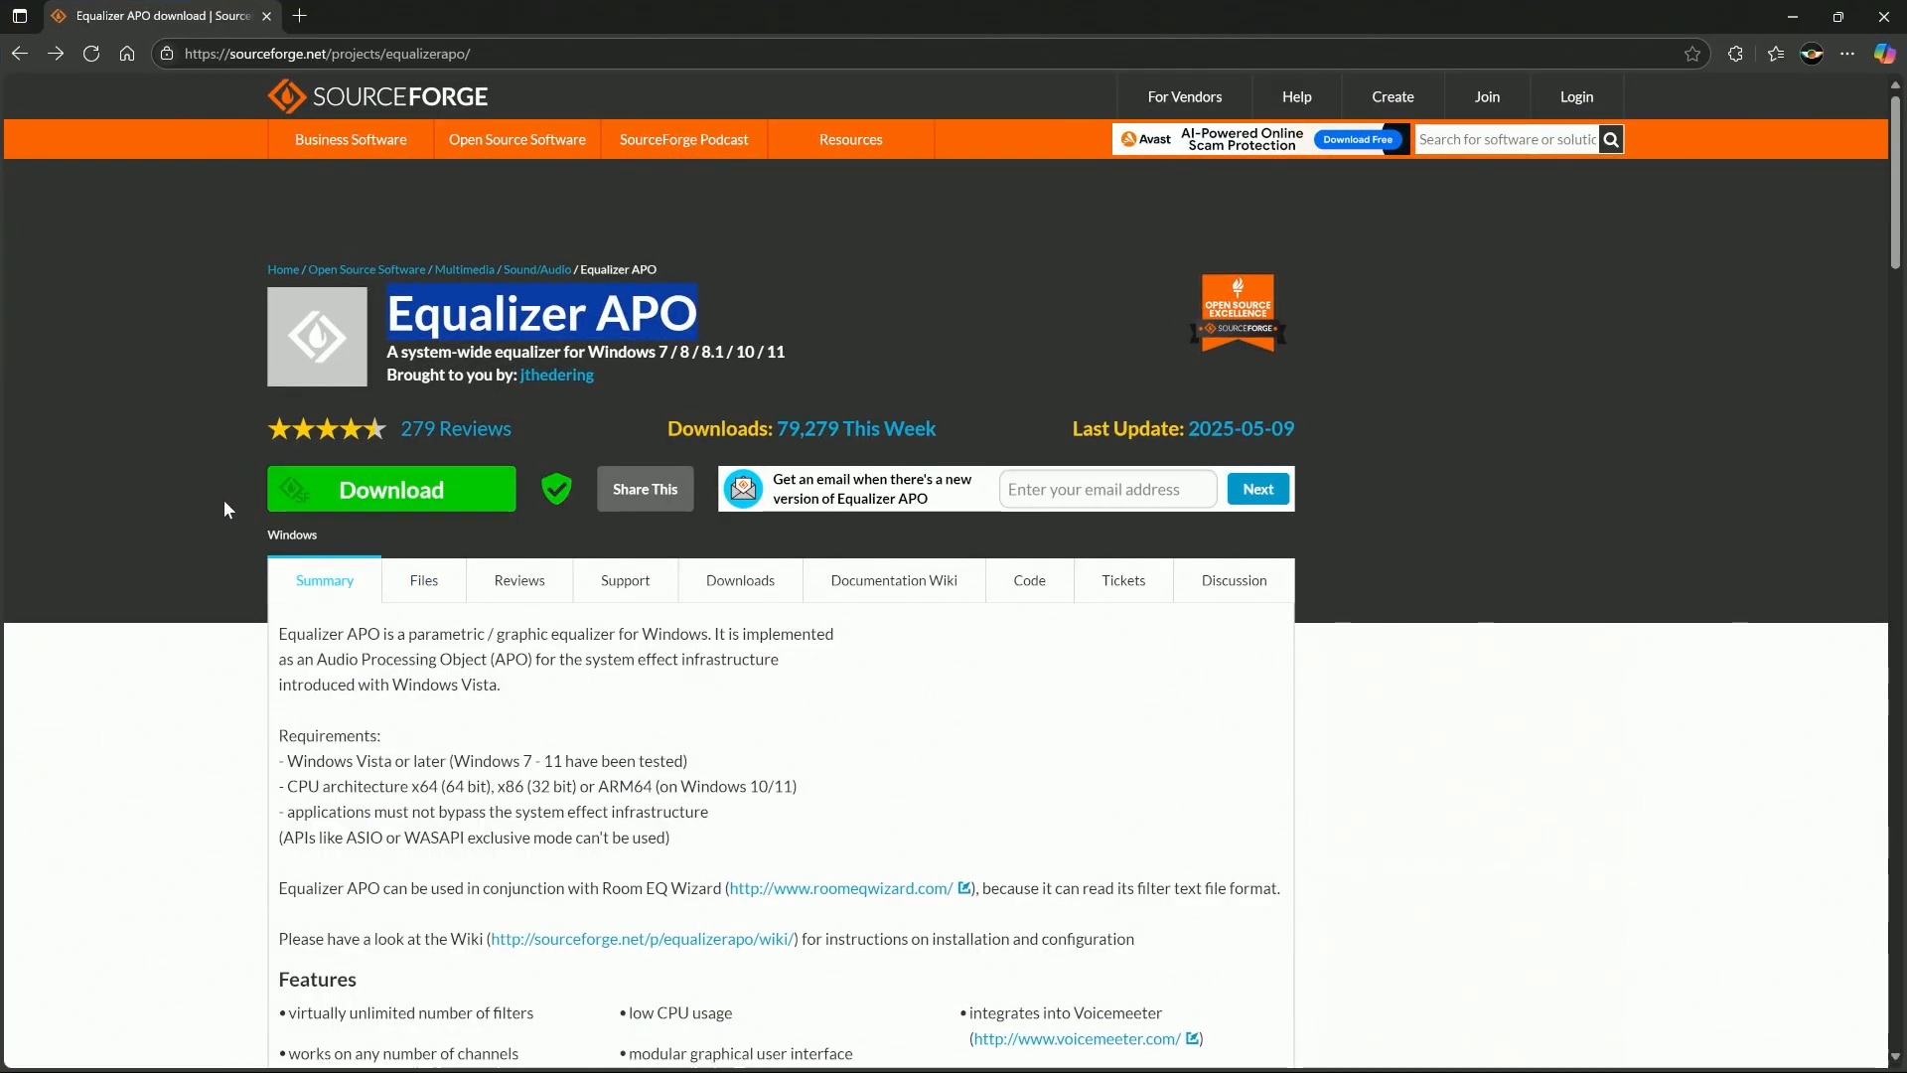
mouse_move(205, 500)
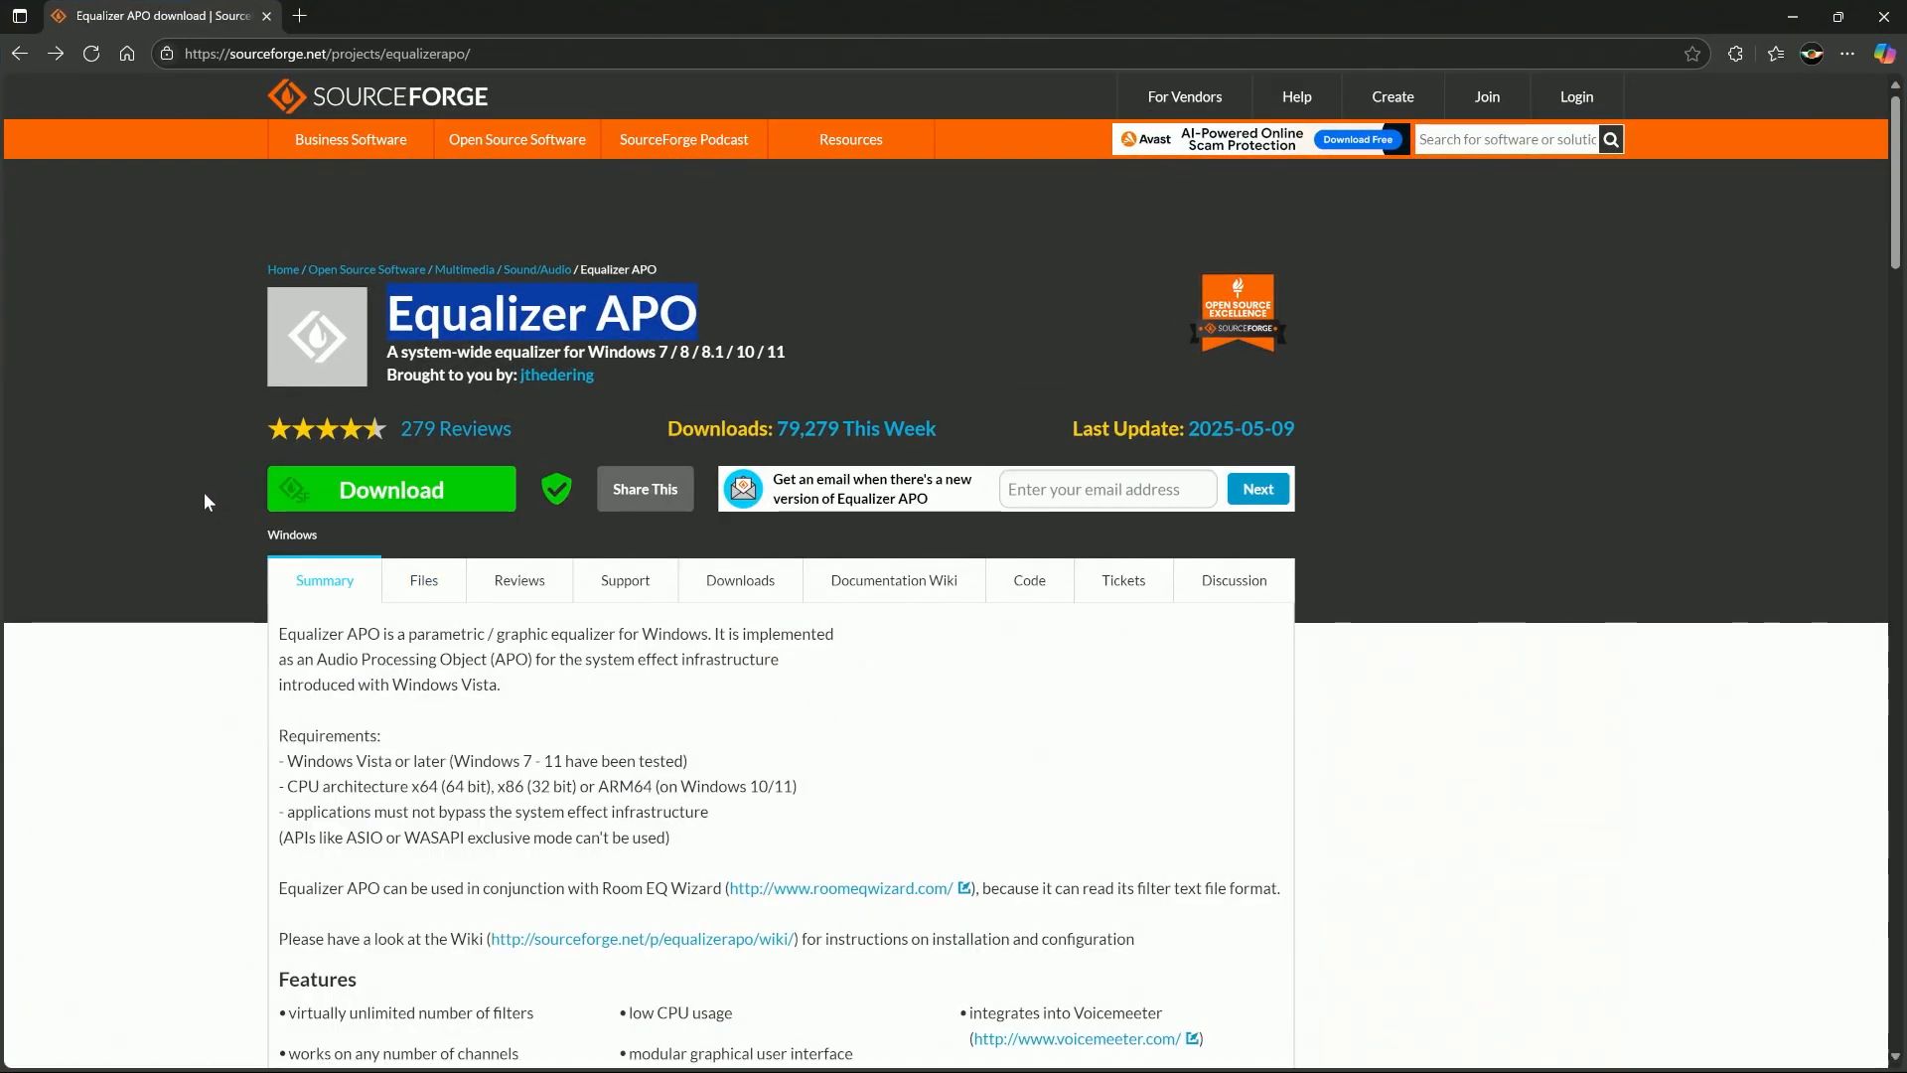
mouse_move(392, 489)
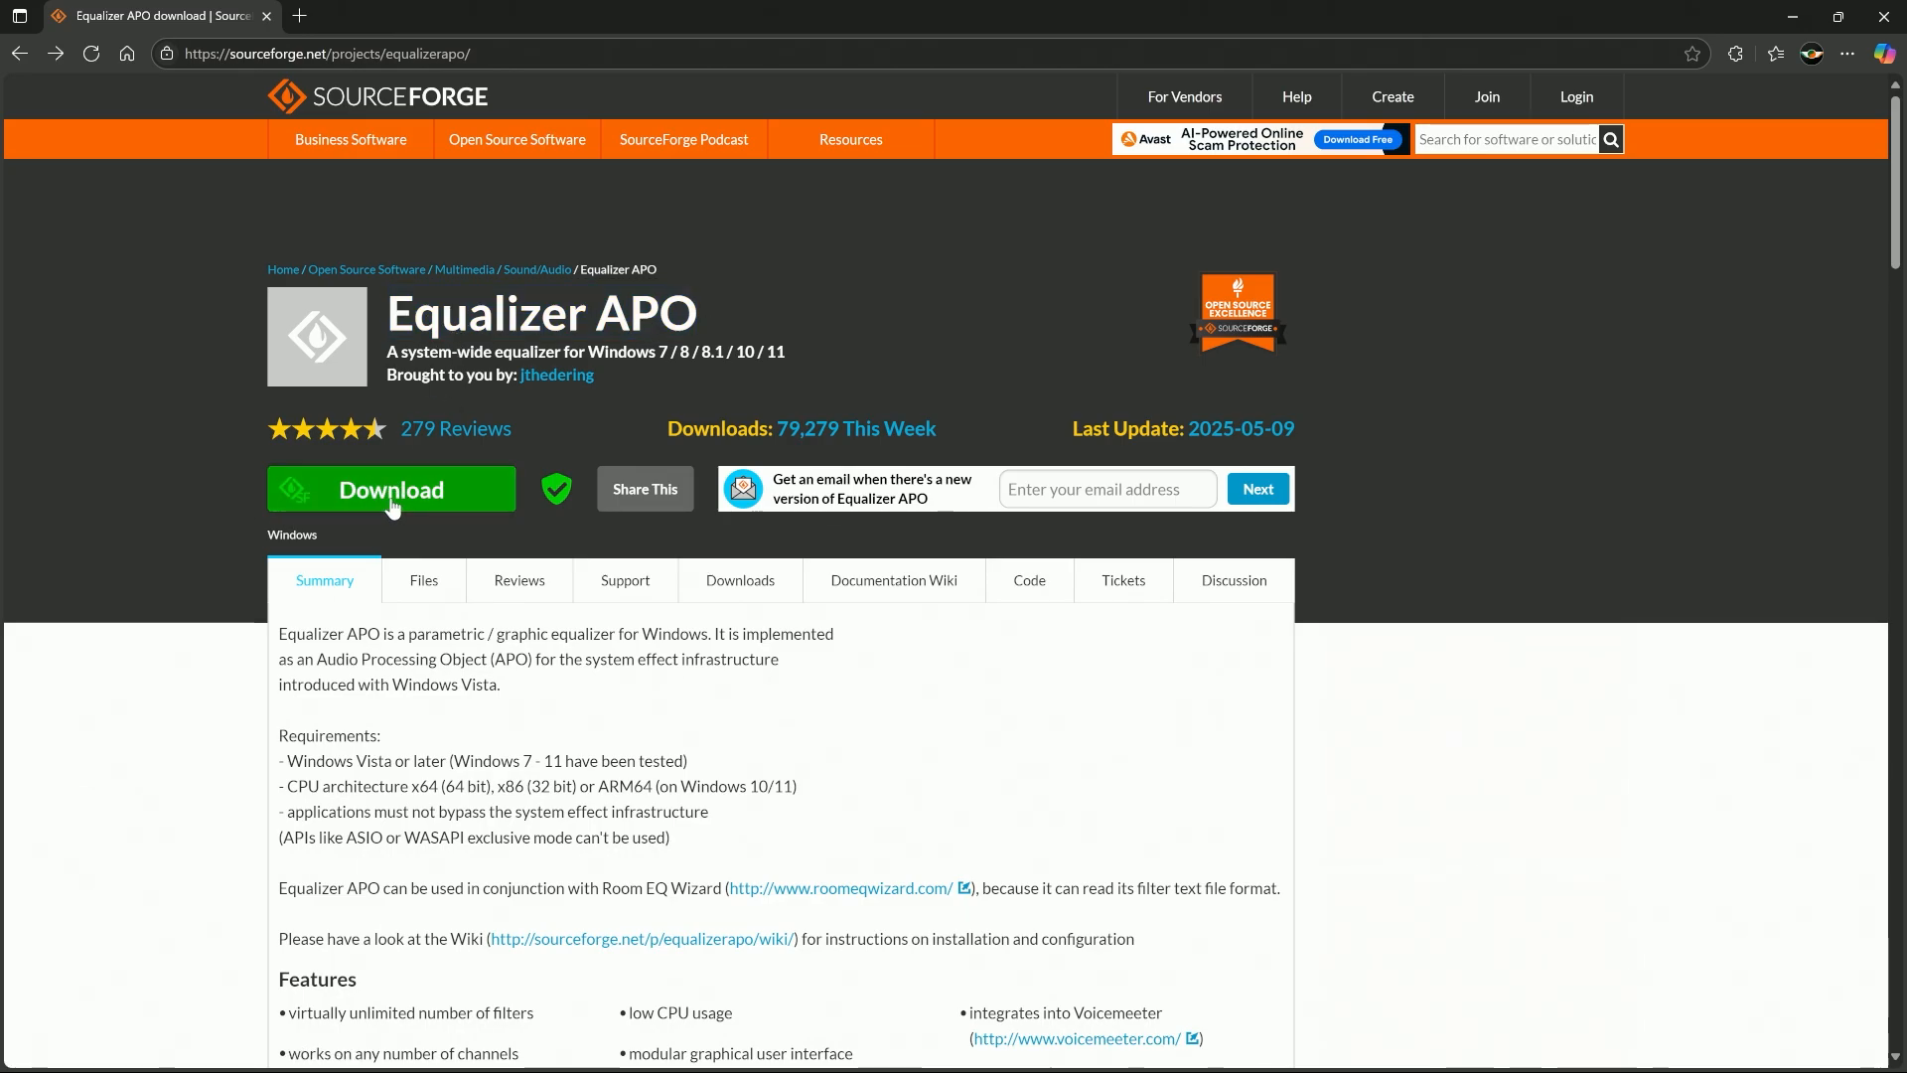
mouse_move(391, 499)
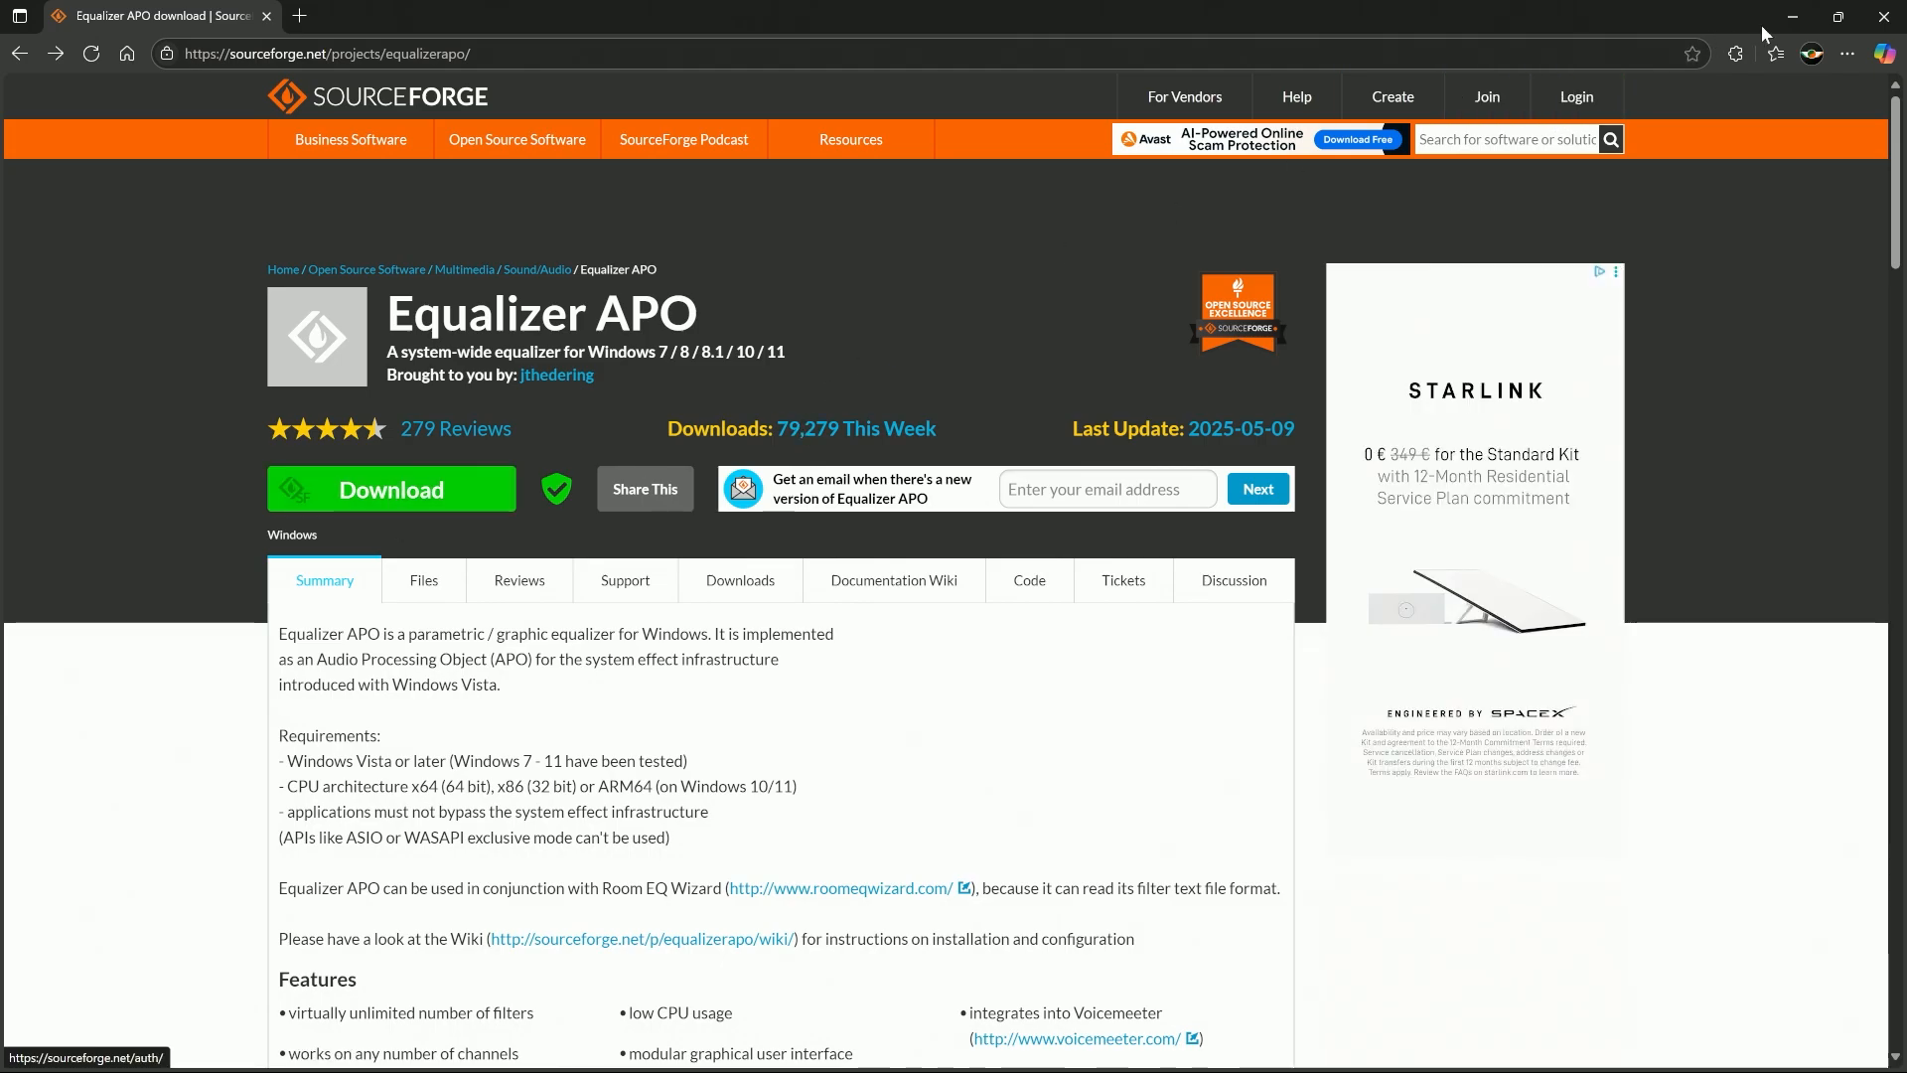
Minimize the browser showing the SourceForge Equalizer APO page to reveal the desktop.
click(30, 1049)
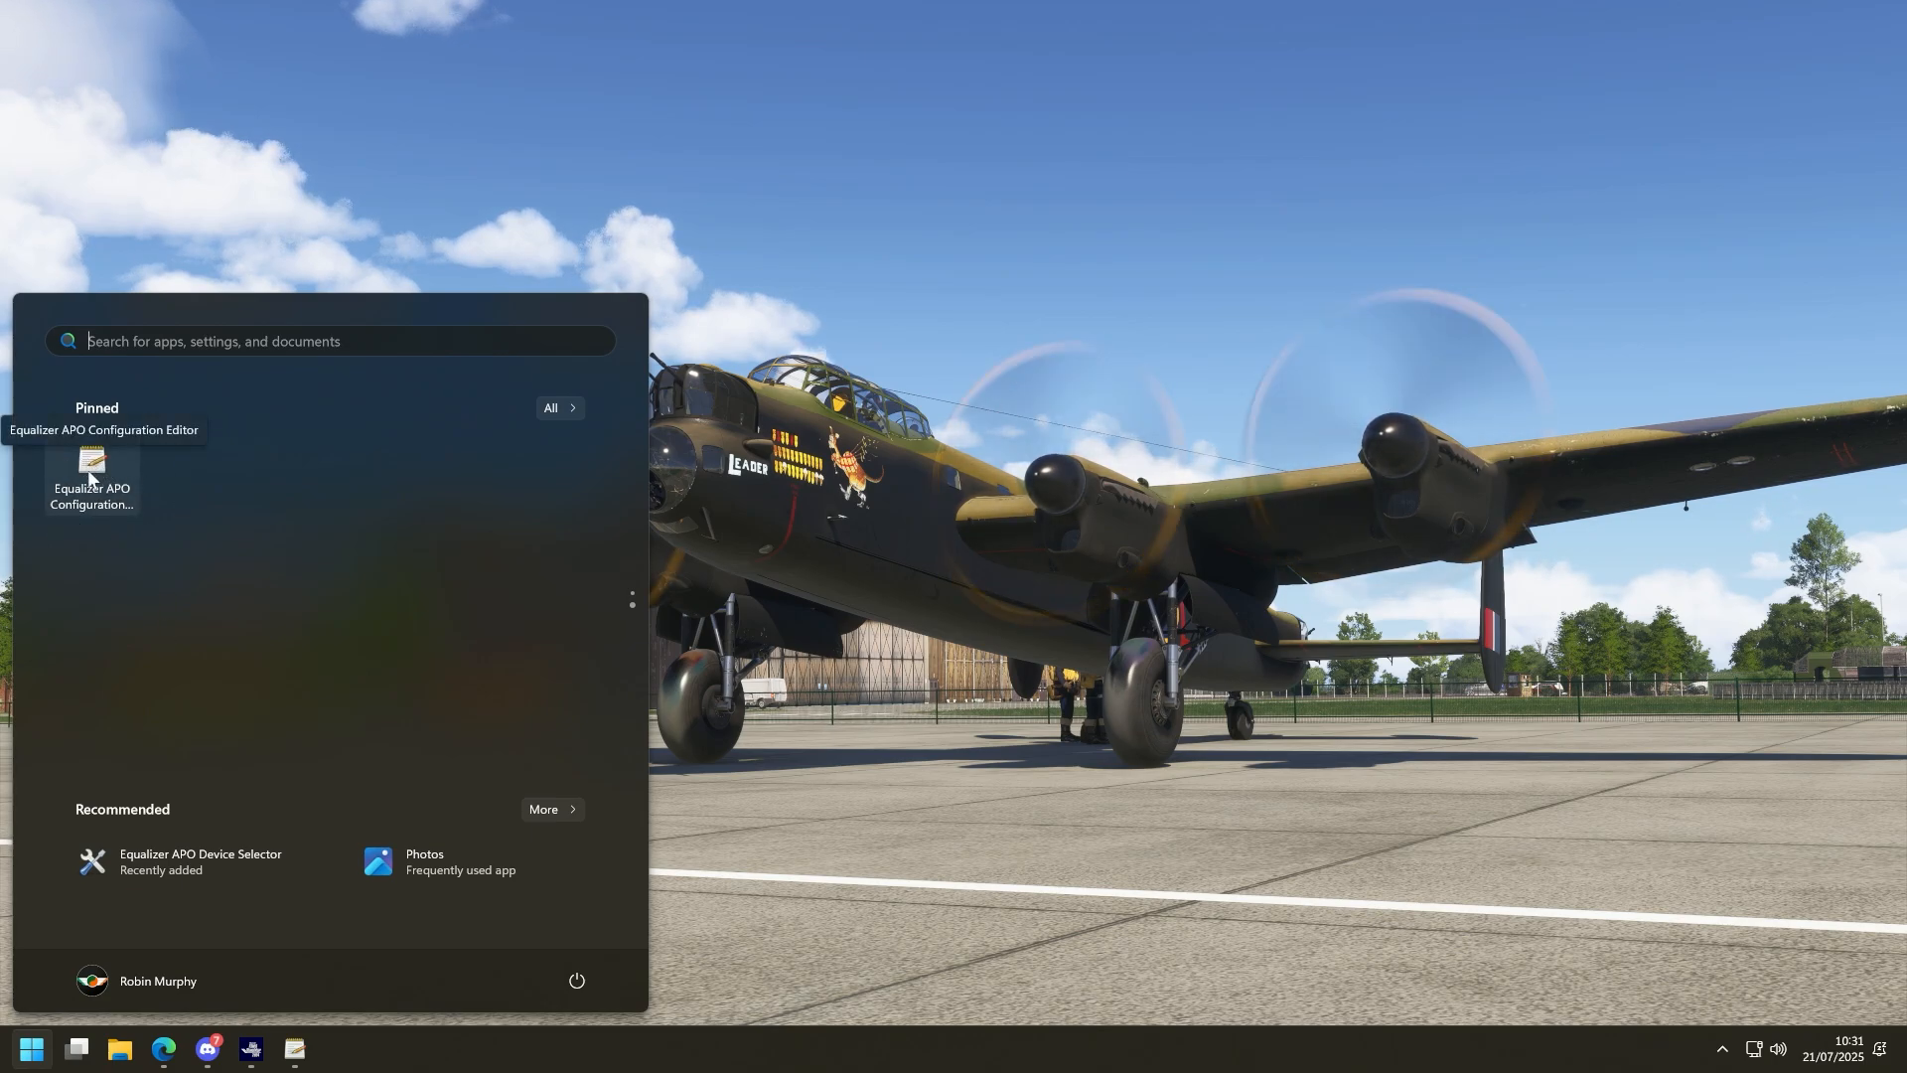
Launch Equalizer APO Configuration Editor from its pinned Start menu shortcut.
click(89, 474)
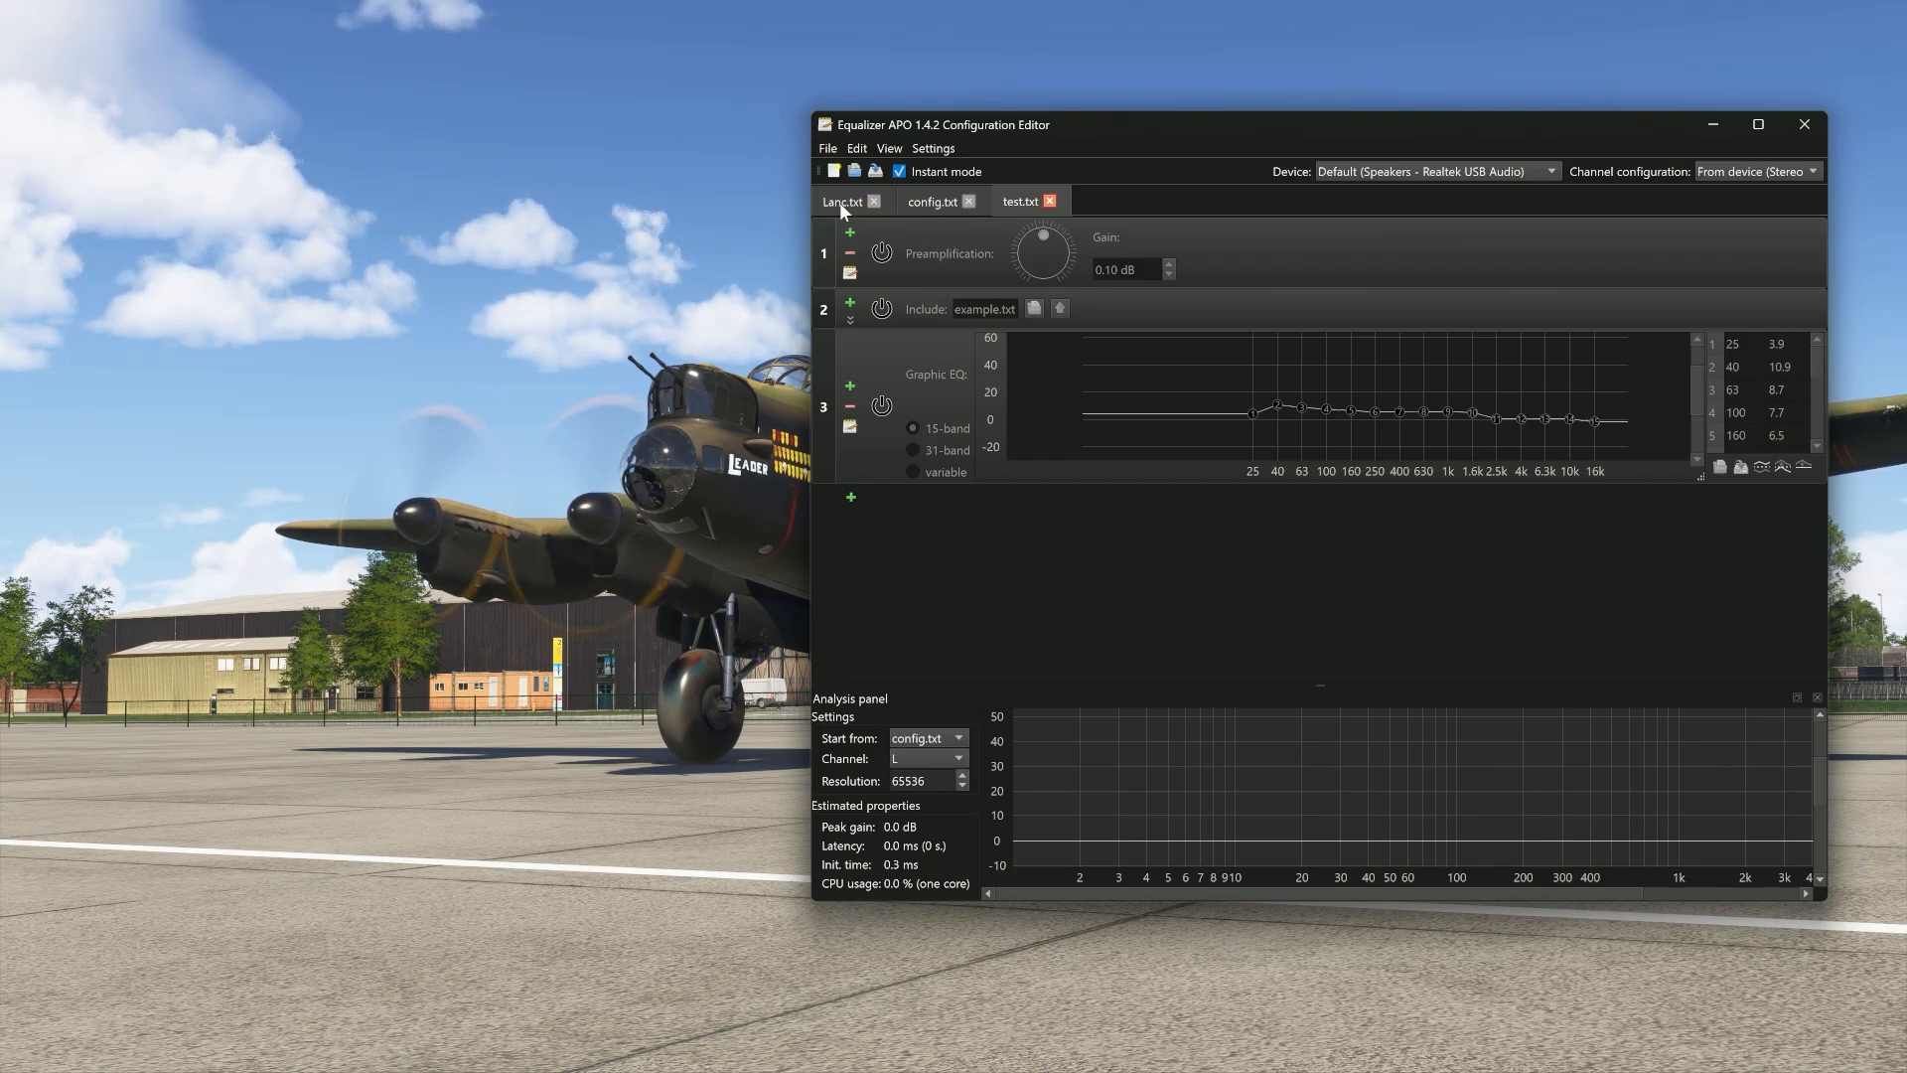
mouse_move(929, 200)
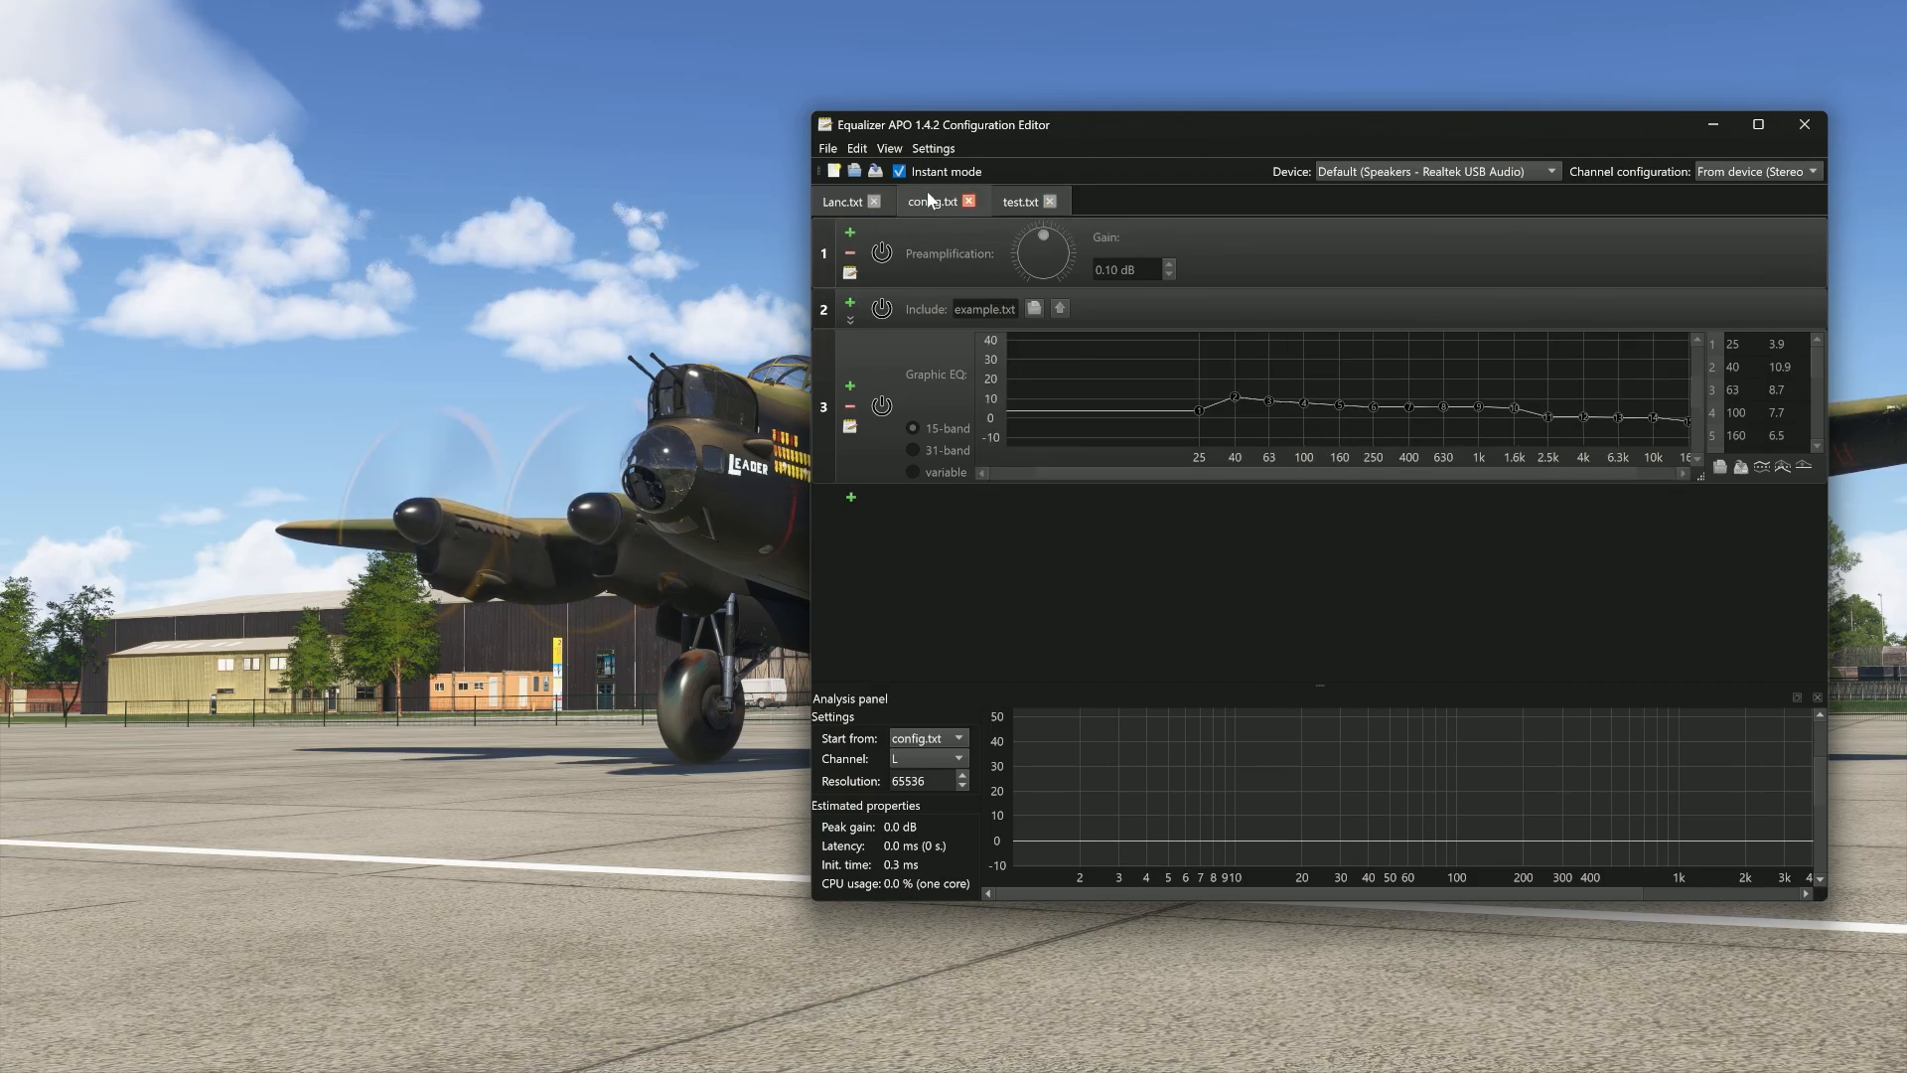
mouse_move(933, 201)
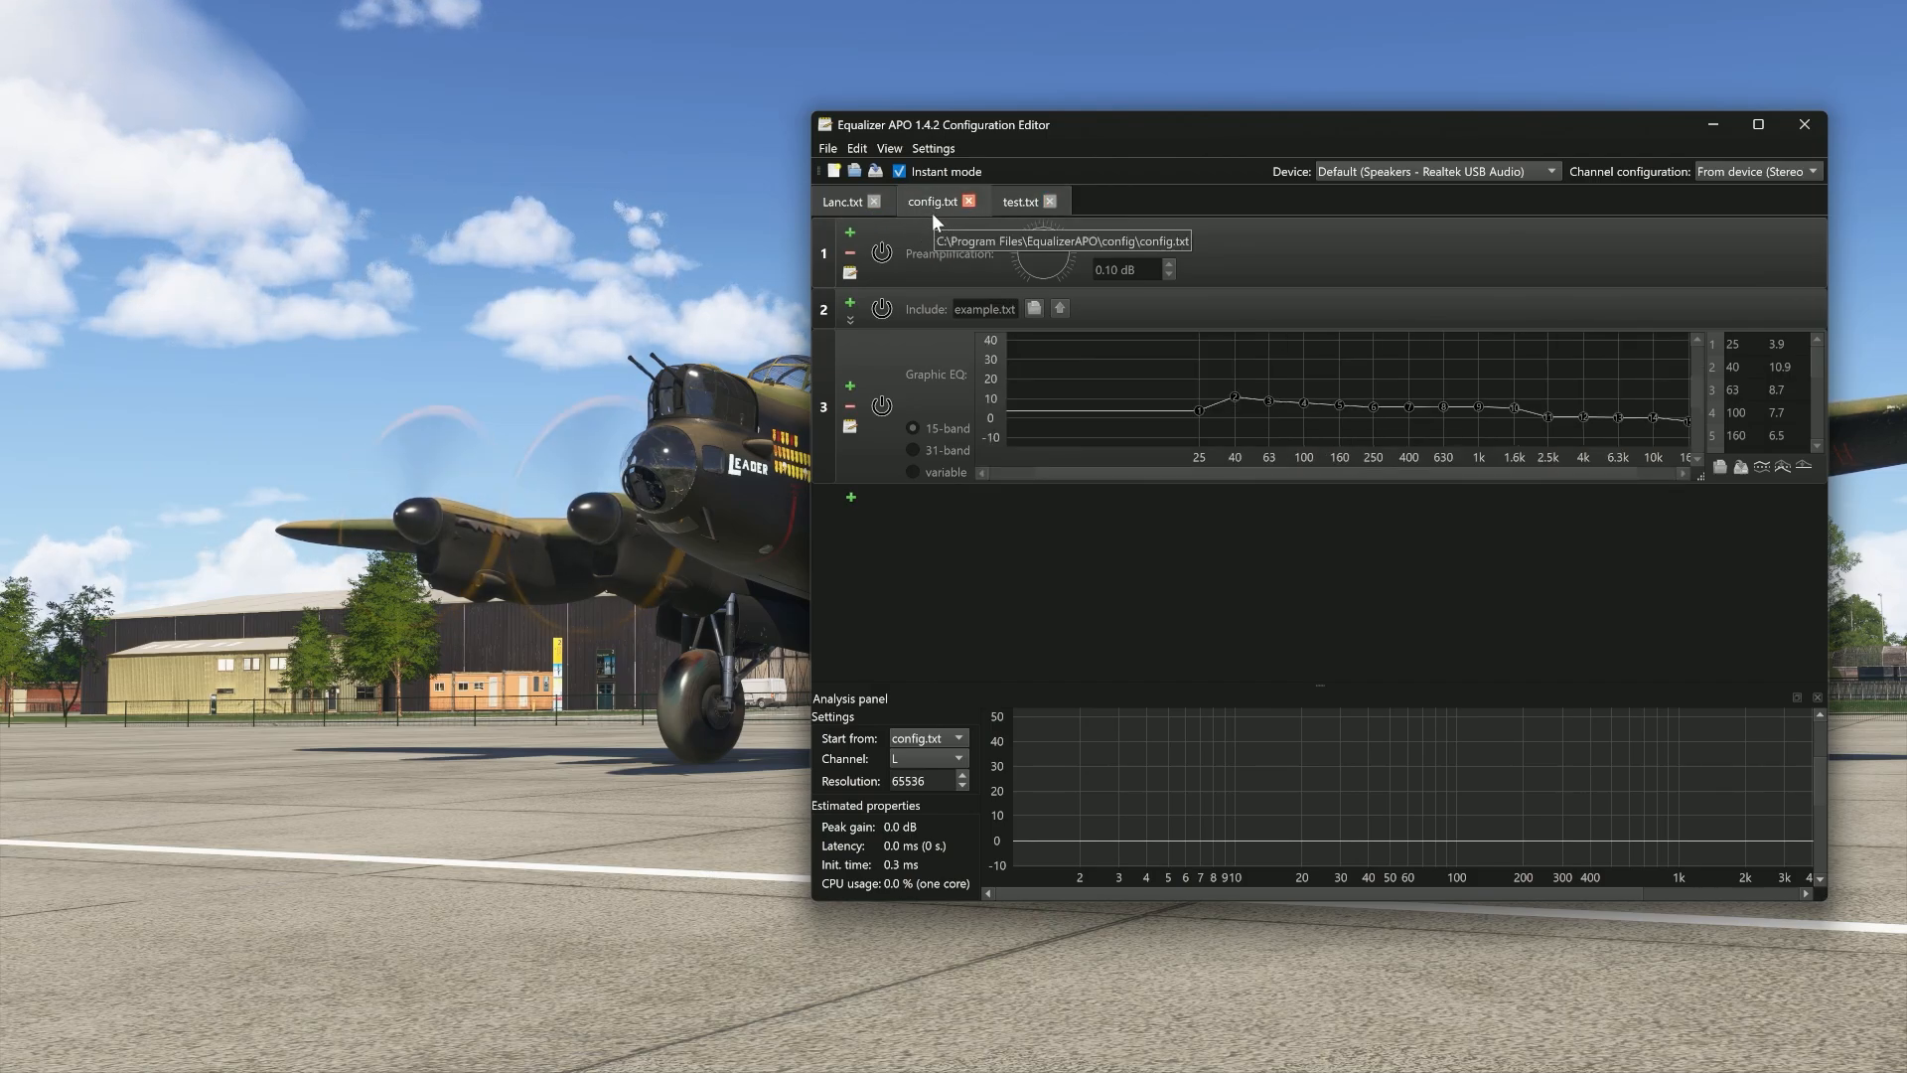
View the Lanc.txt profile, then return to config.txt with its boosted 15-band curve.
click(838, 200)
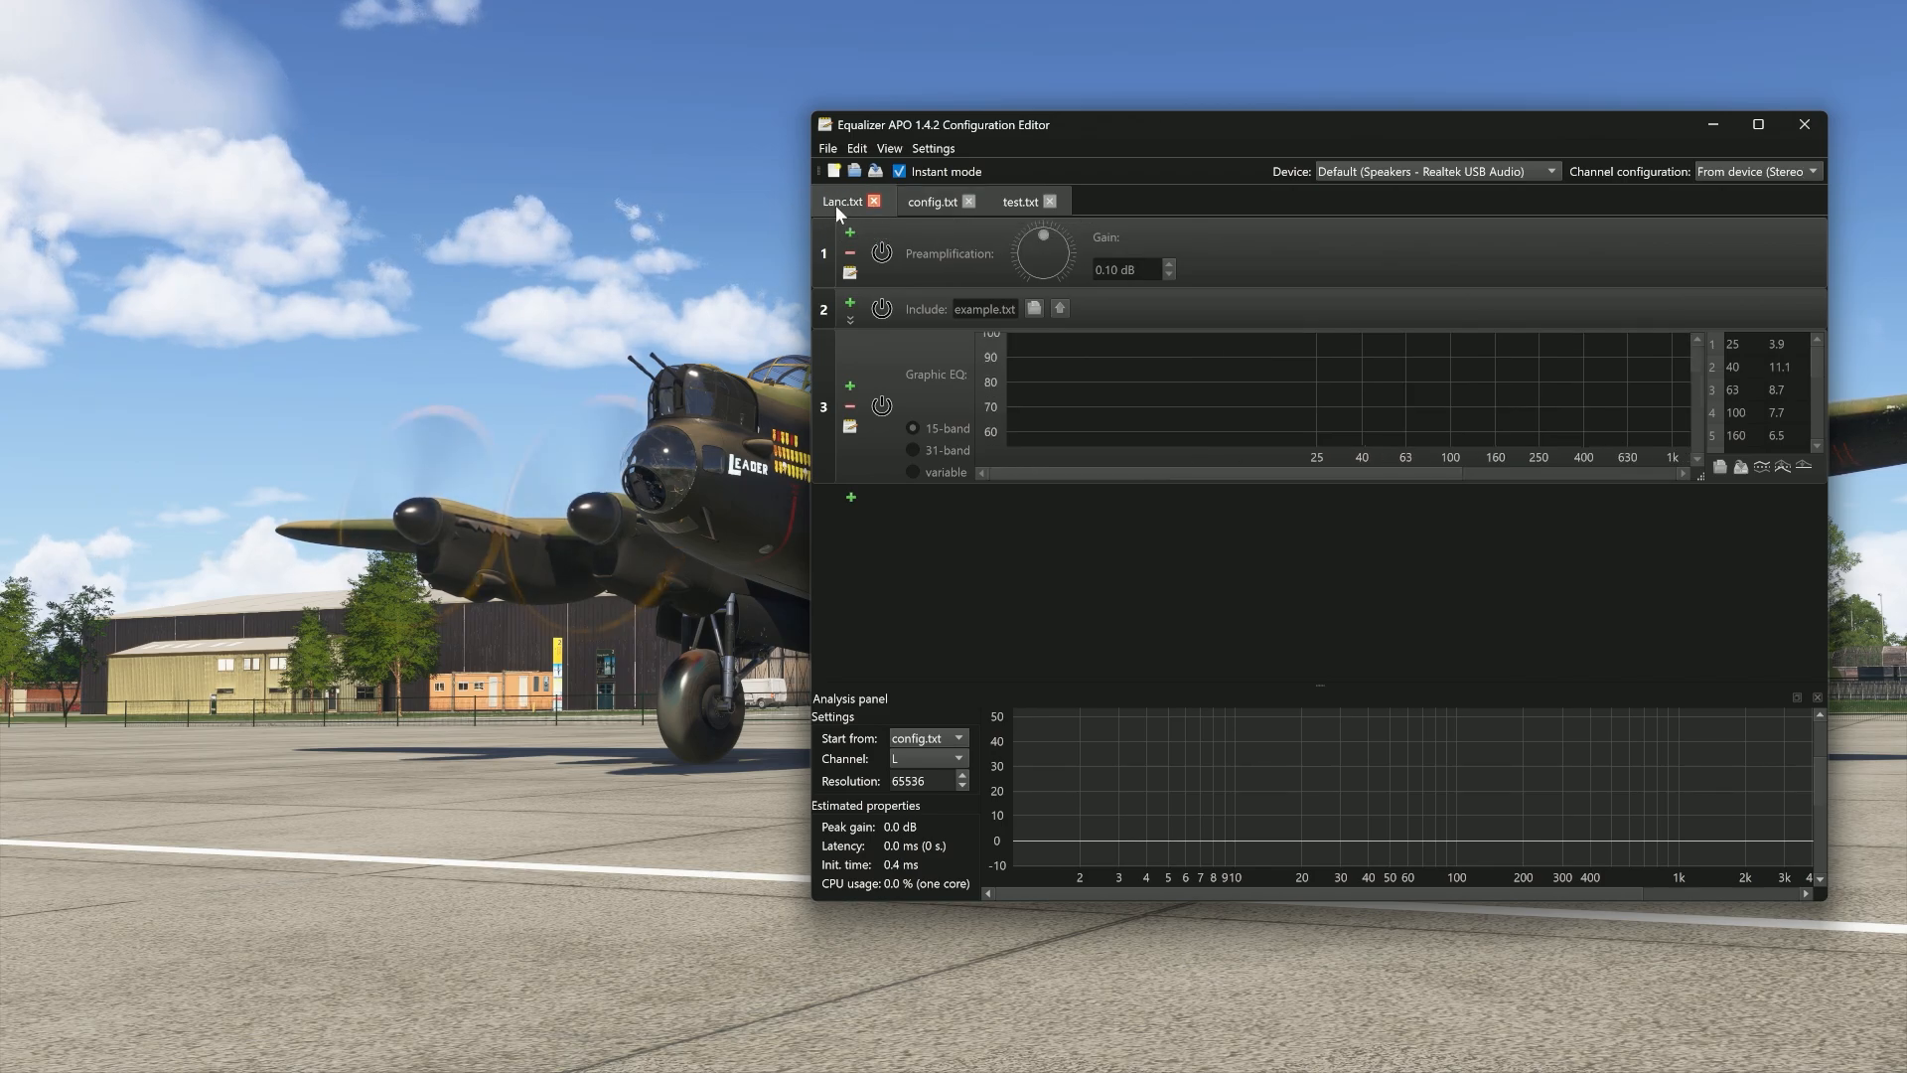
mouse_move(842, 201)
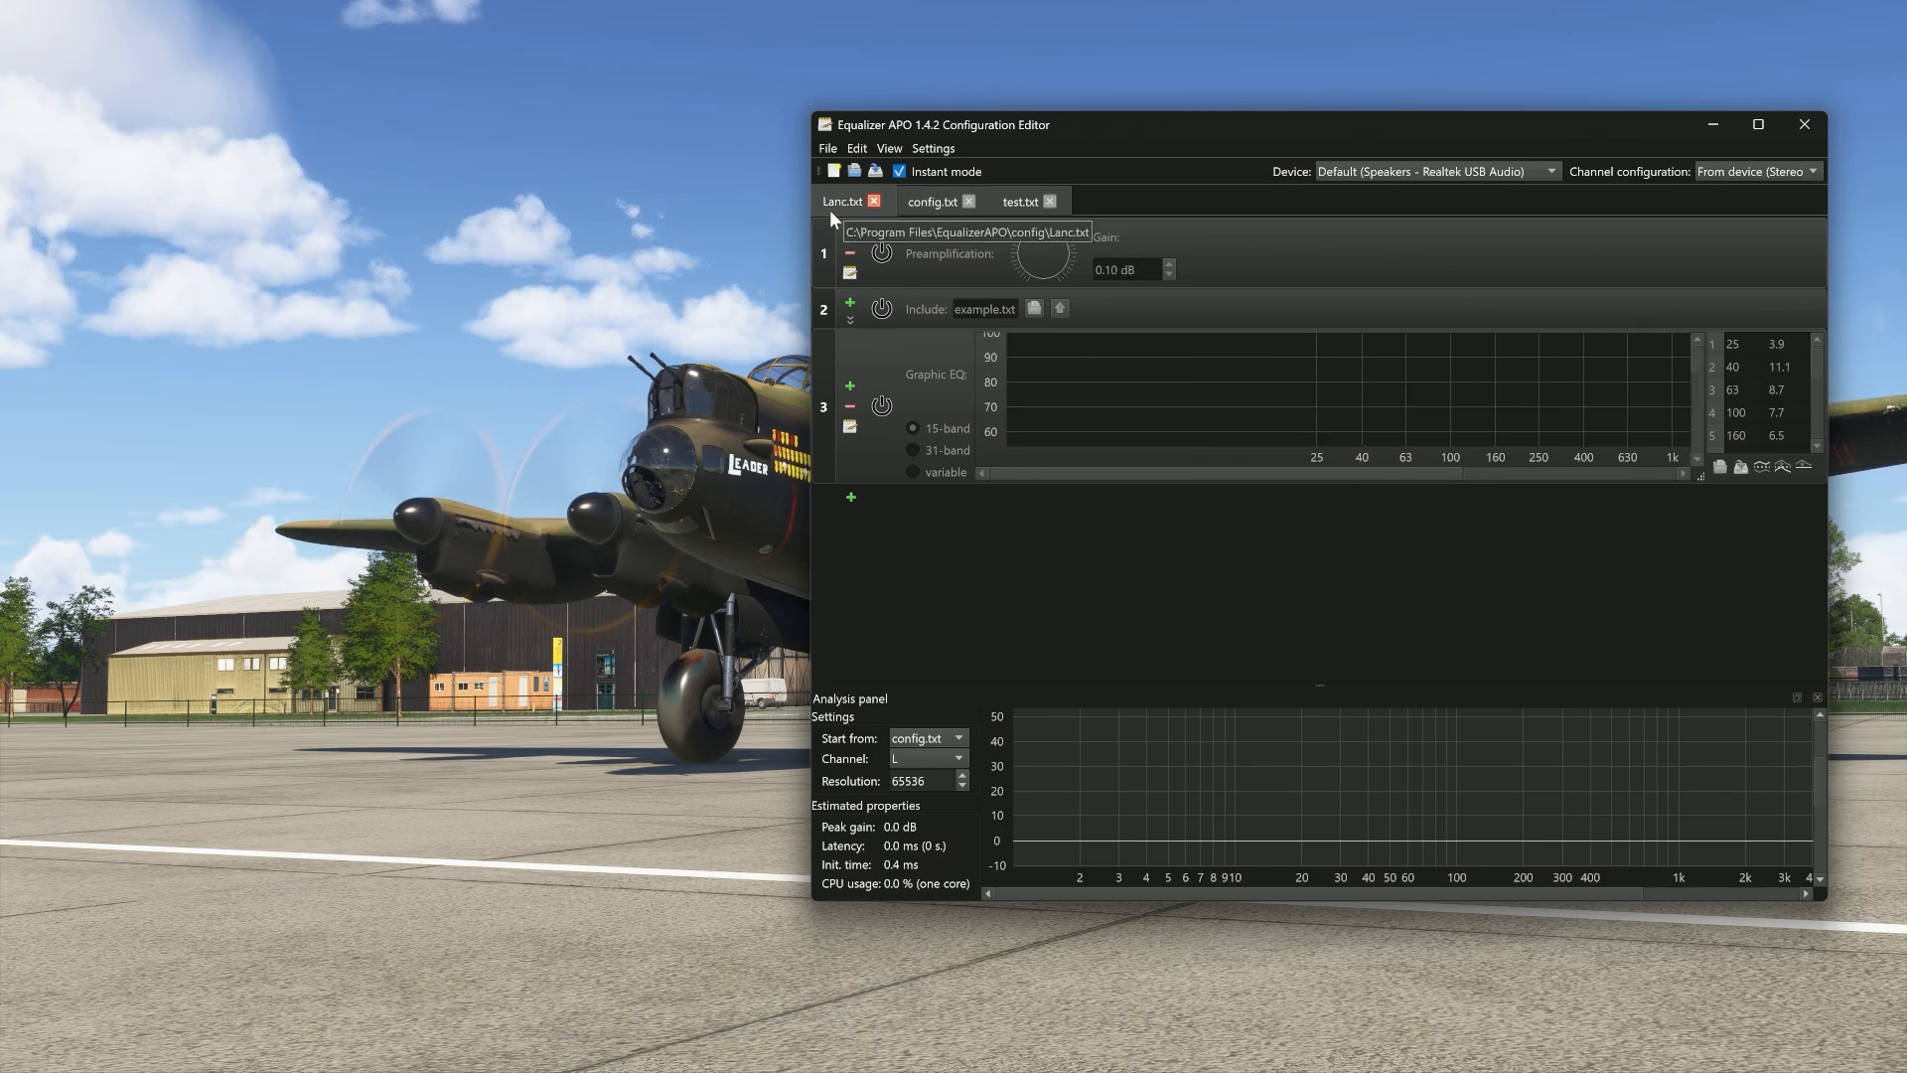
click(929, 201)
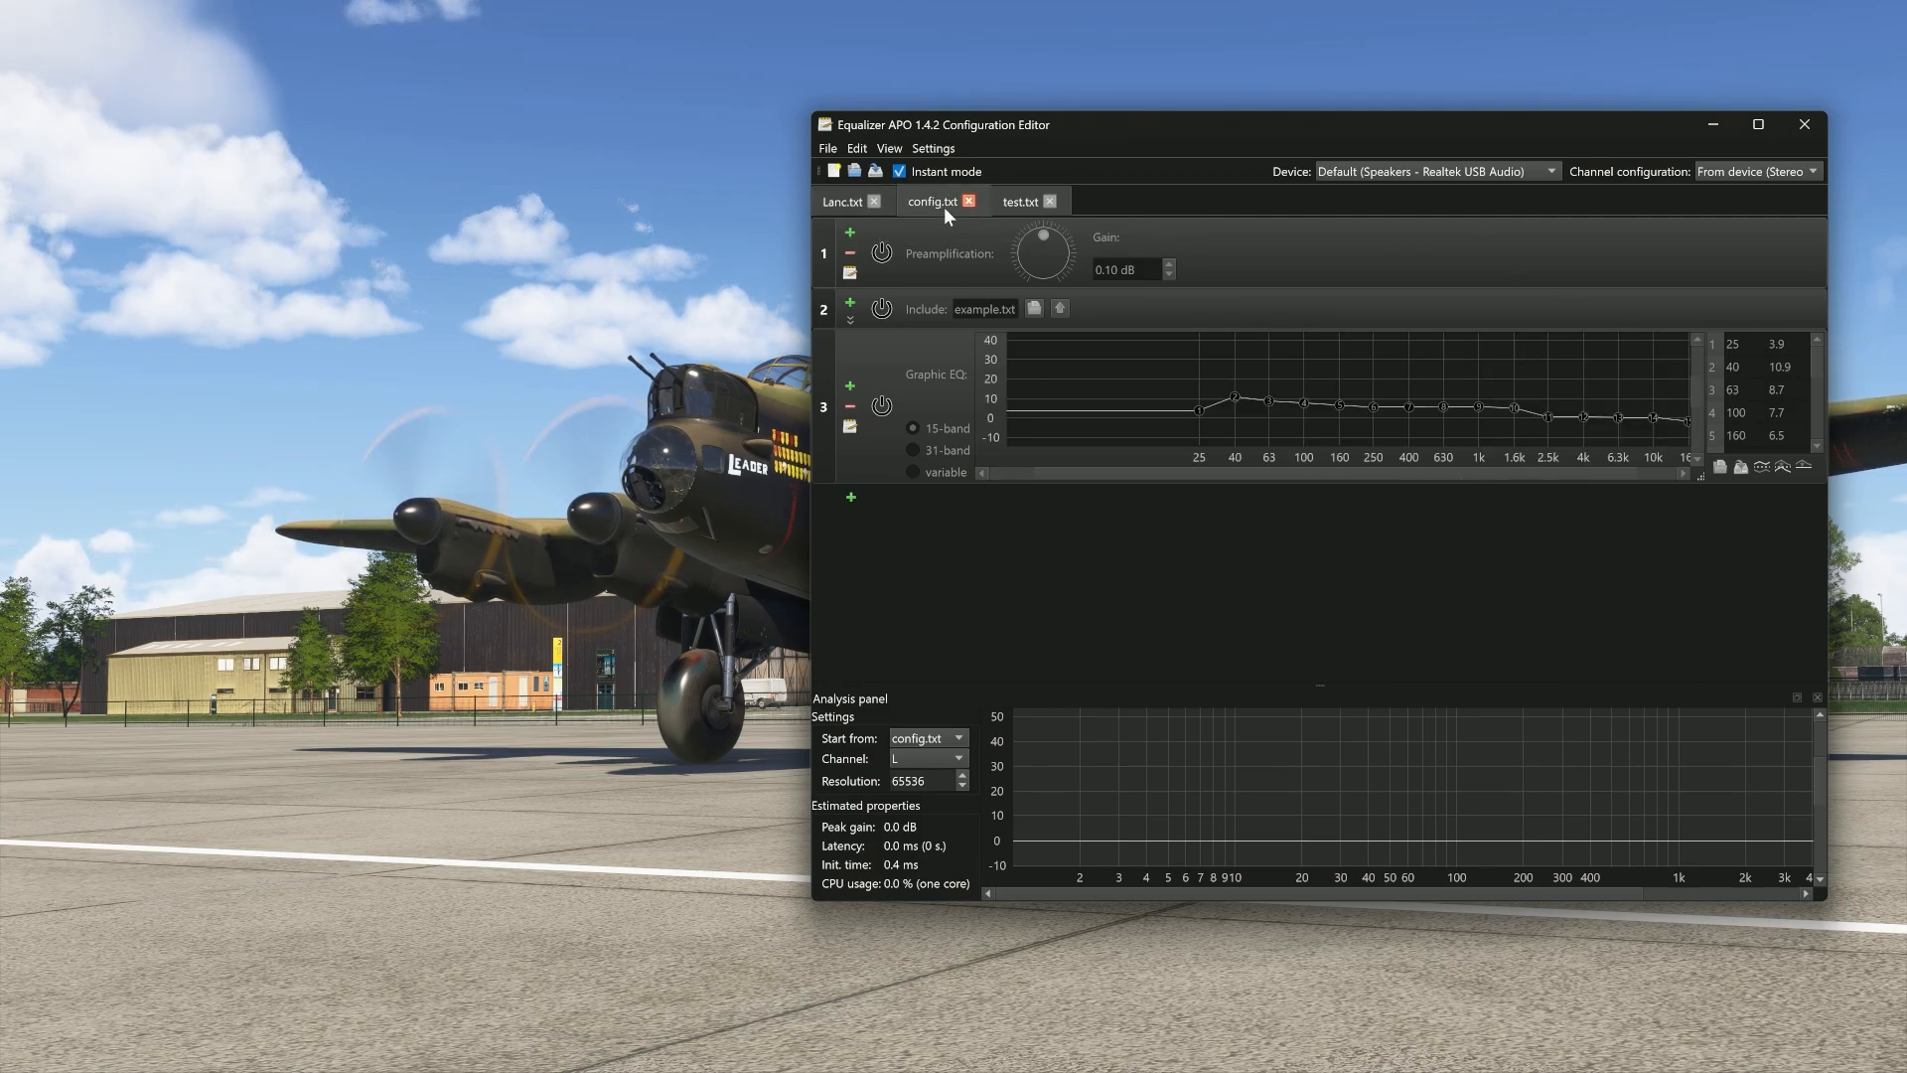
mouse_move(896, 198)
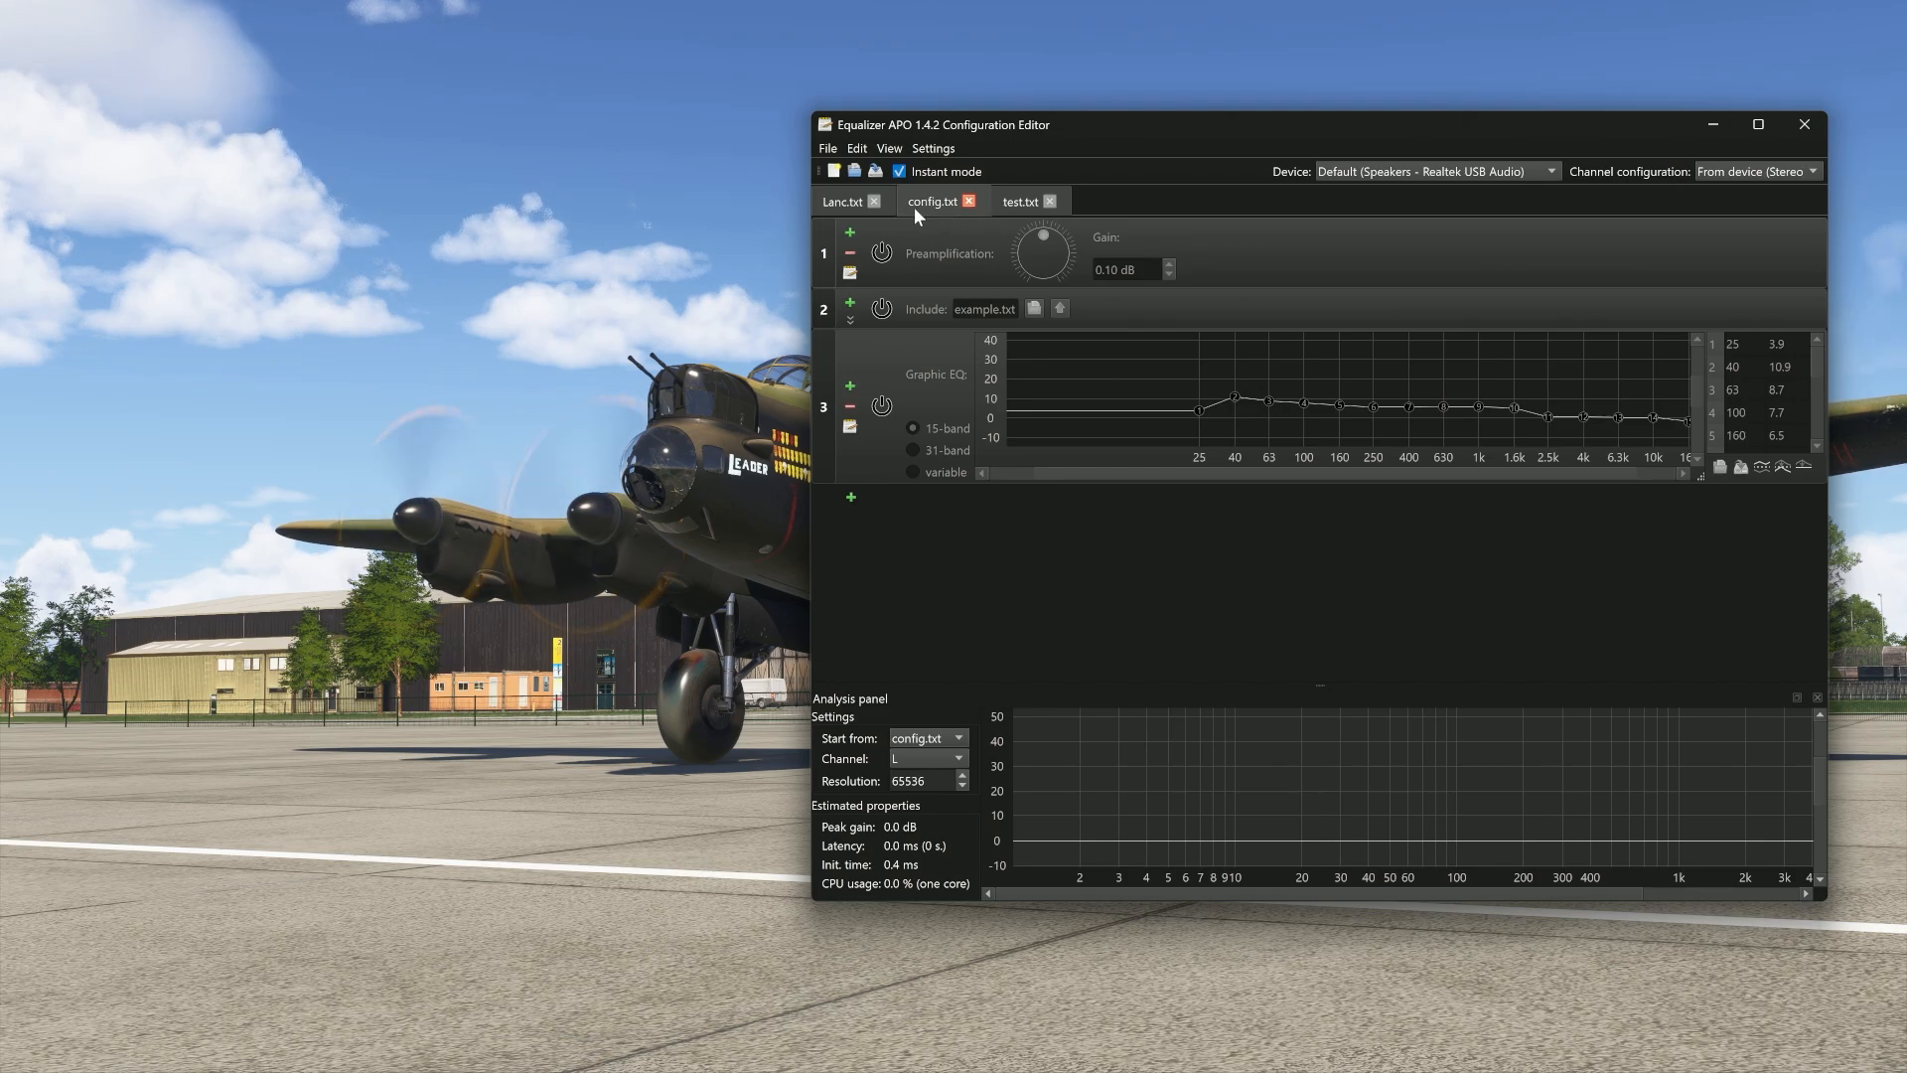
mouse_move(912, 353)
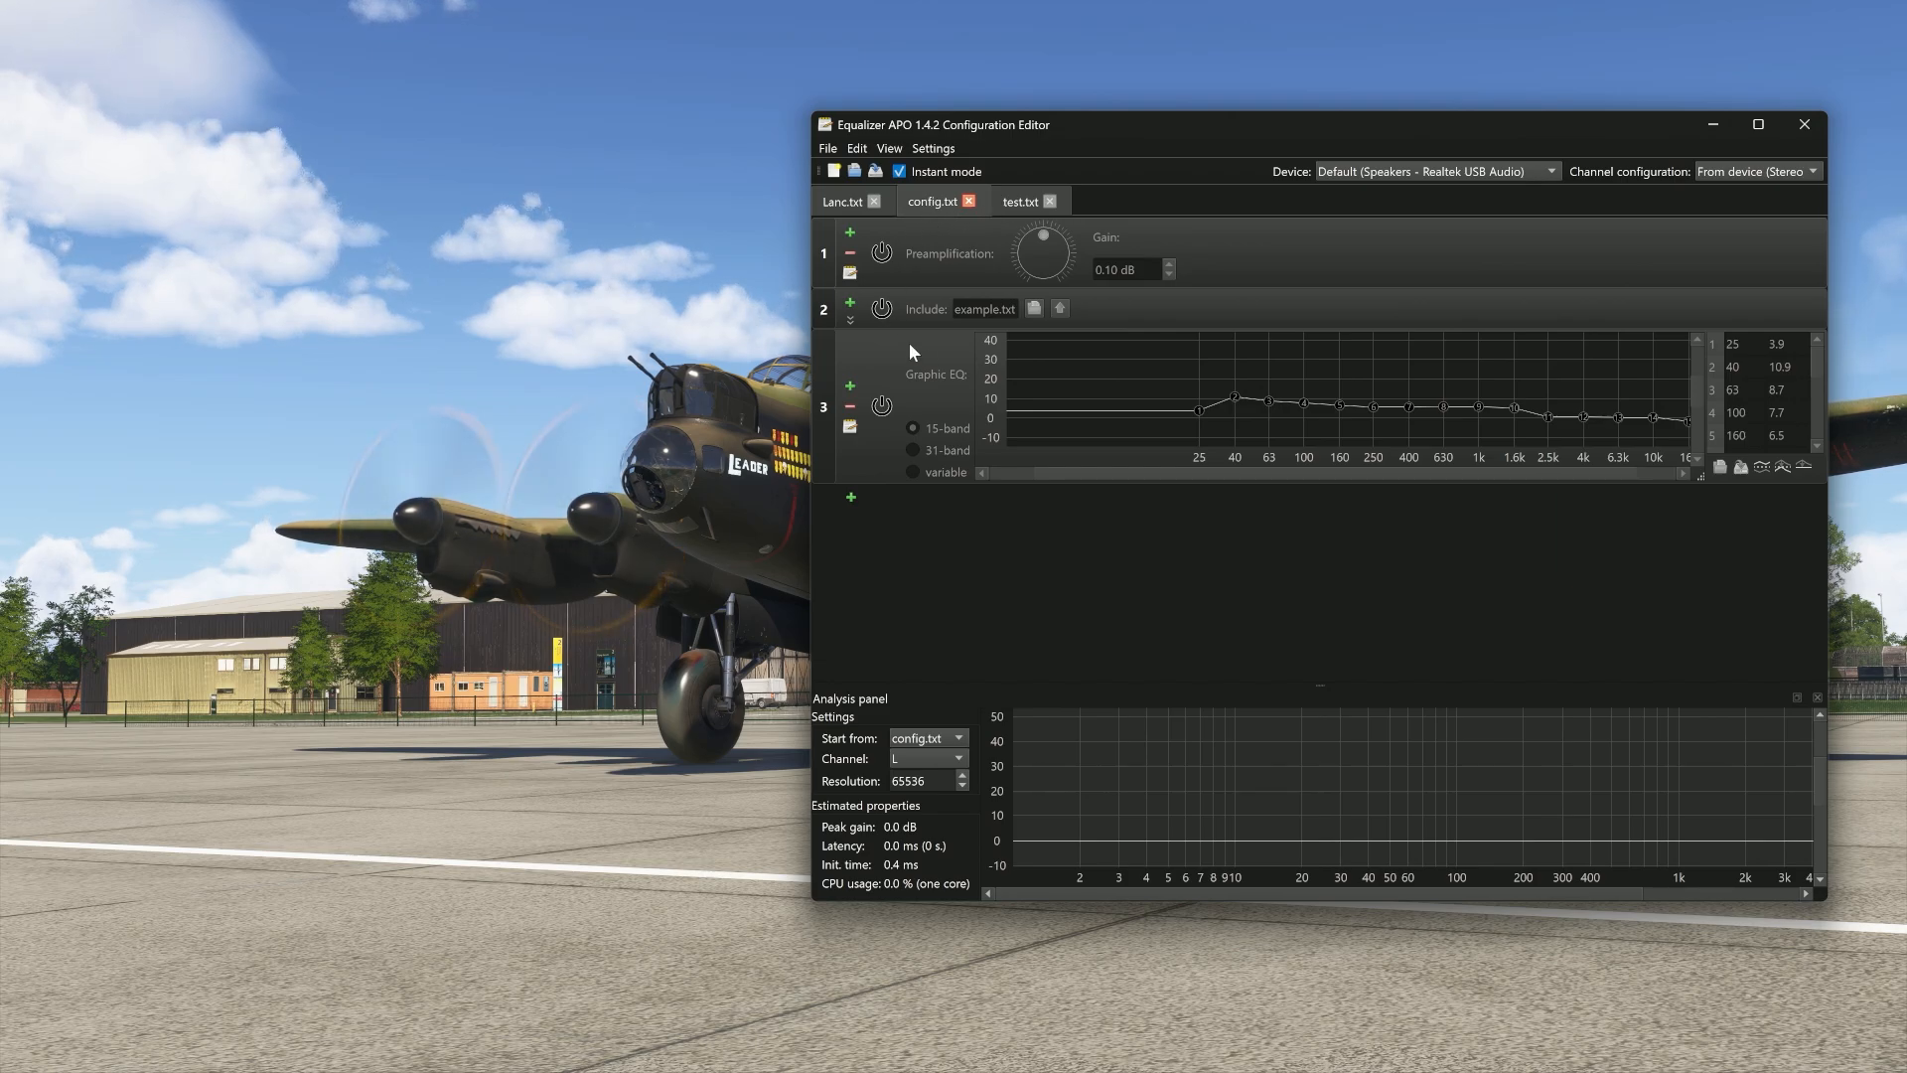
Close the test.txt and Lanc.txt files, leaving only config.txt open.
click(1049, 201)
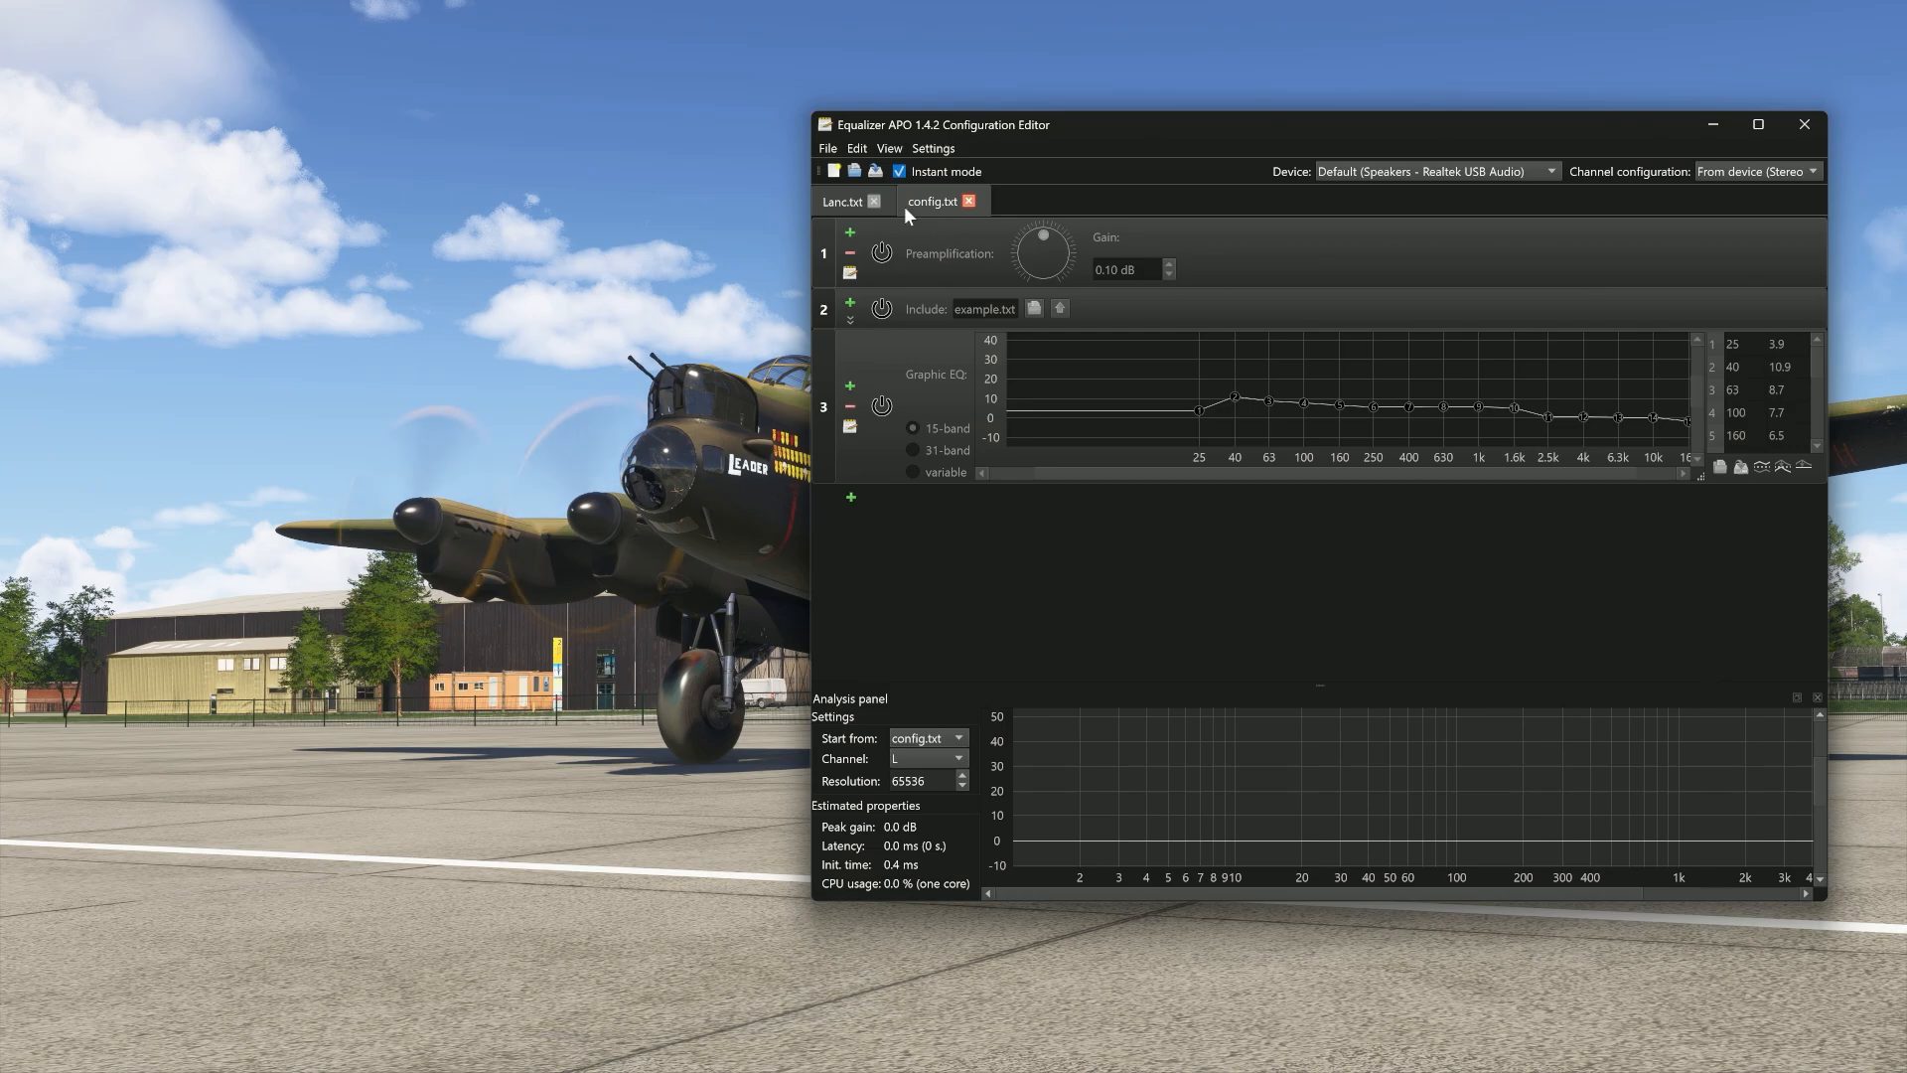
click(874, 201)
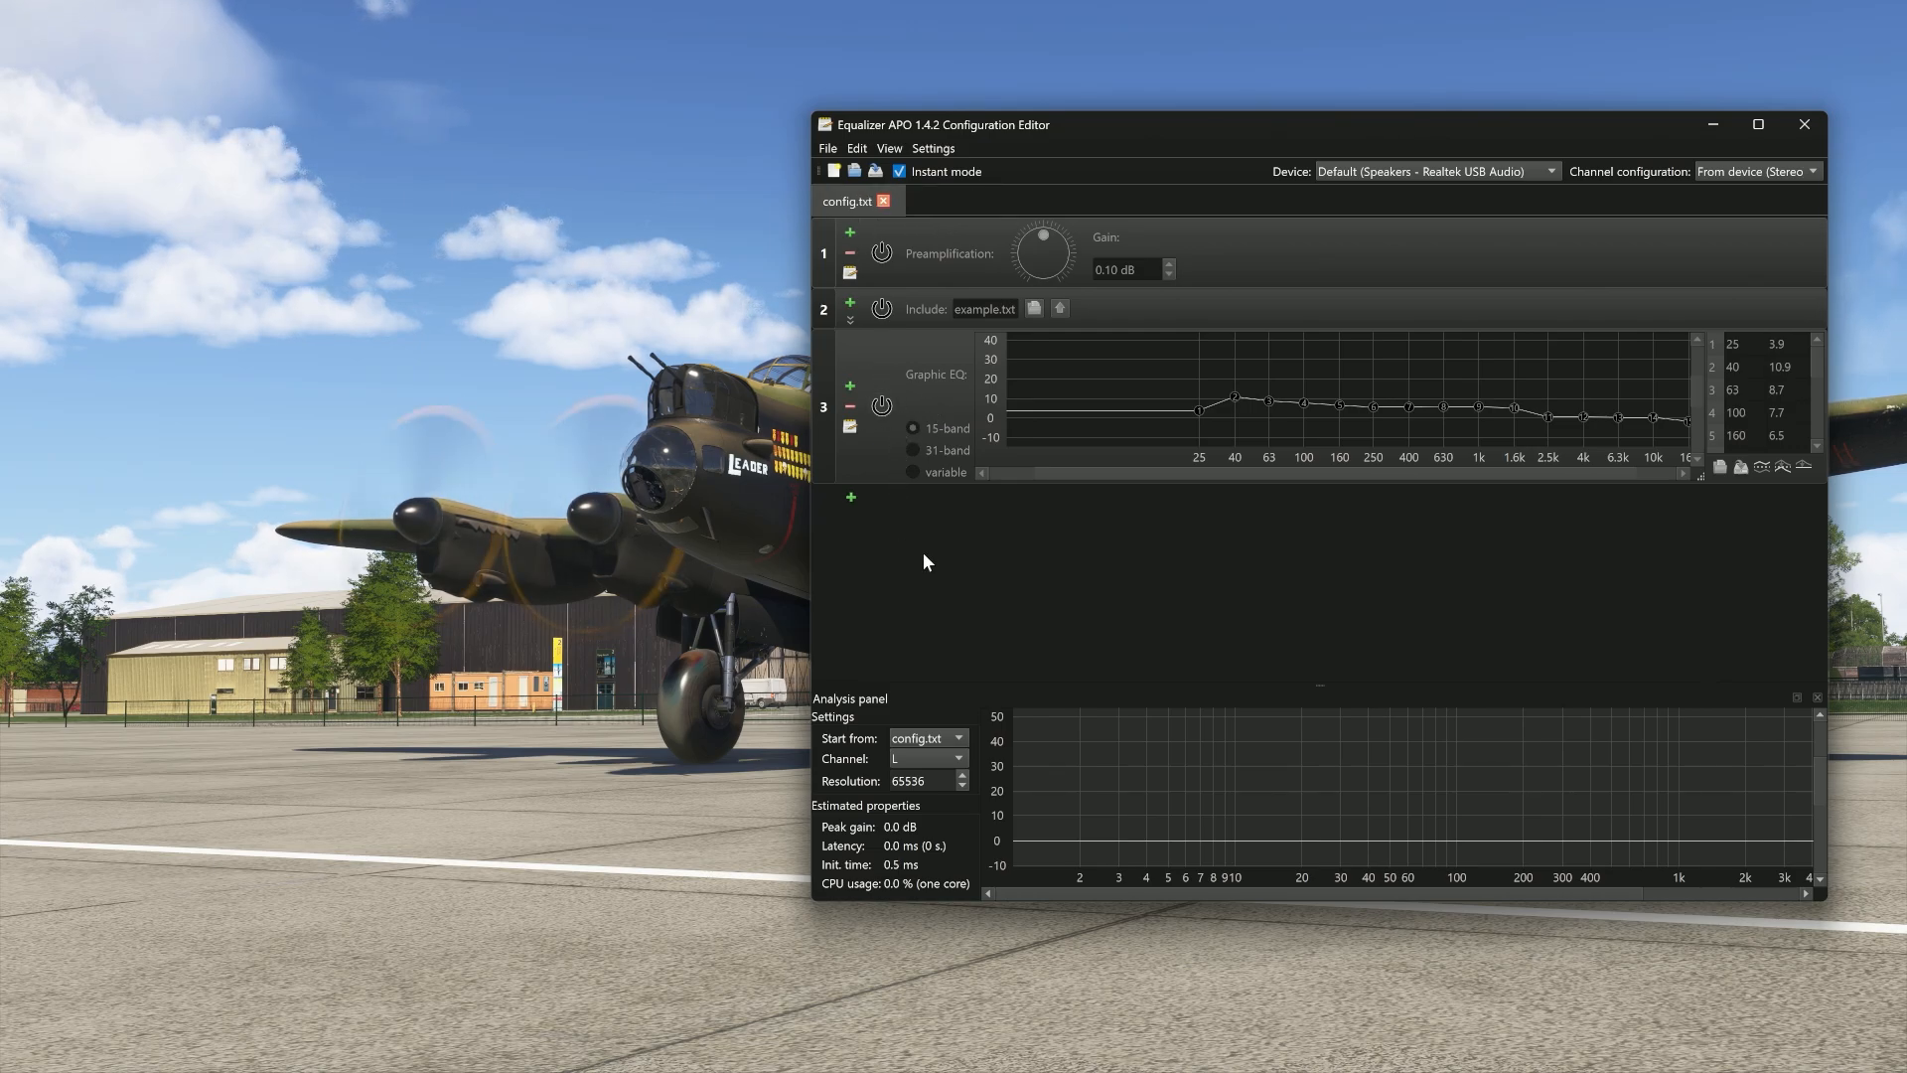
mouse_move(1058, 661)
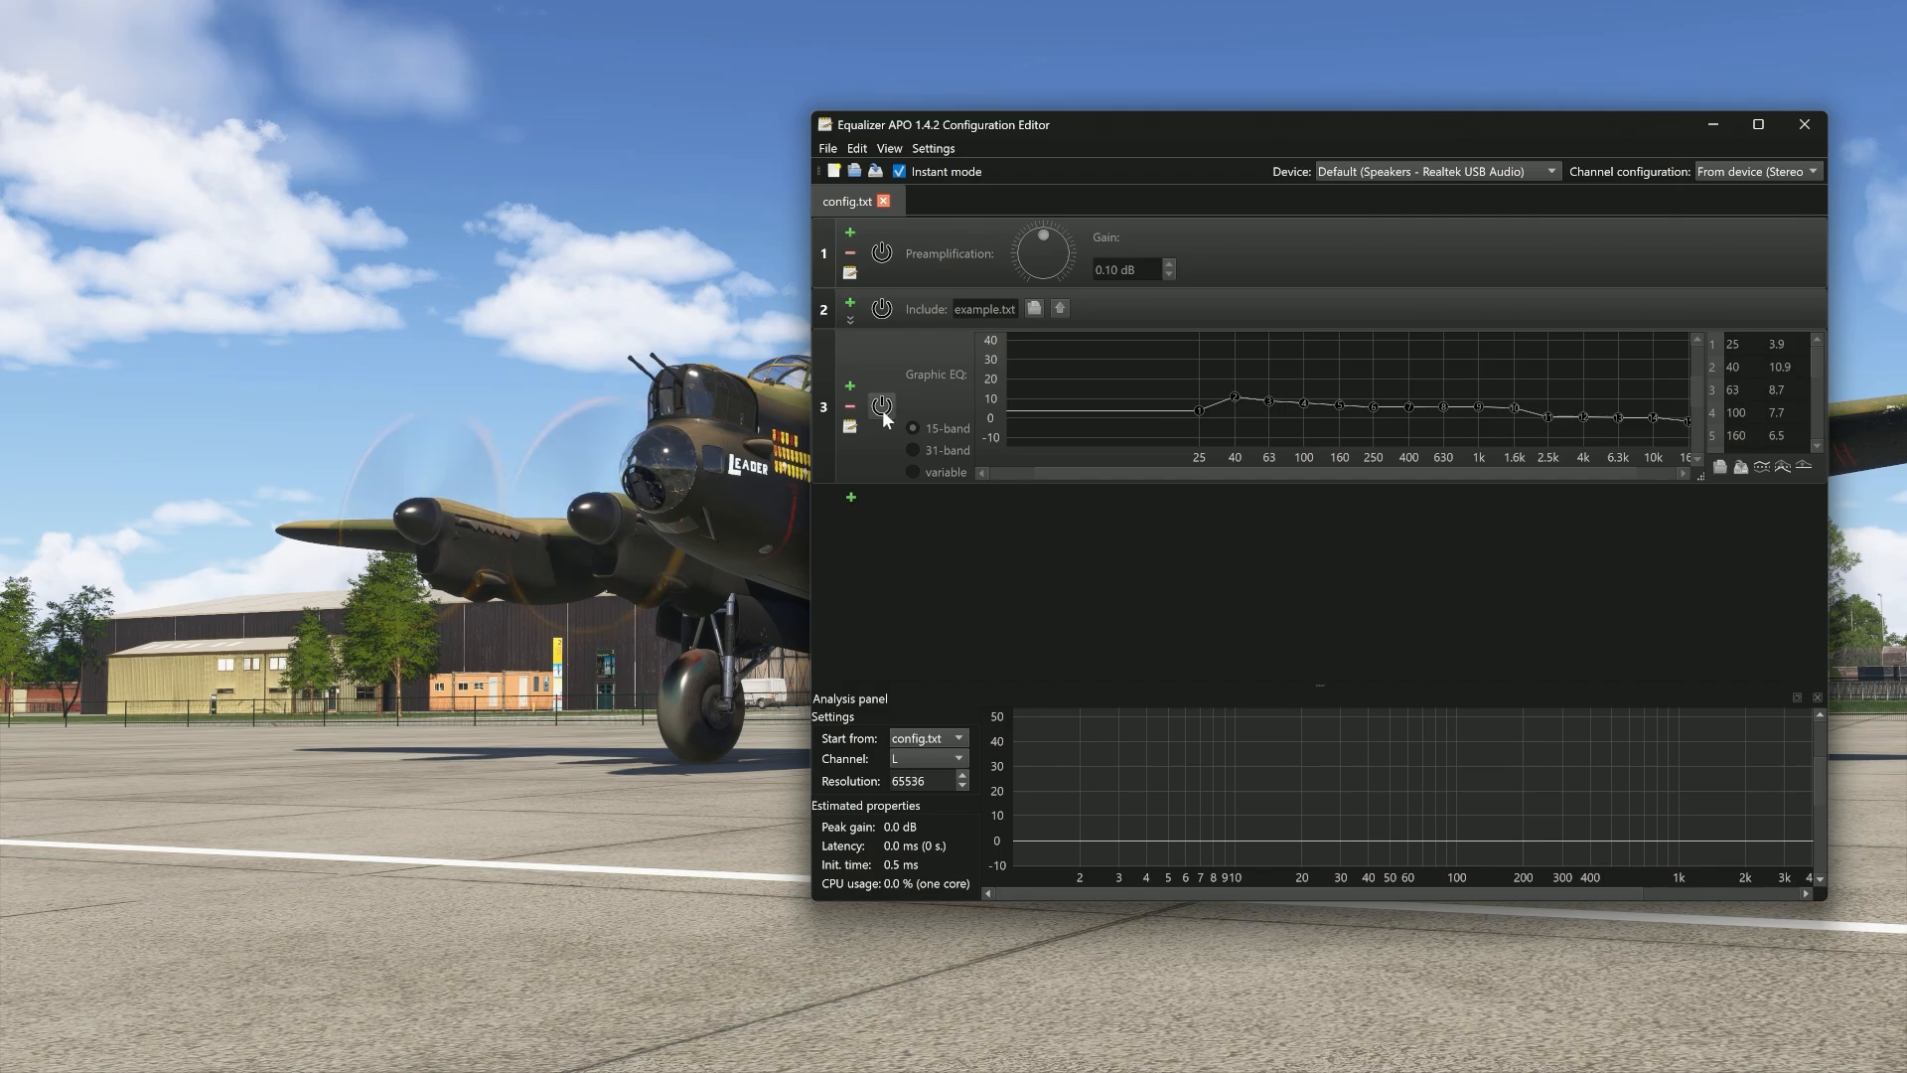
mouse_move(882, 405)
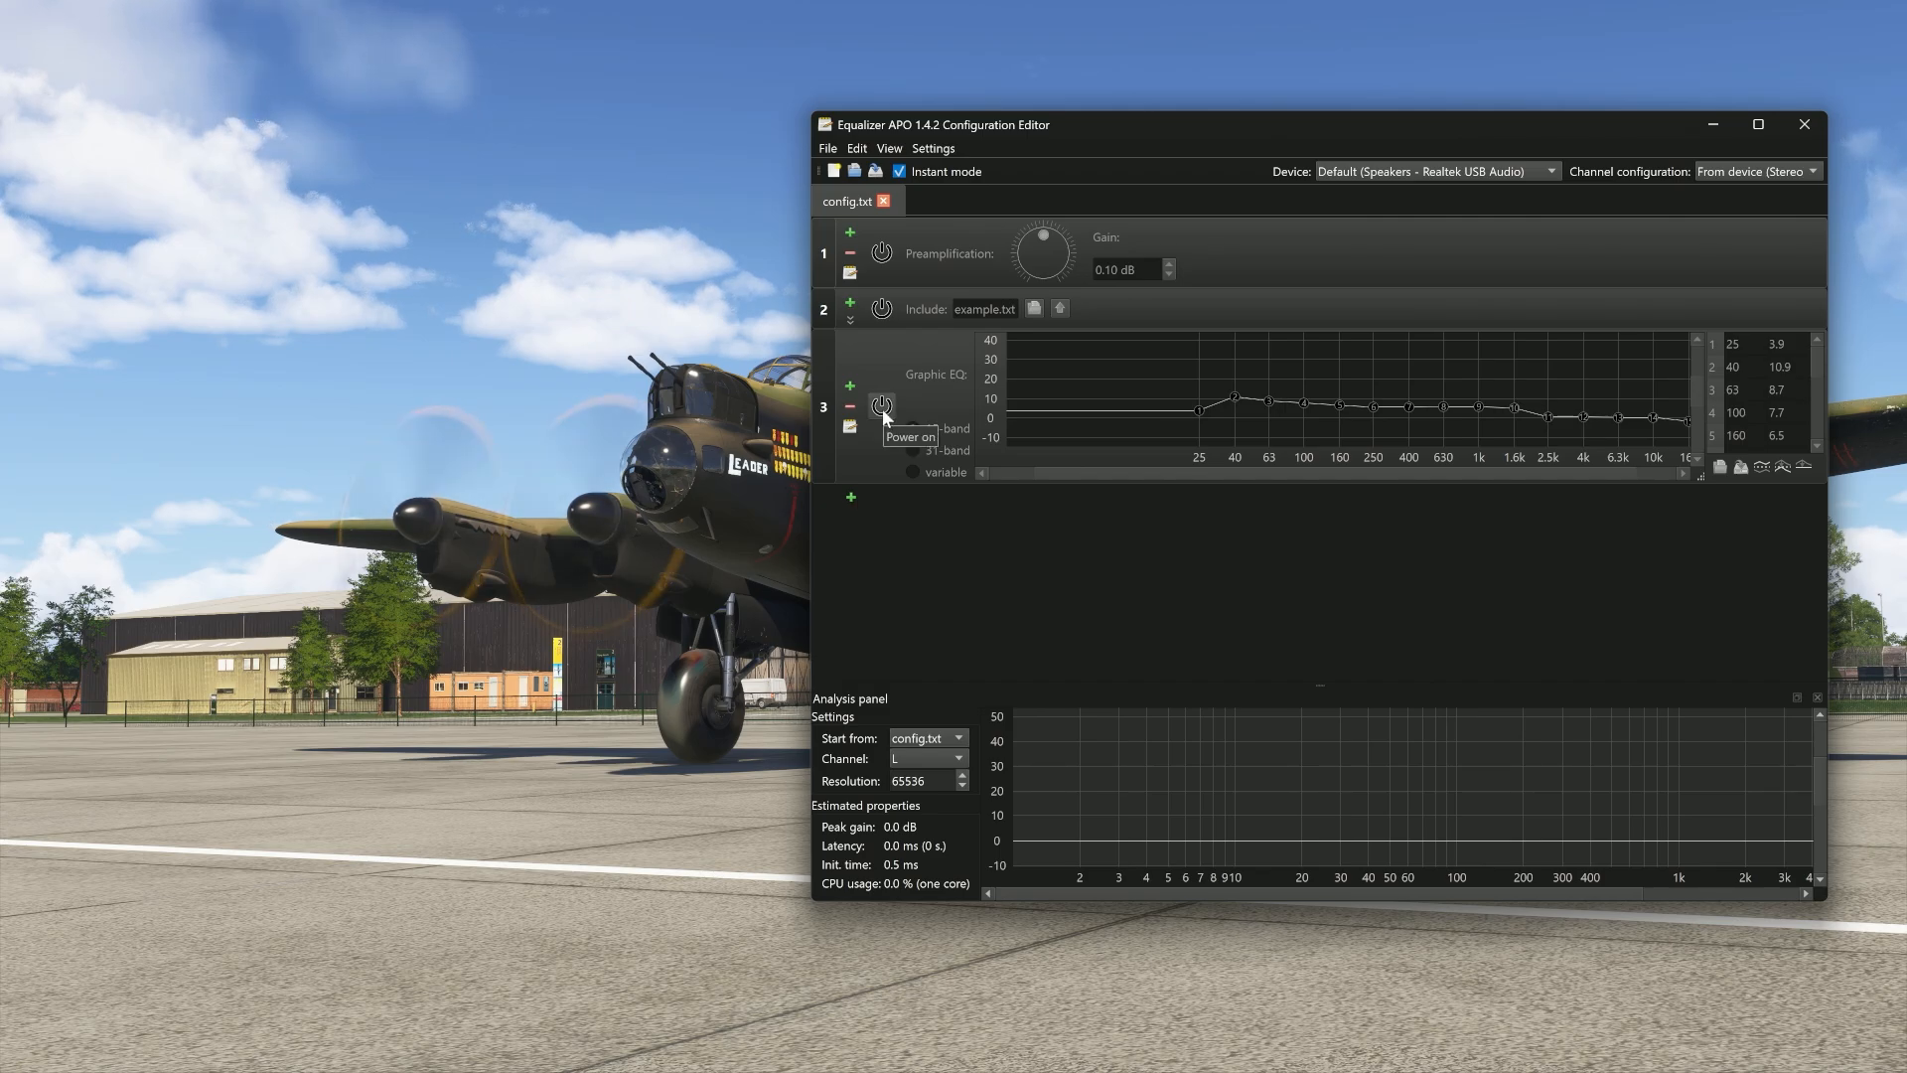
Toggle the graphic EQ filter's power repeatedly, leaving it enabled with its curve active.
click(880, 403)
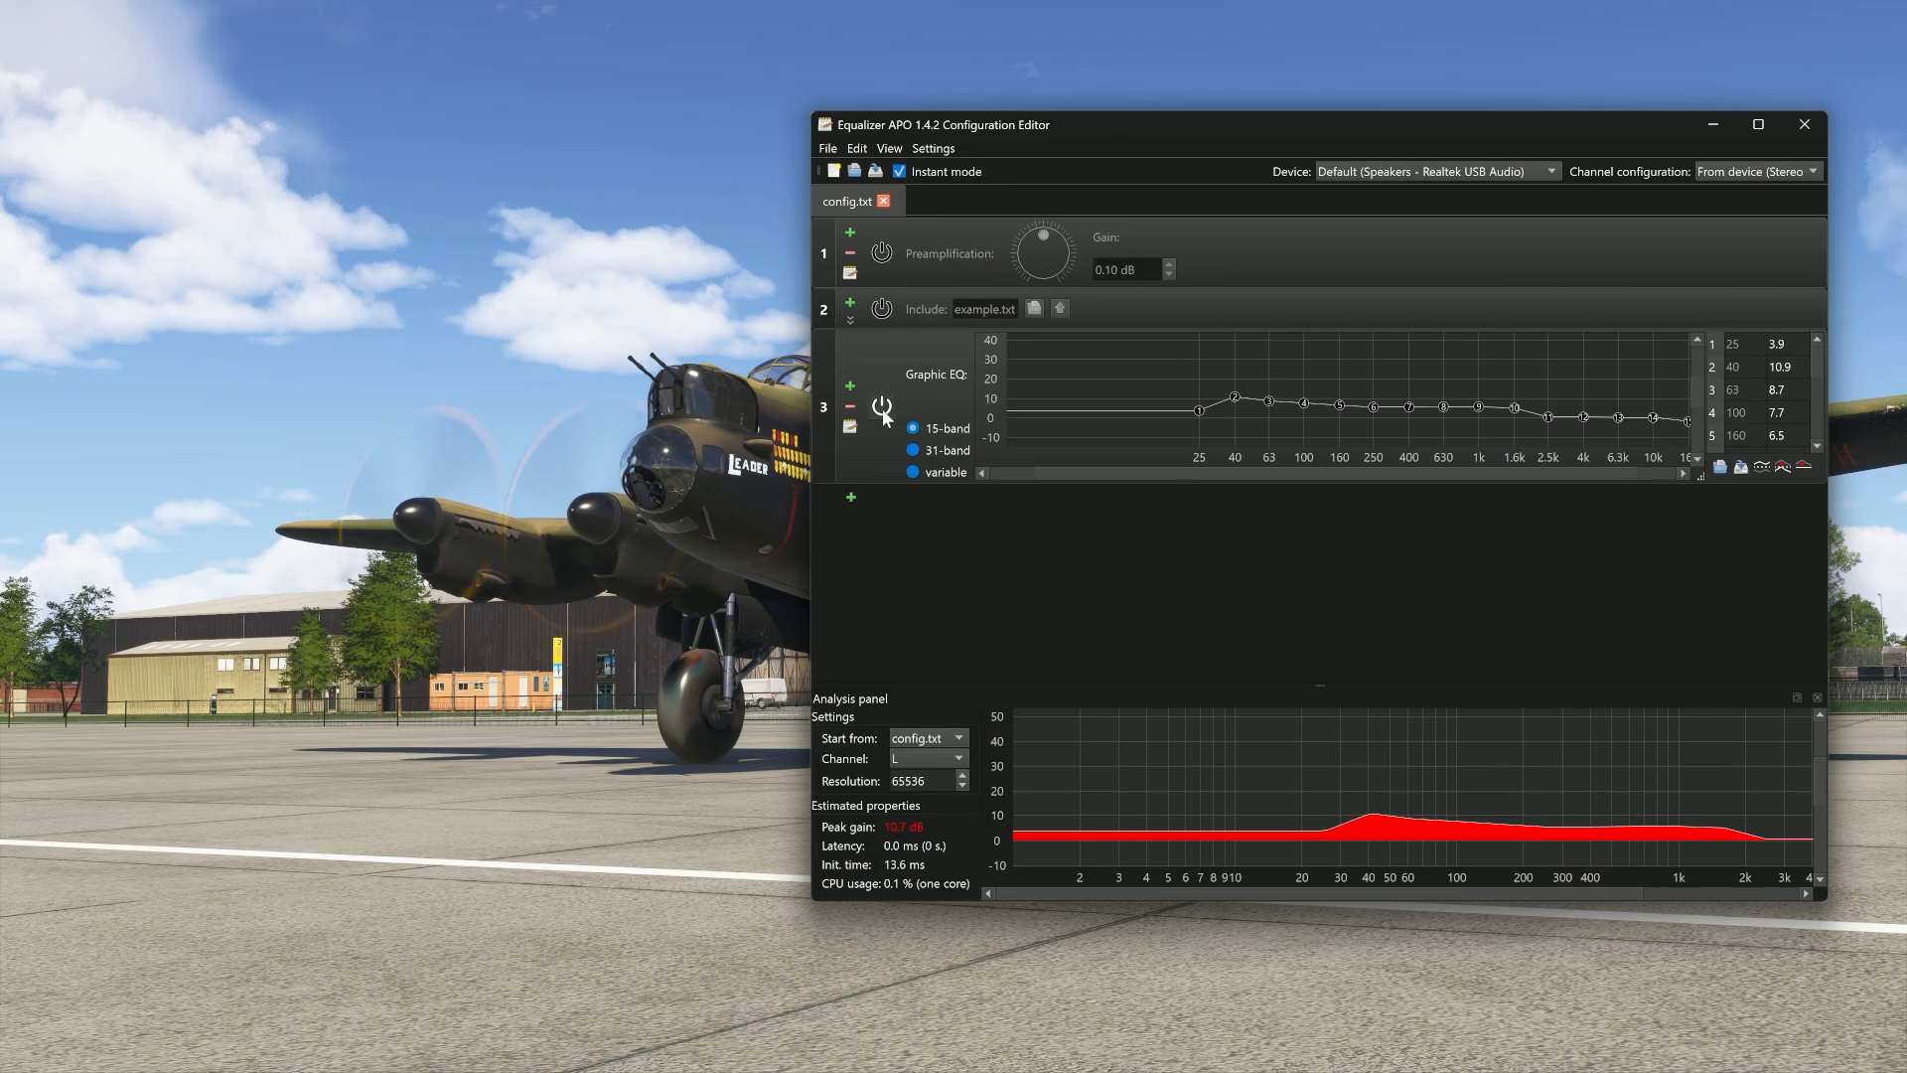
click(880, 405)
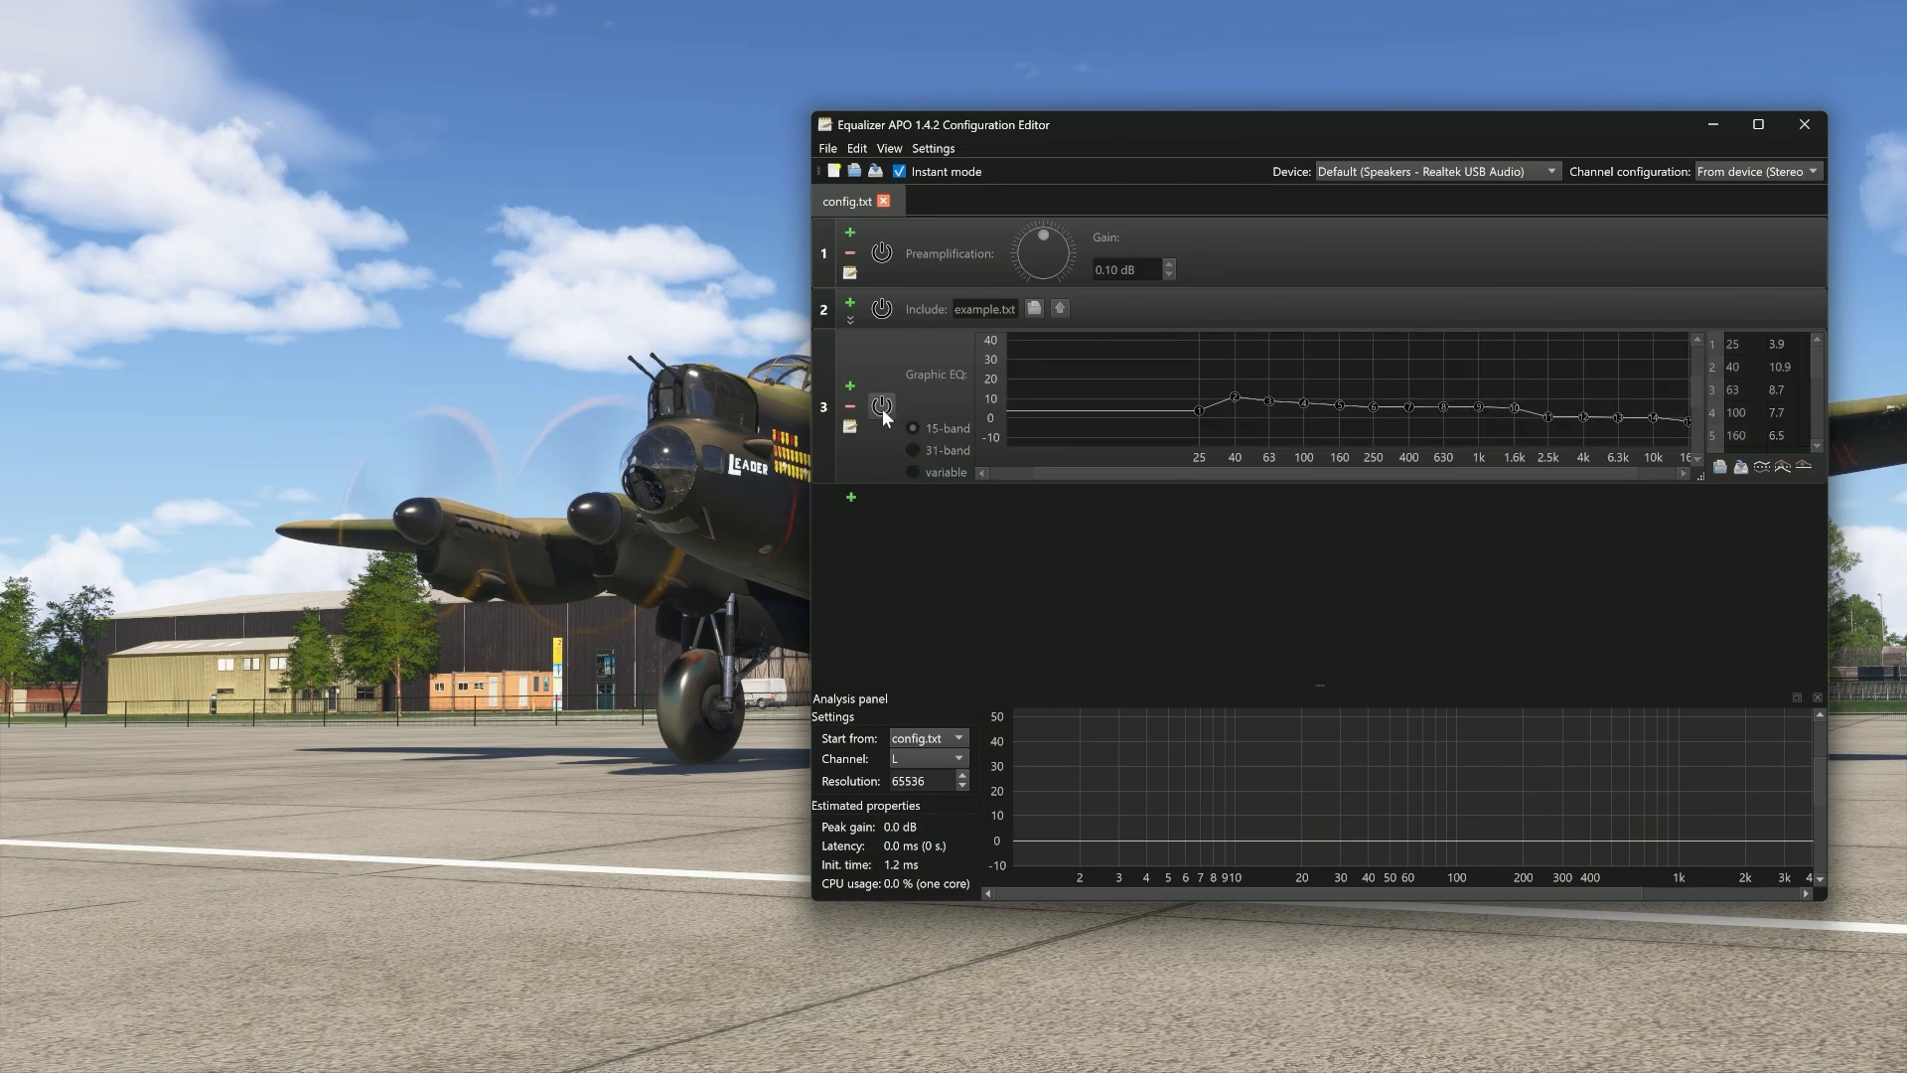
click(882, 405)
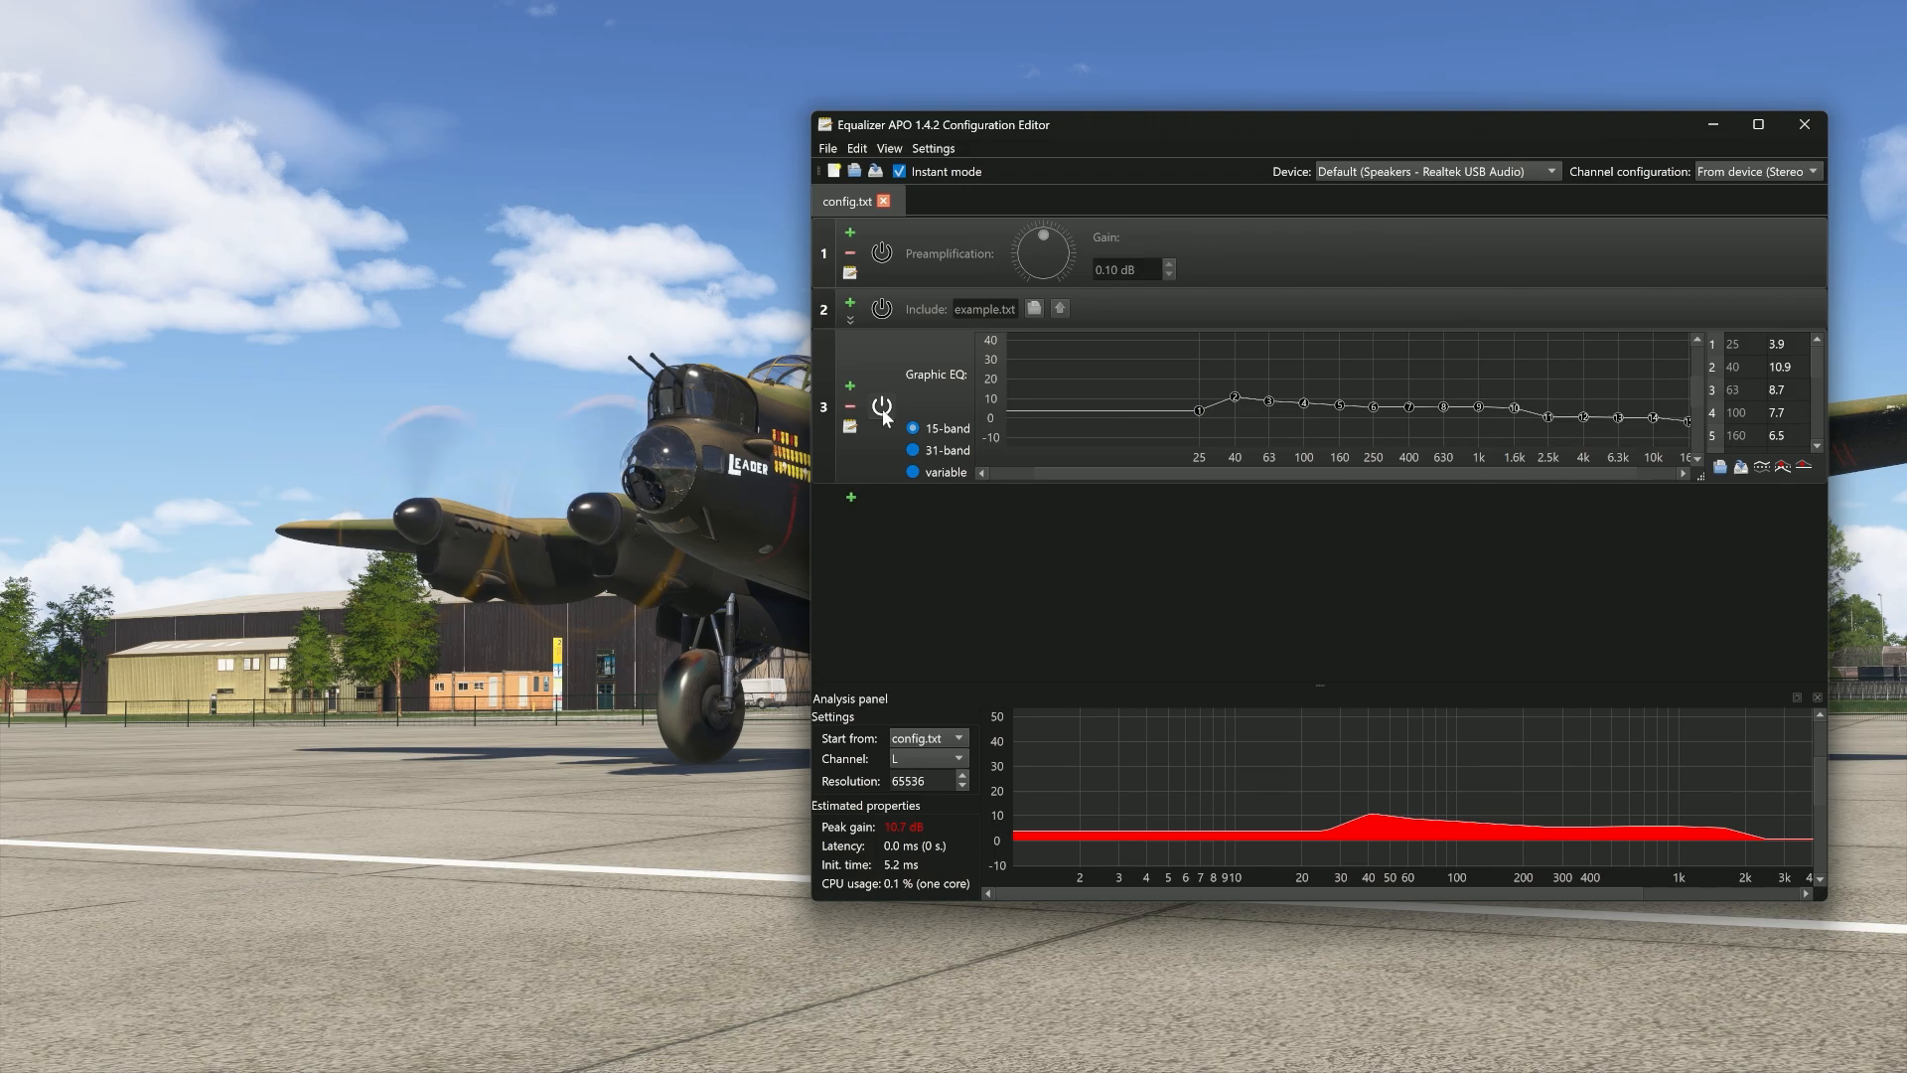
click(880, 405)
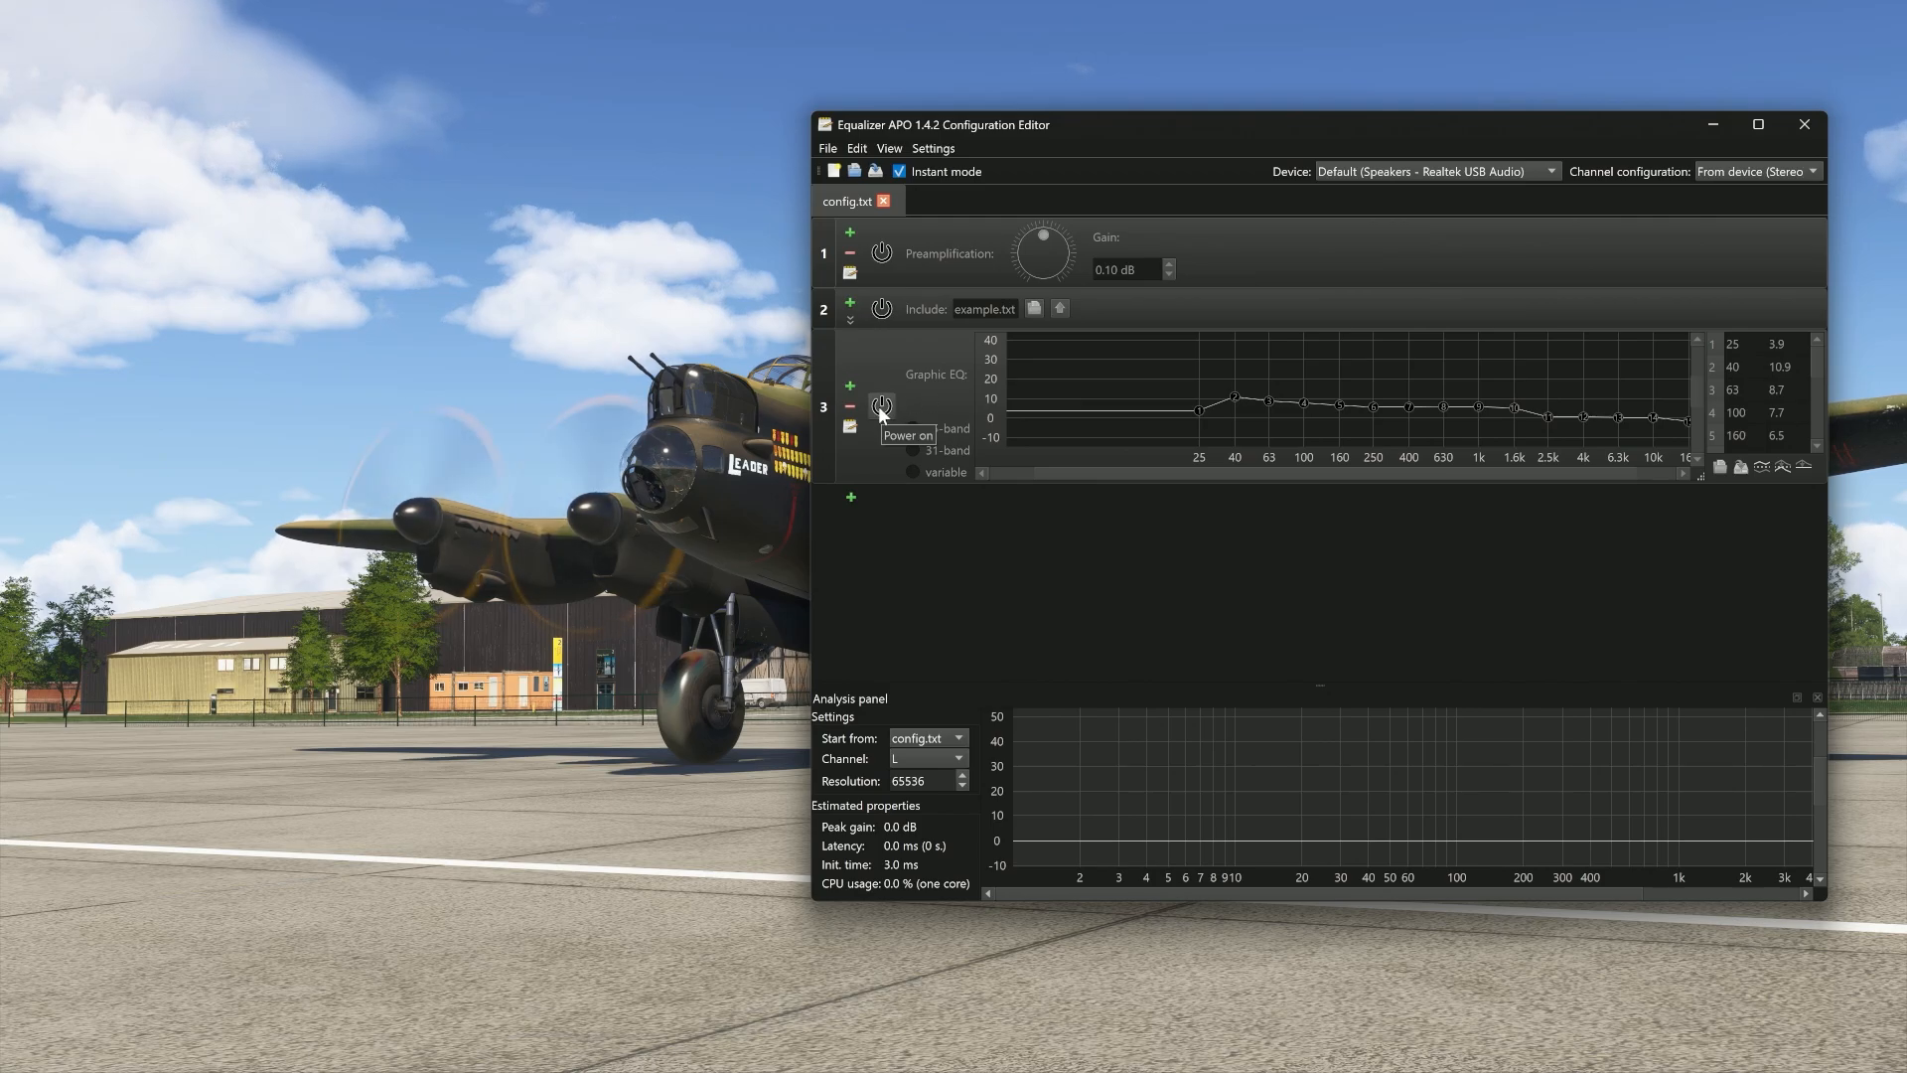
click(880, 405)
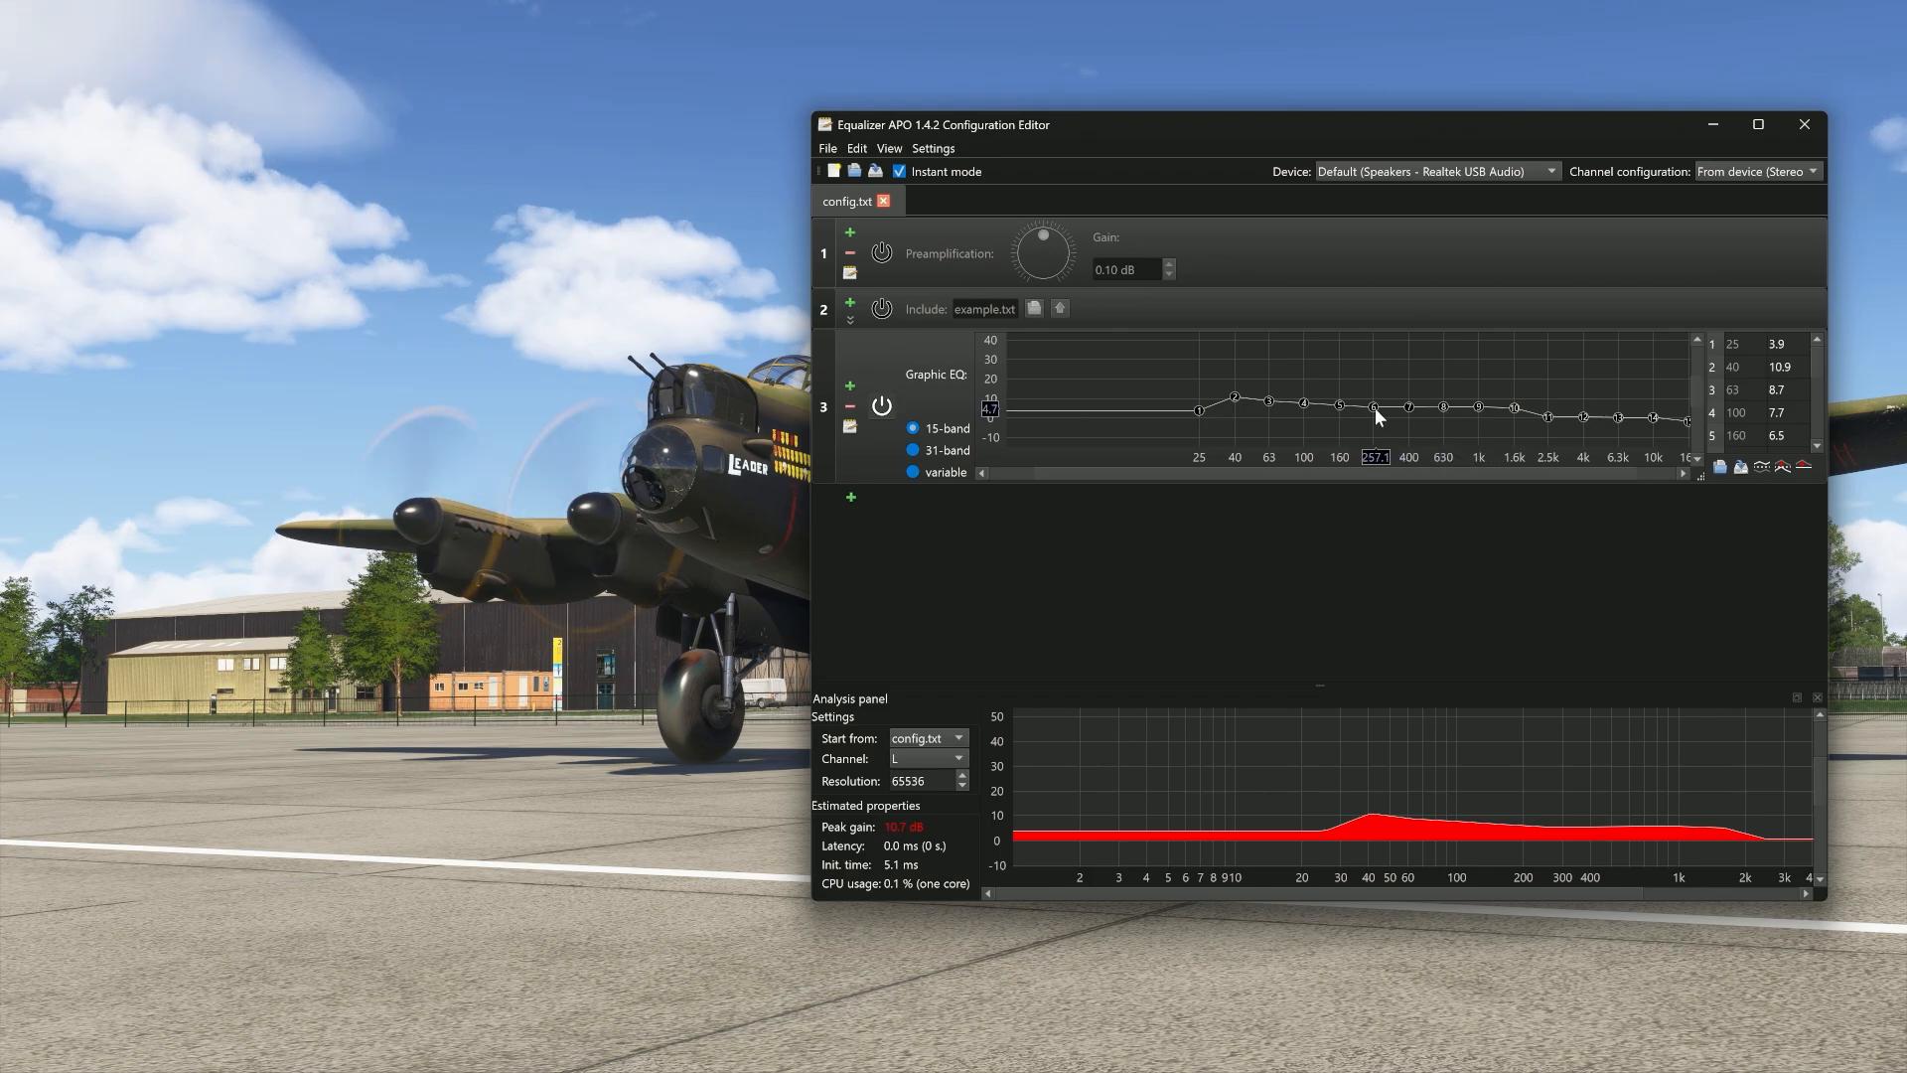
Push the 250 Hz, 2.5k and 63 Hz bands up and down, returning each near its original level.
drag(1374, 413, 1375, 357)
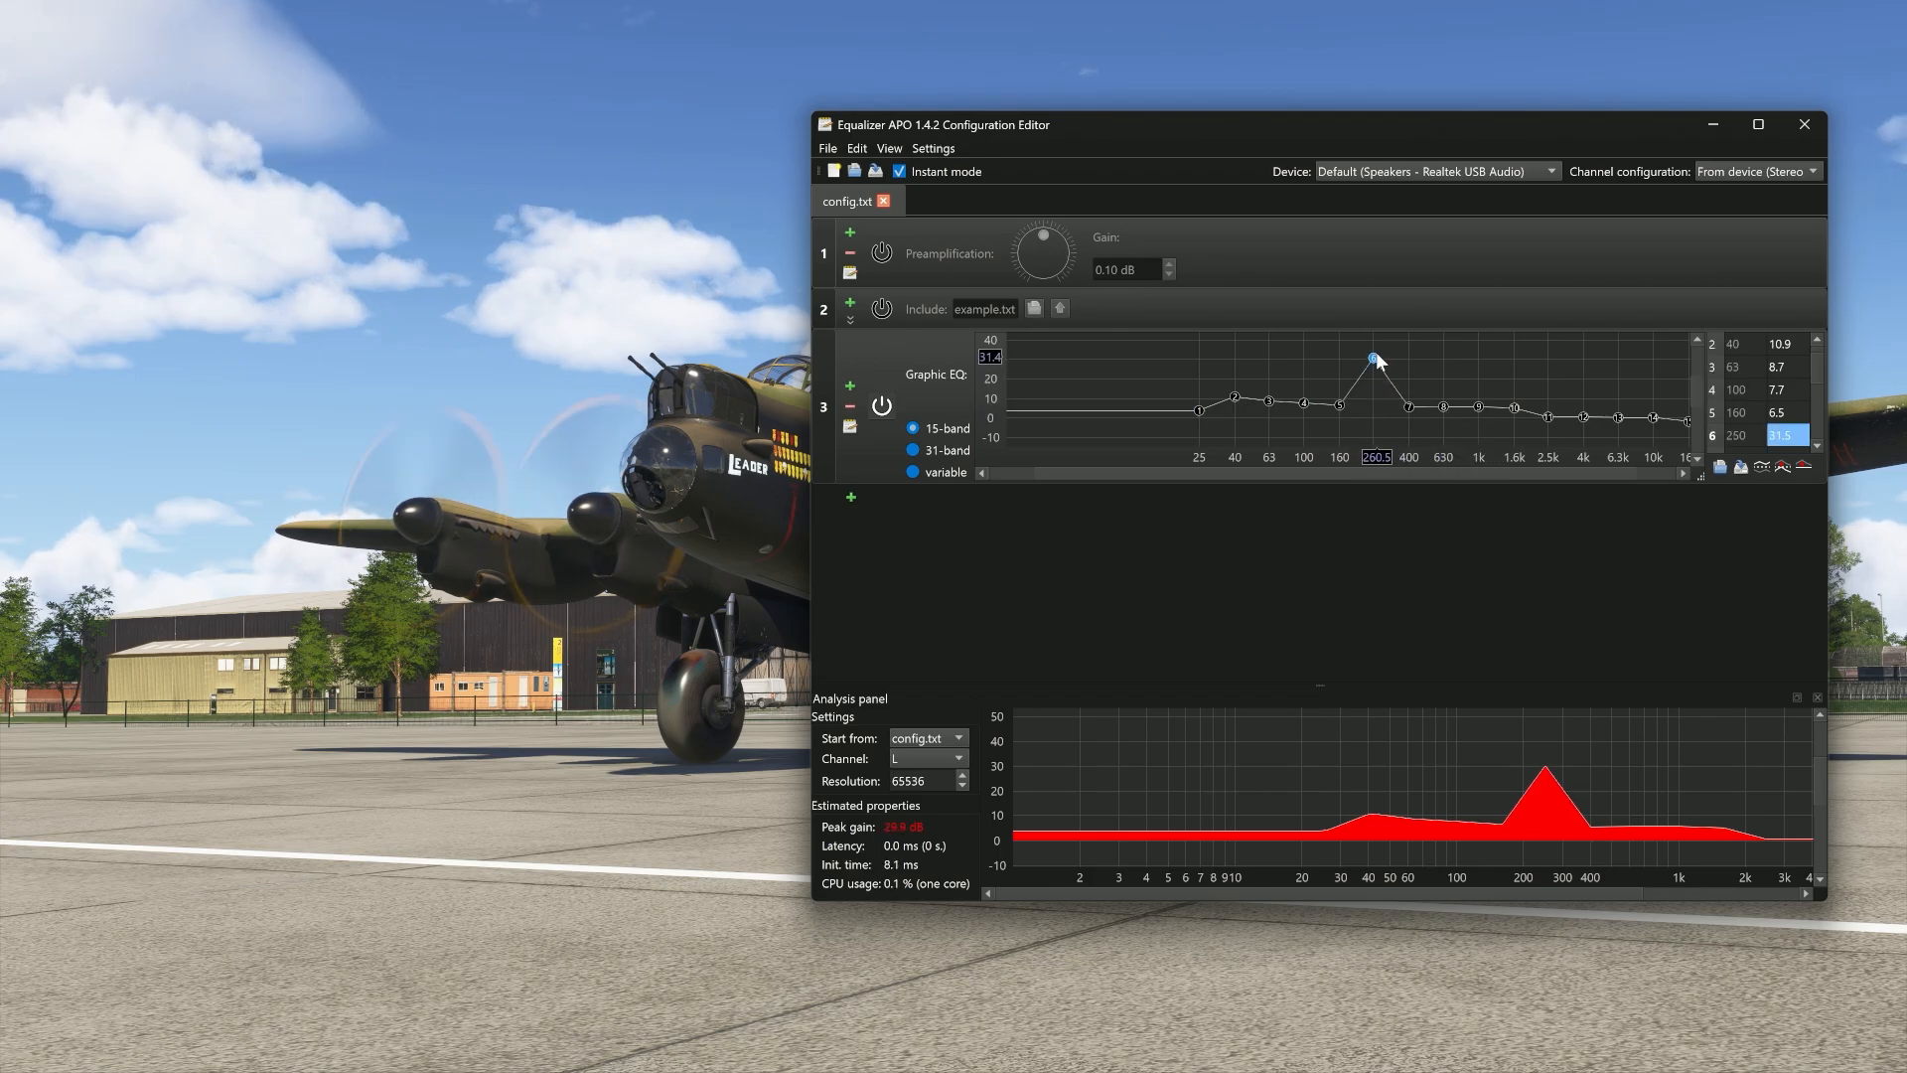
drag(1373, 356, 1372, 419)
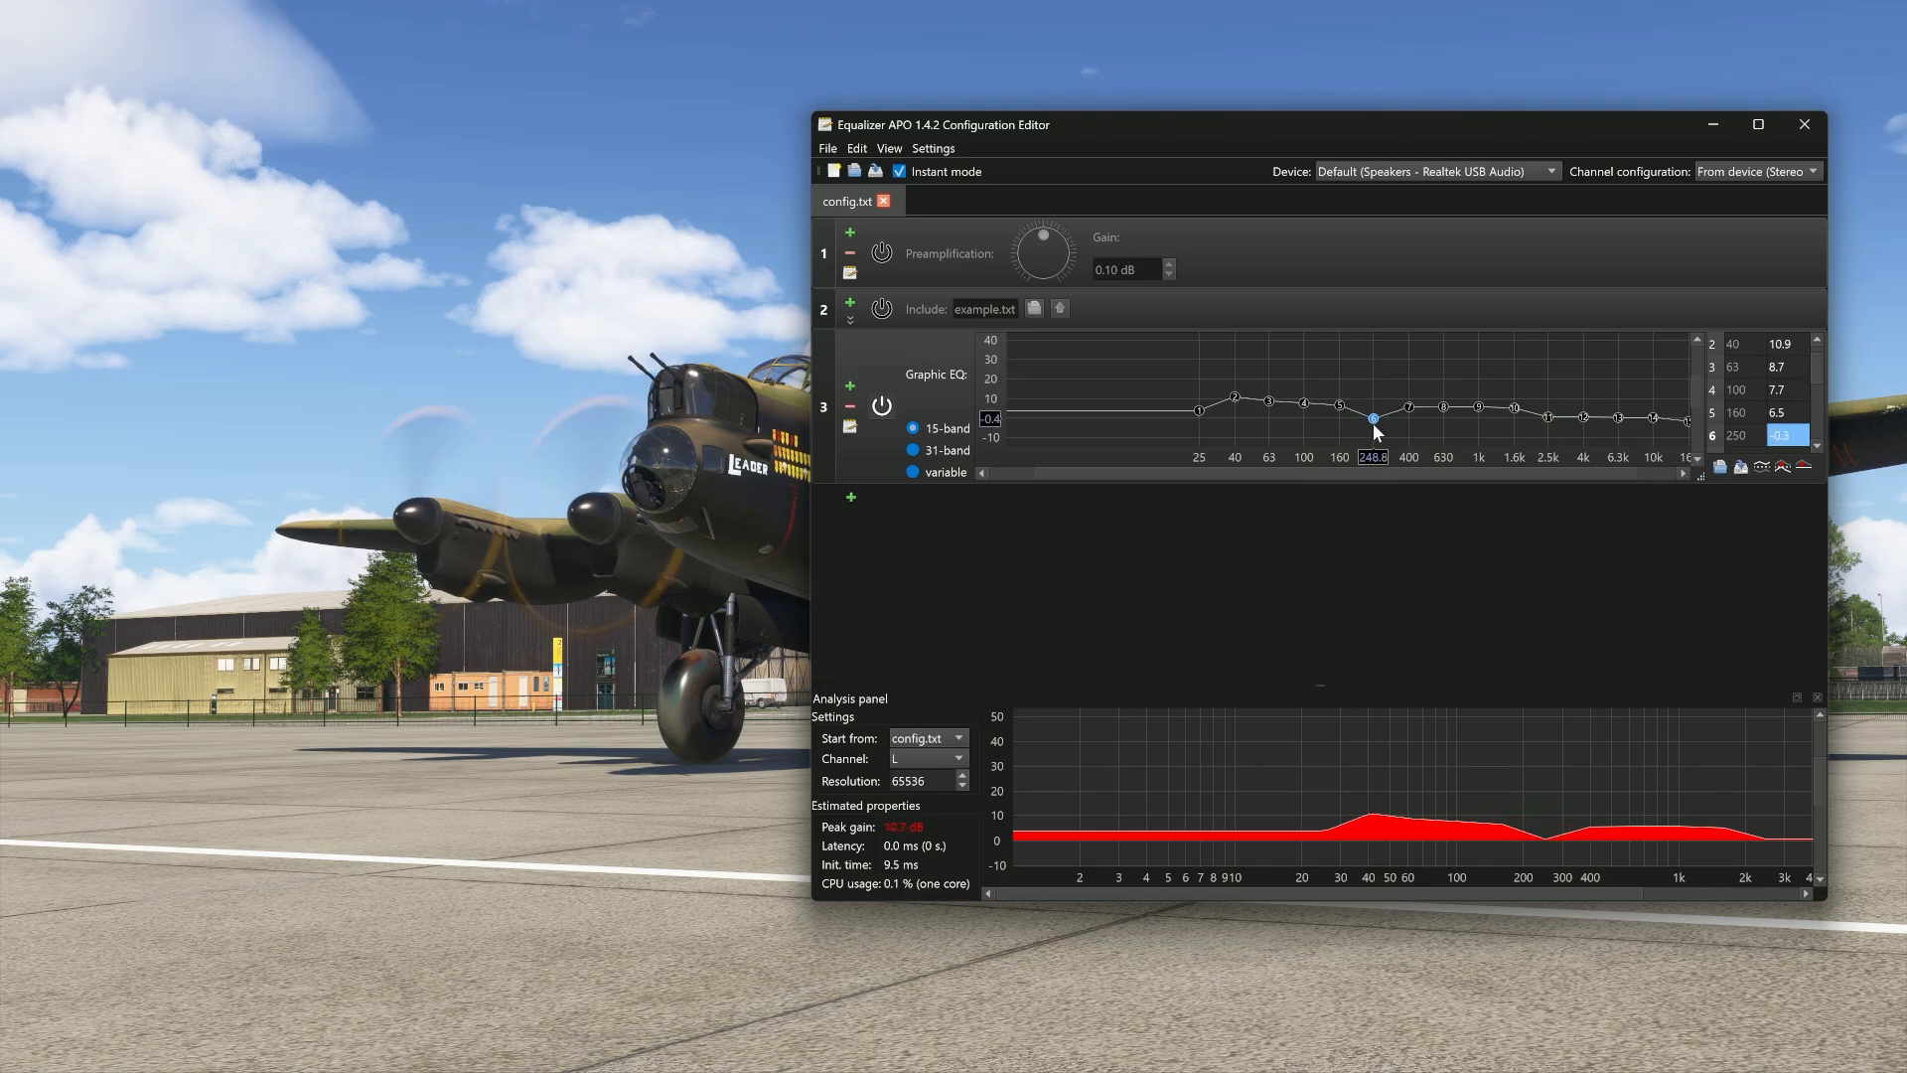
drag(1372, 421, 1368, 404)
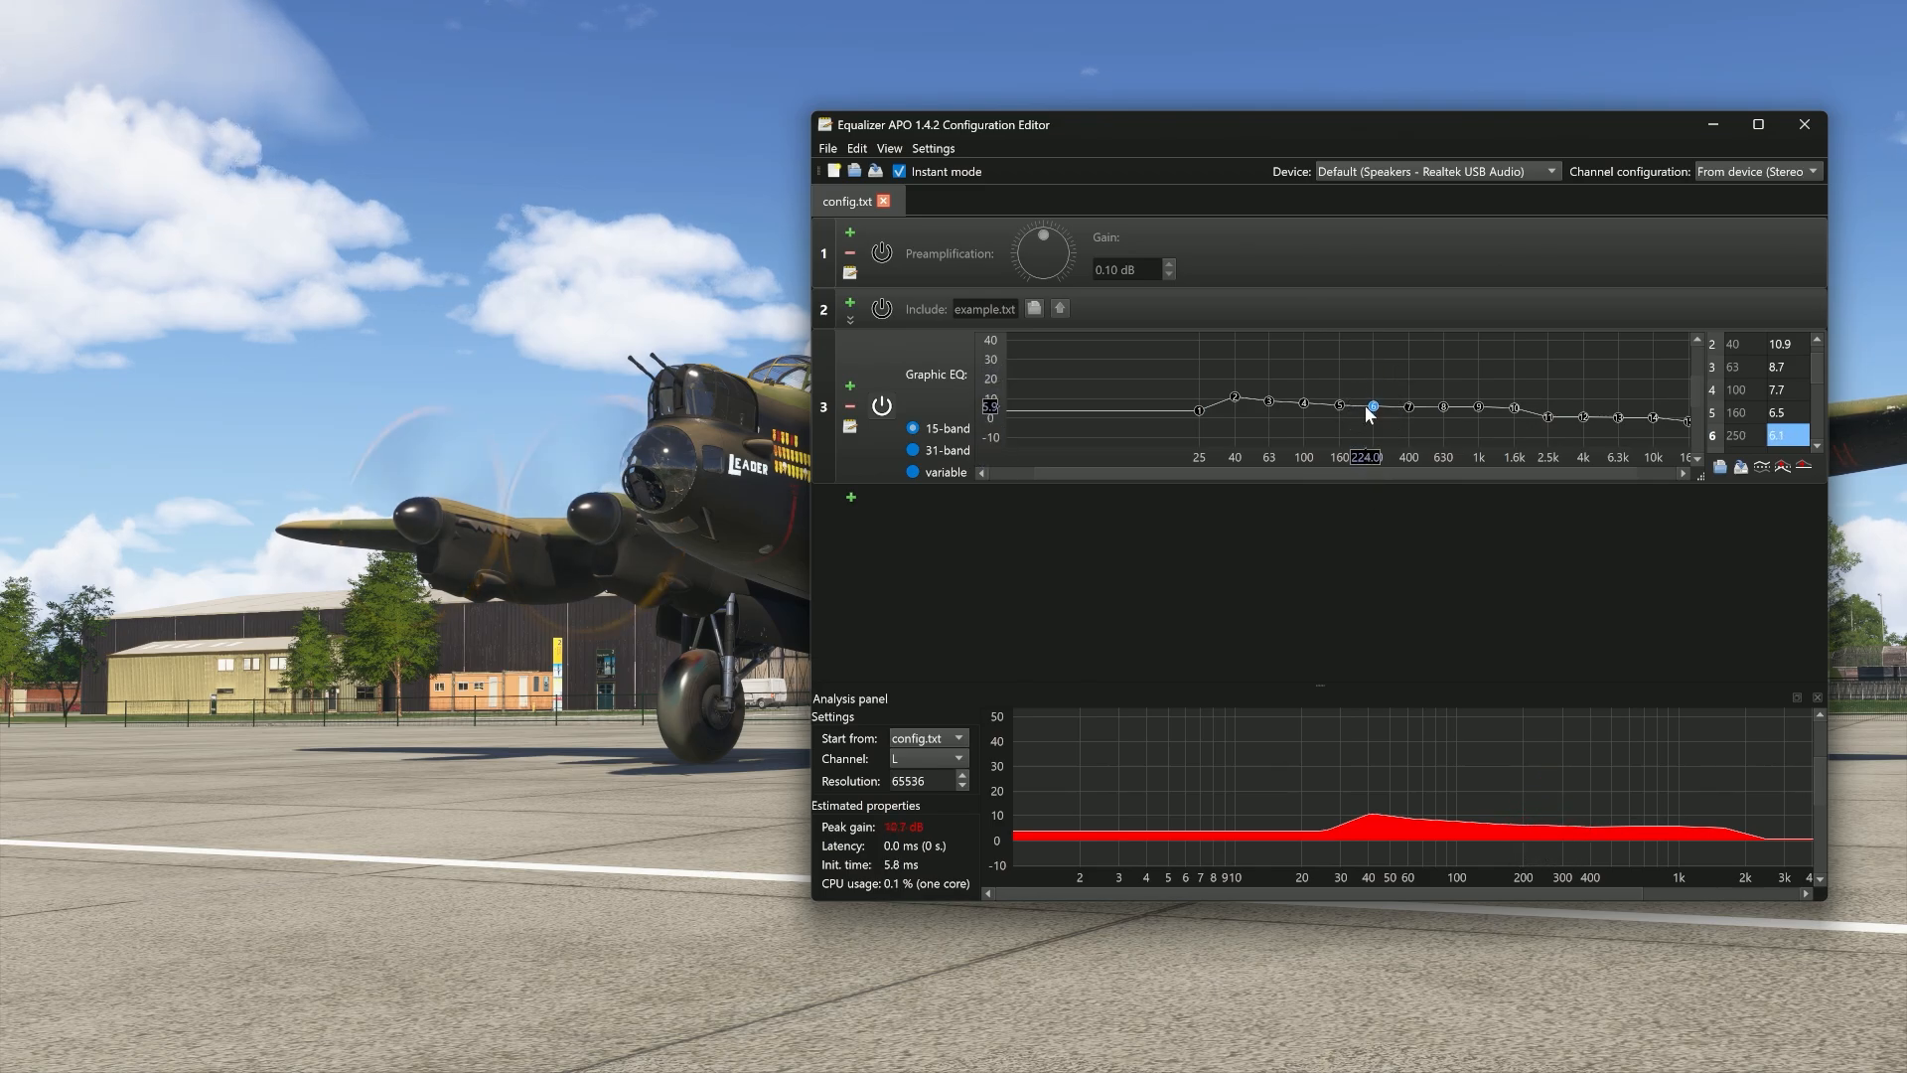
drag(1373, 403, 1547, 385)
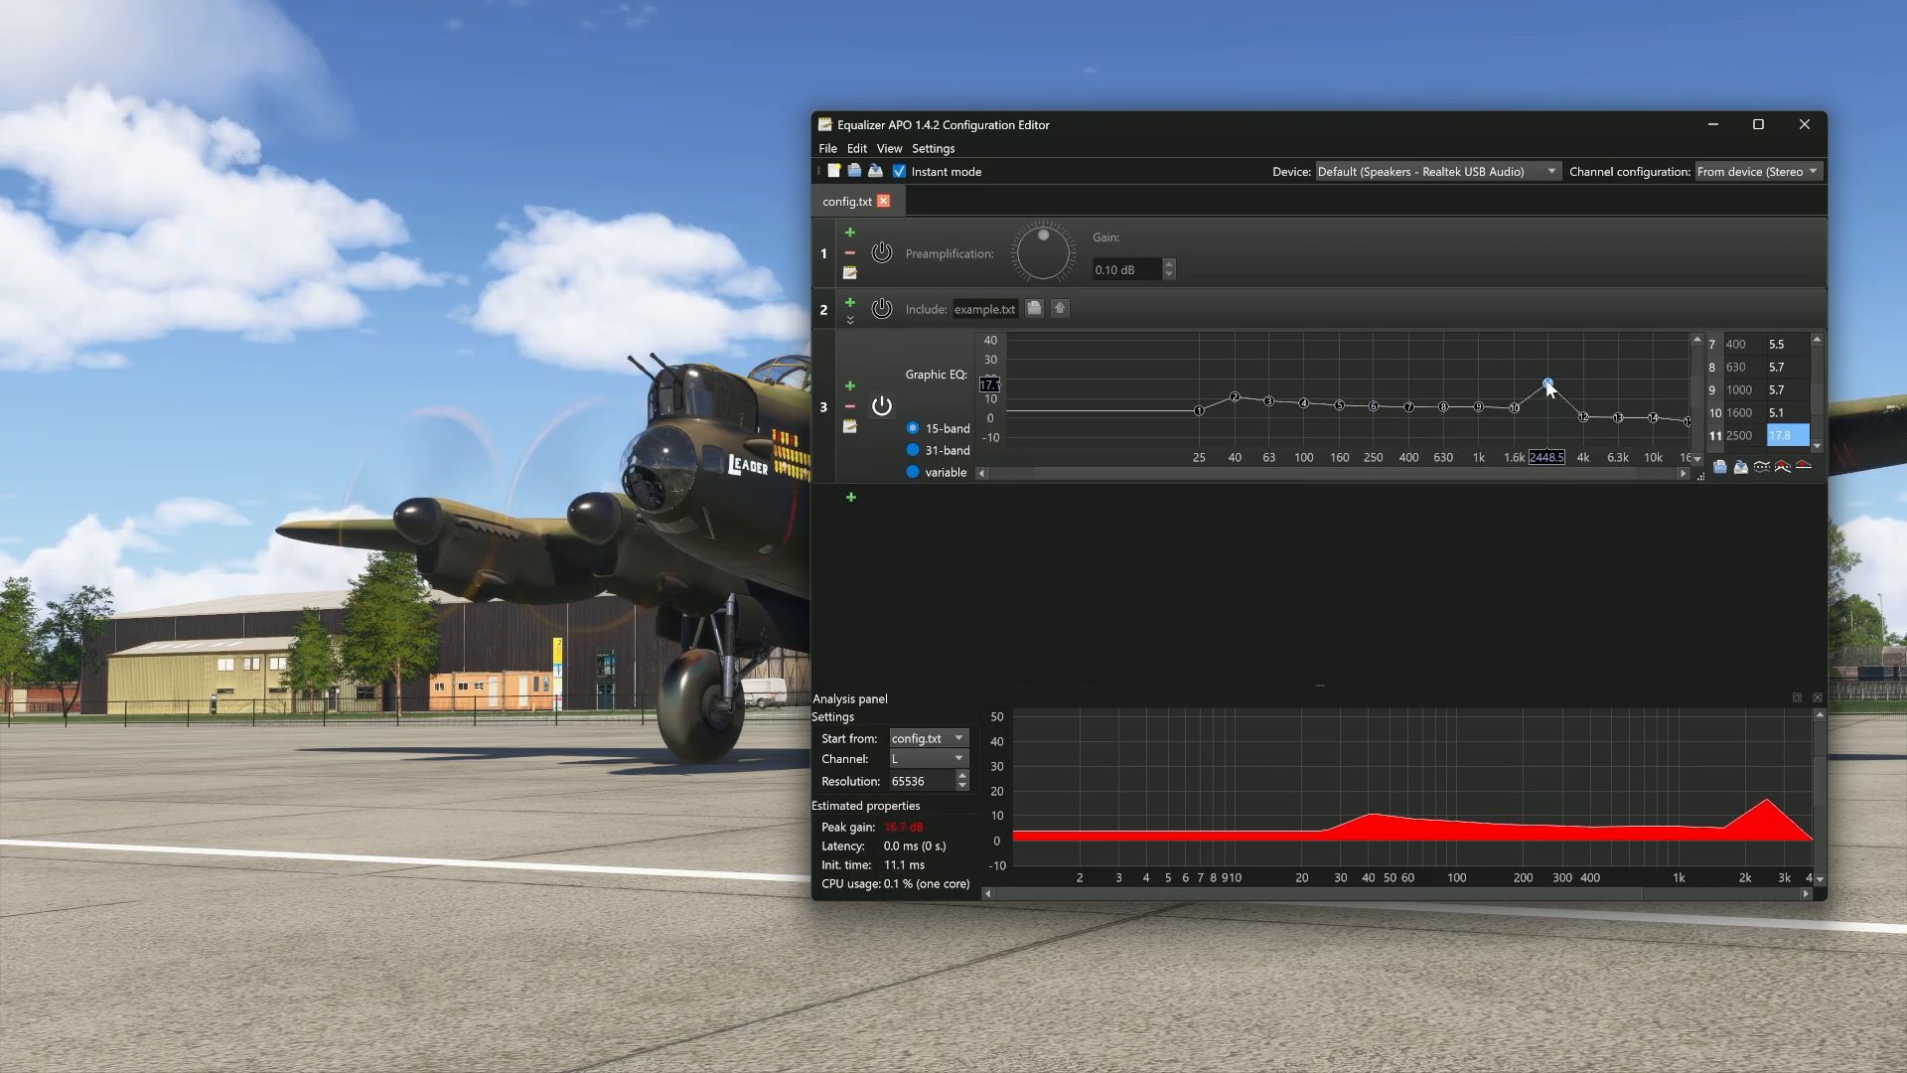
drag(1547, 385, 1547, 403)
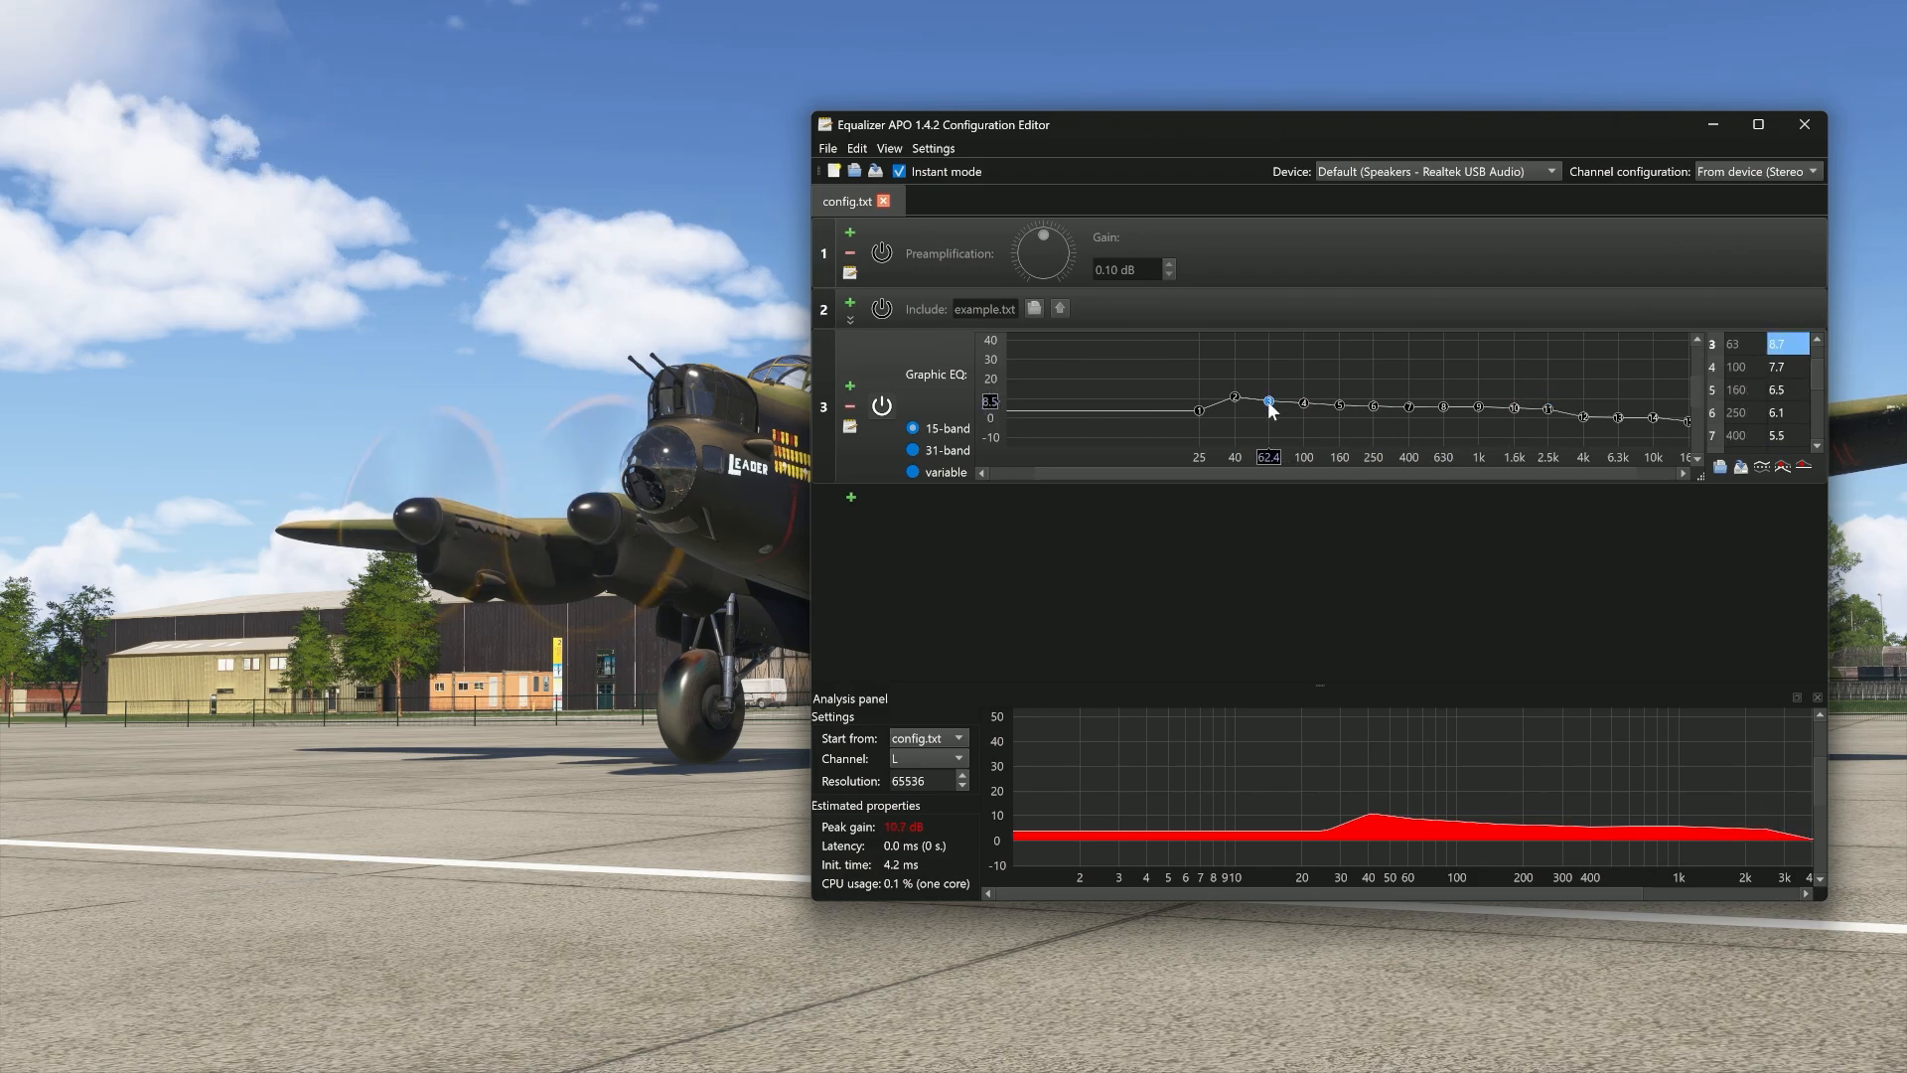
drag(1267, 399, 1267, 337)
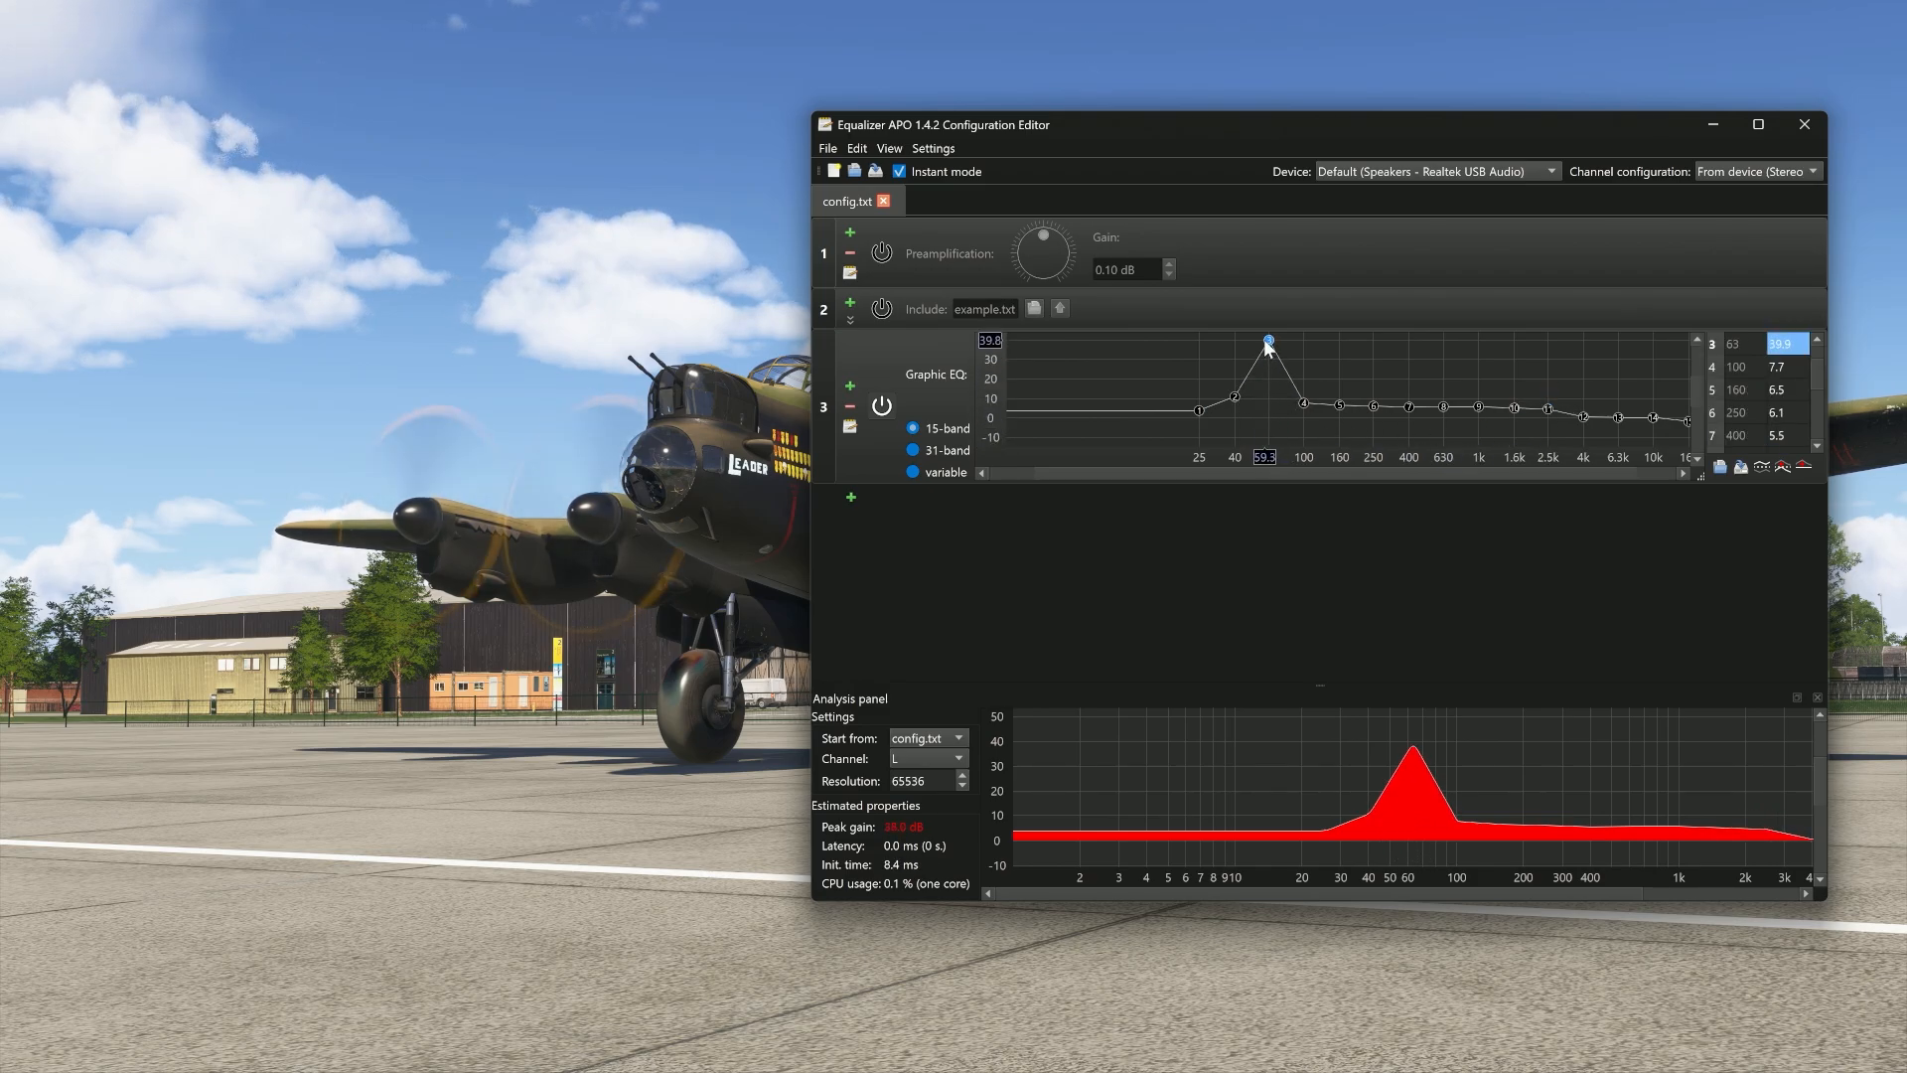
drag(1267, 340, 1267, 397)
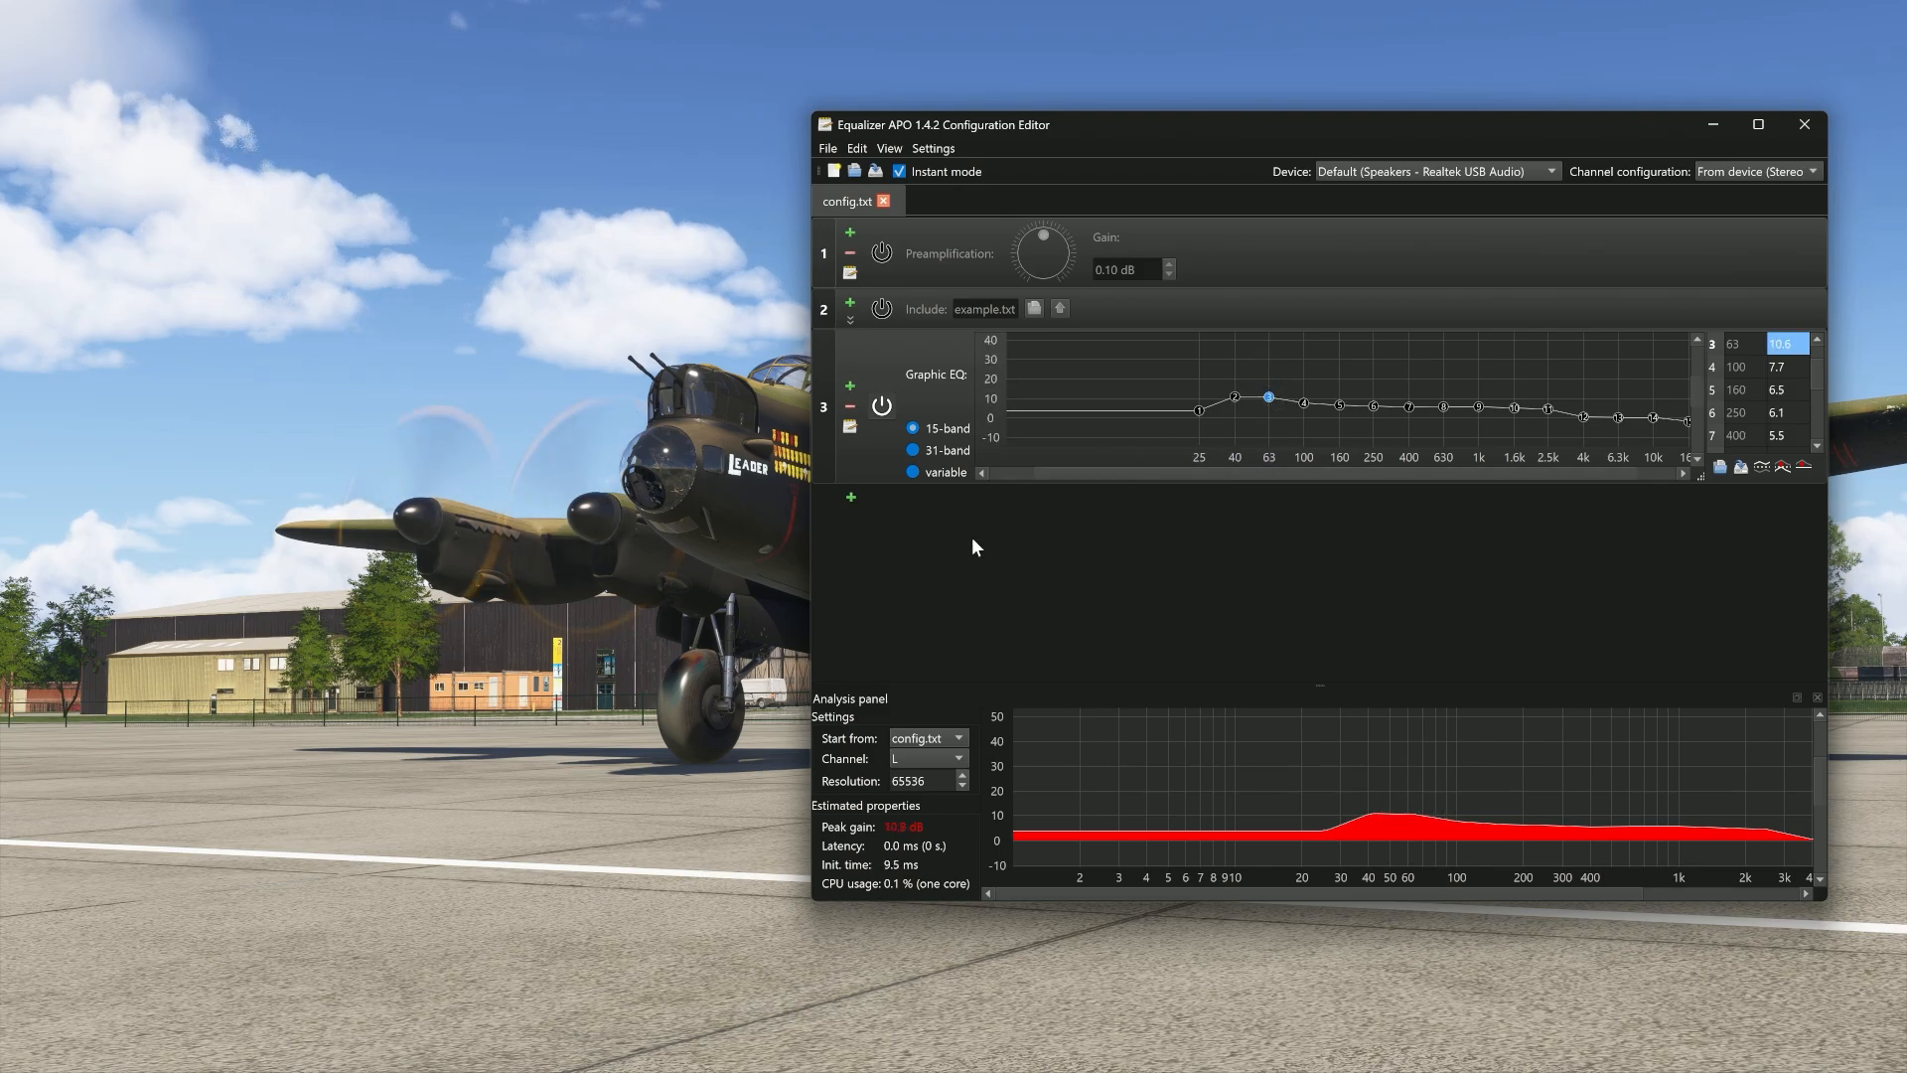
mouse_move(893, 433)
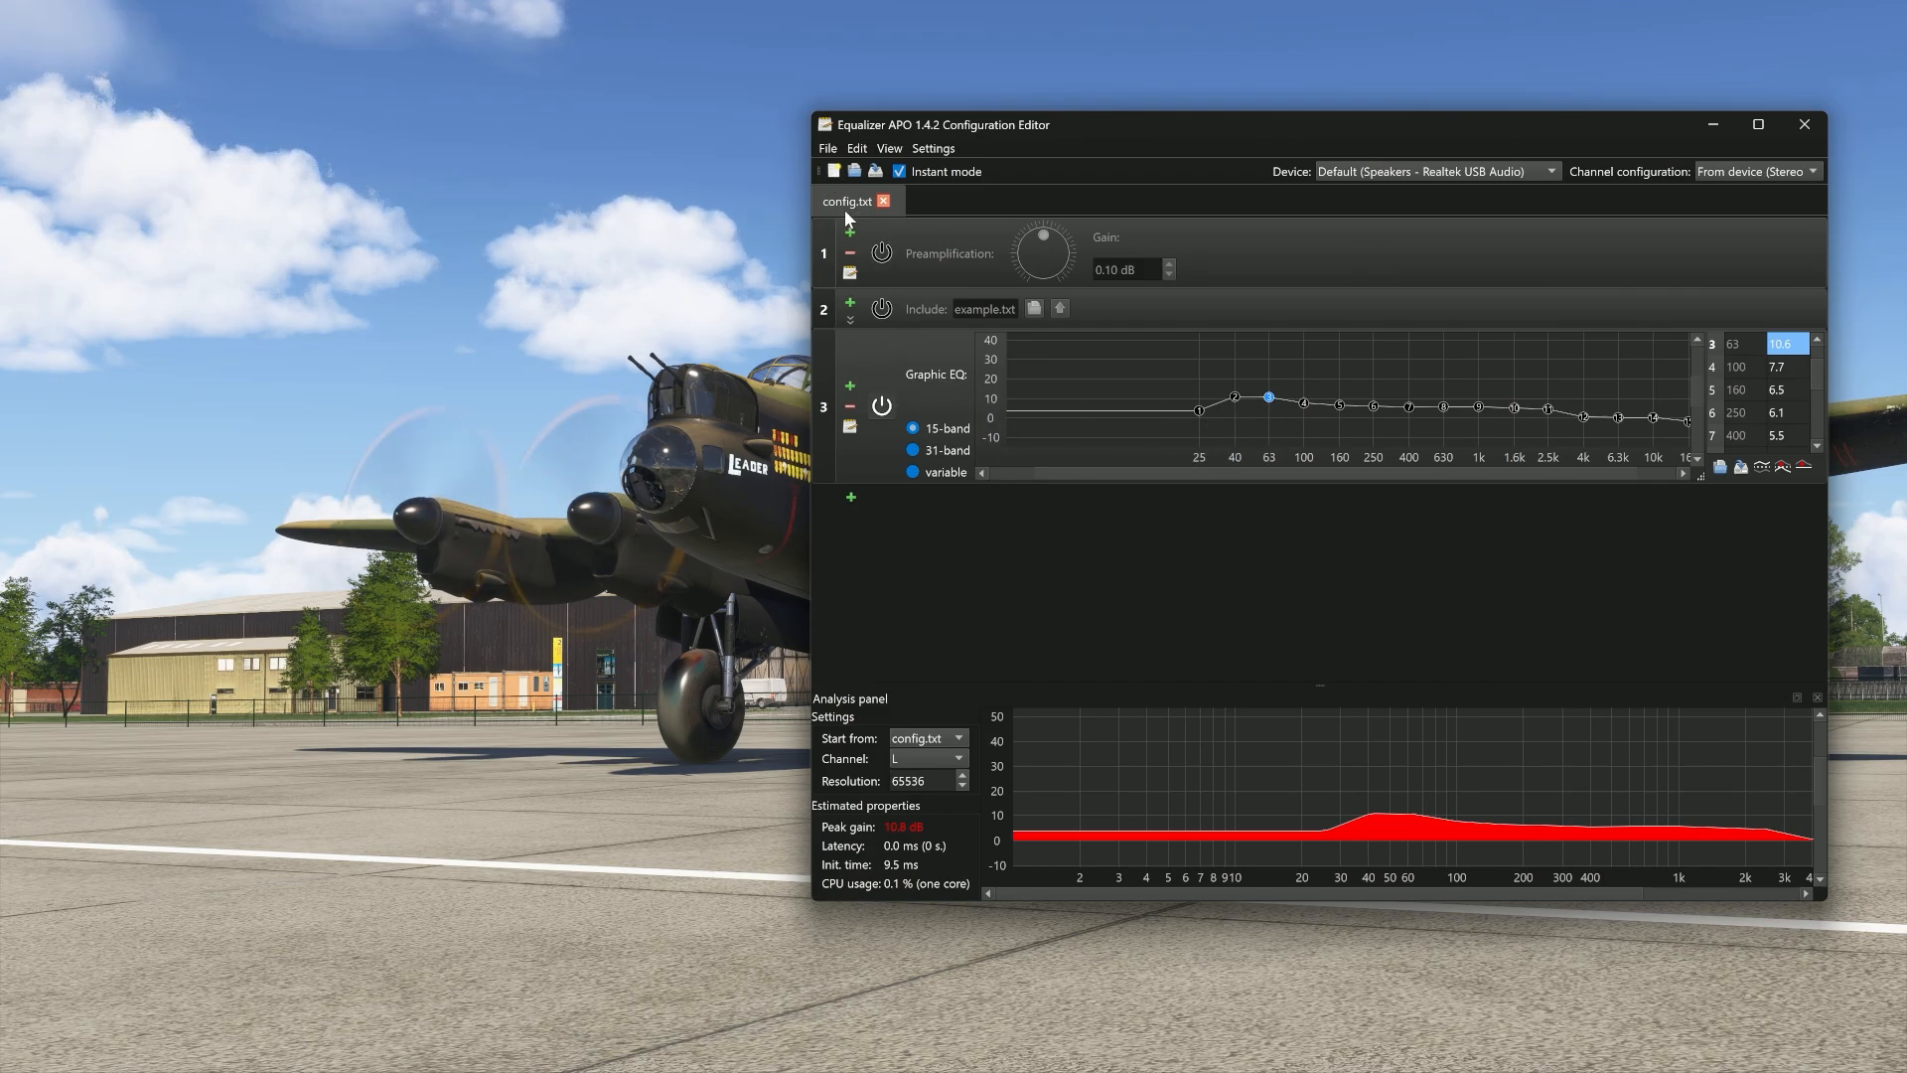
mouse_move(864, 216)
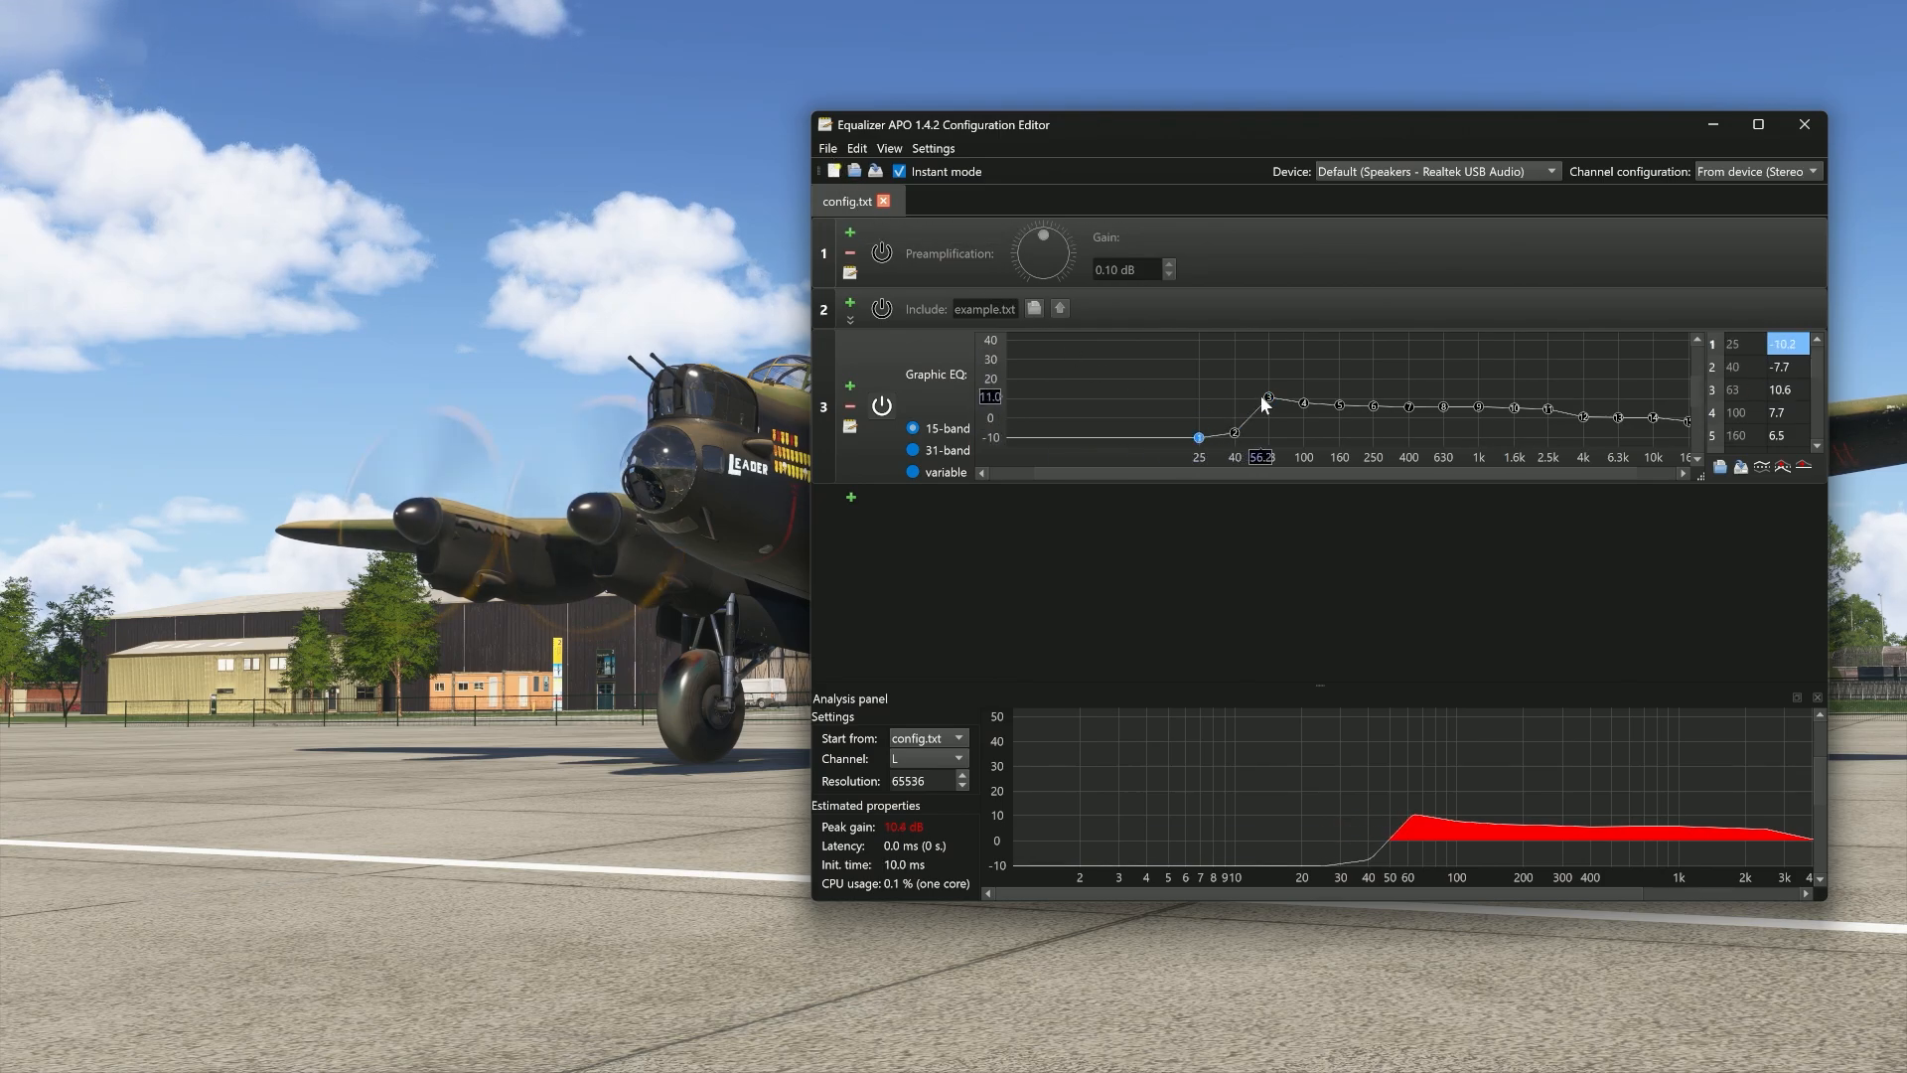
Cut the 63, 100 and 160 Hz bands below zero so the response starts around 200 Hz.
drag(1269, 399, 1336, 431)
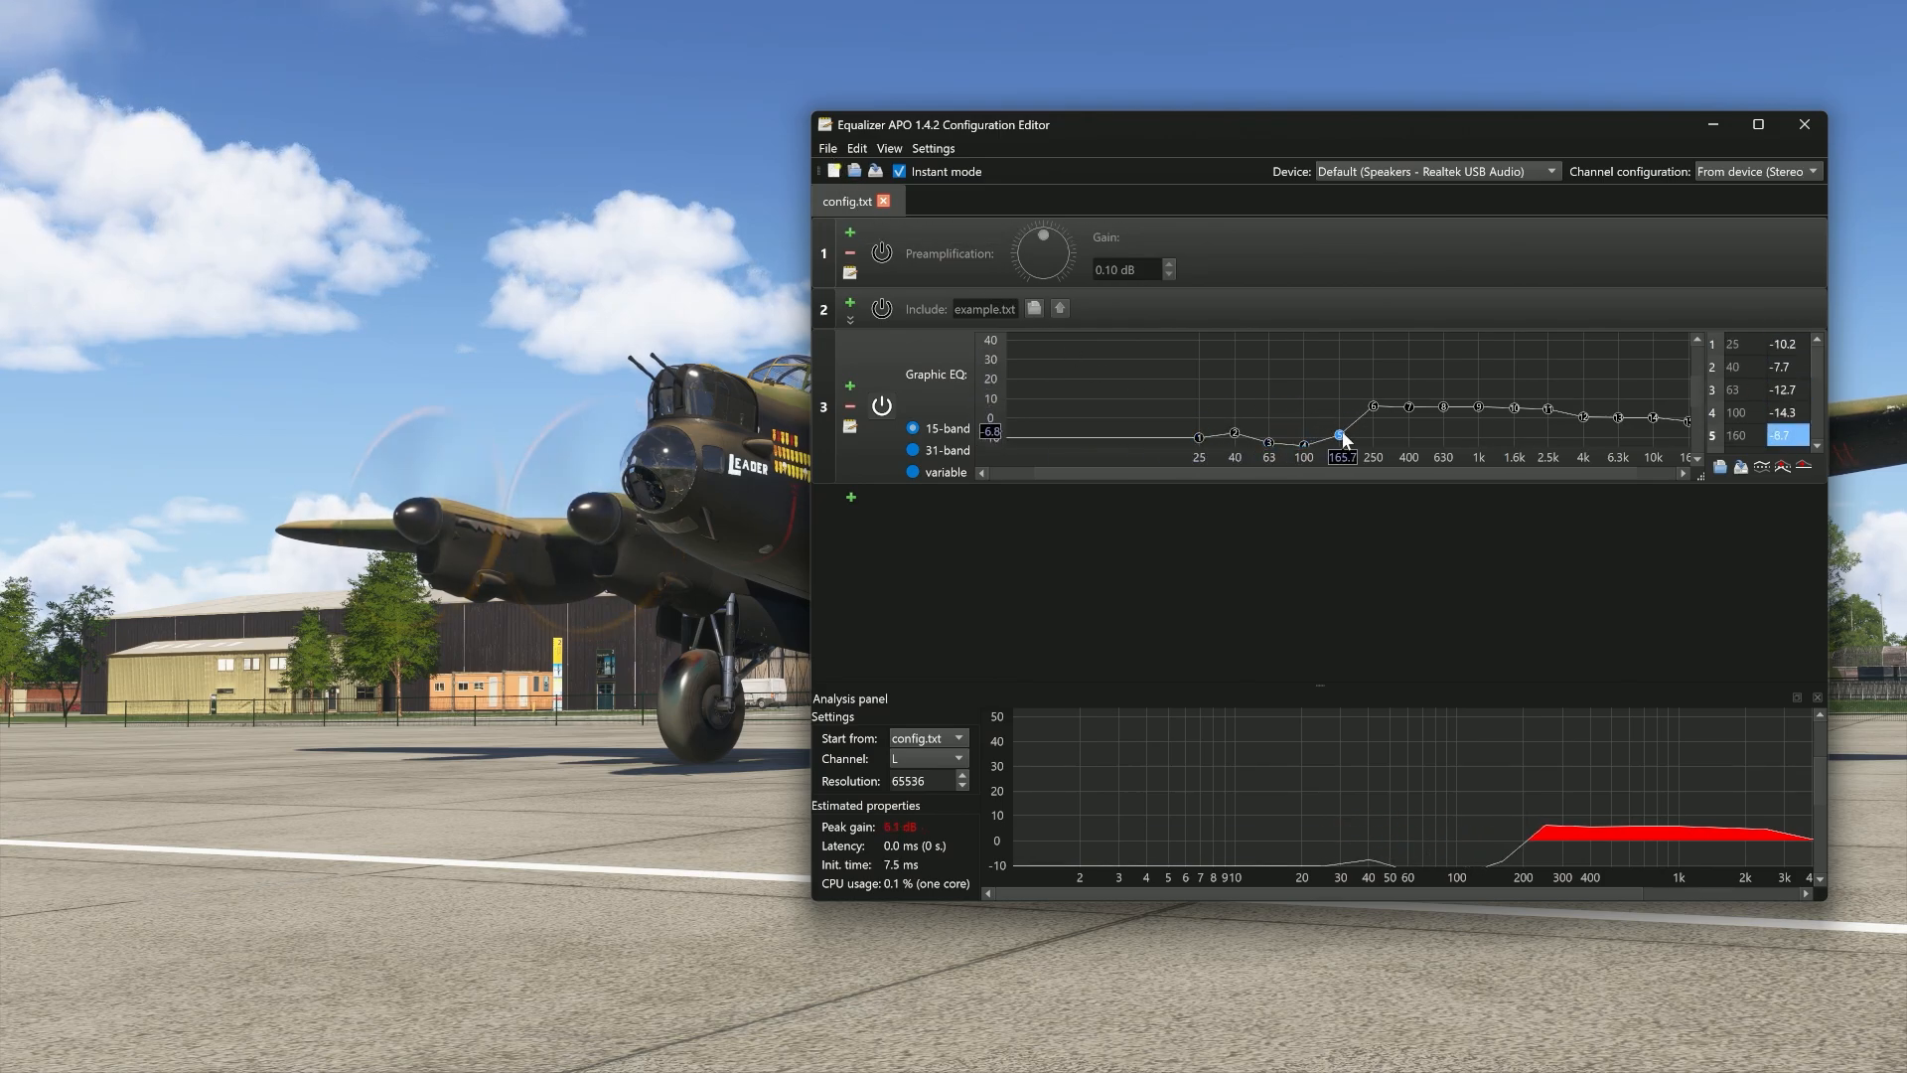
drag(1337, 437, 1335, 435)
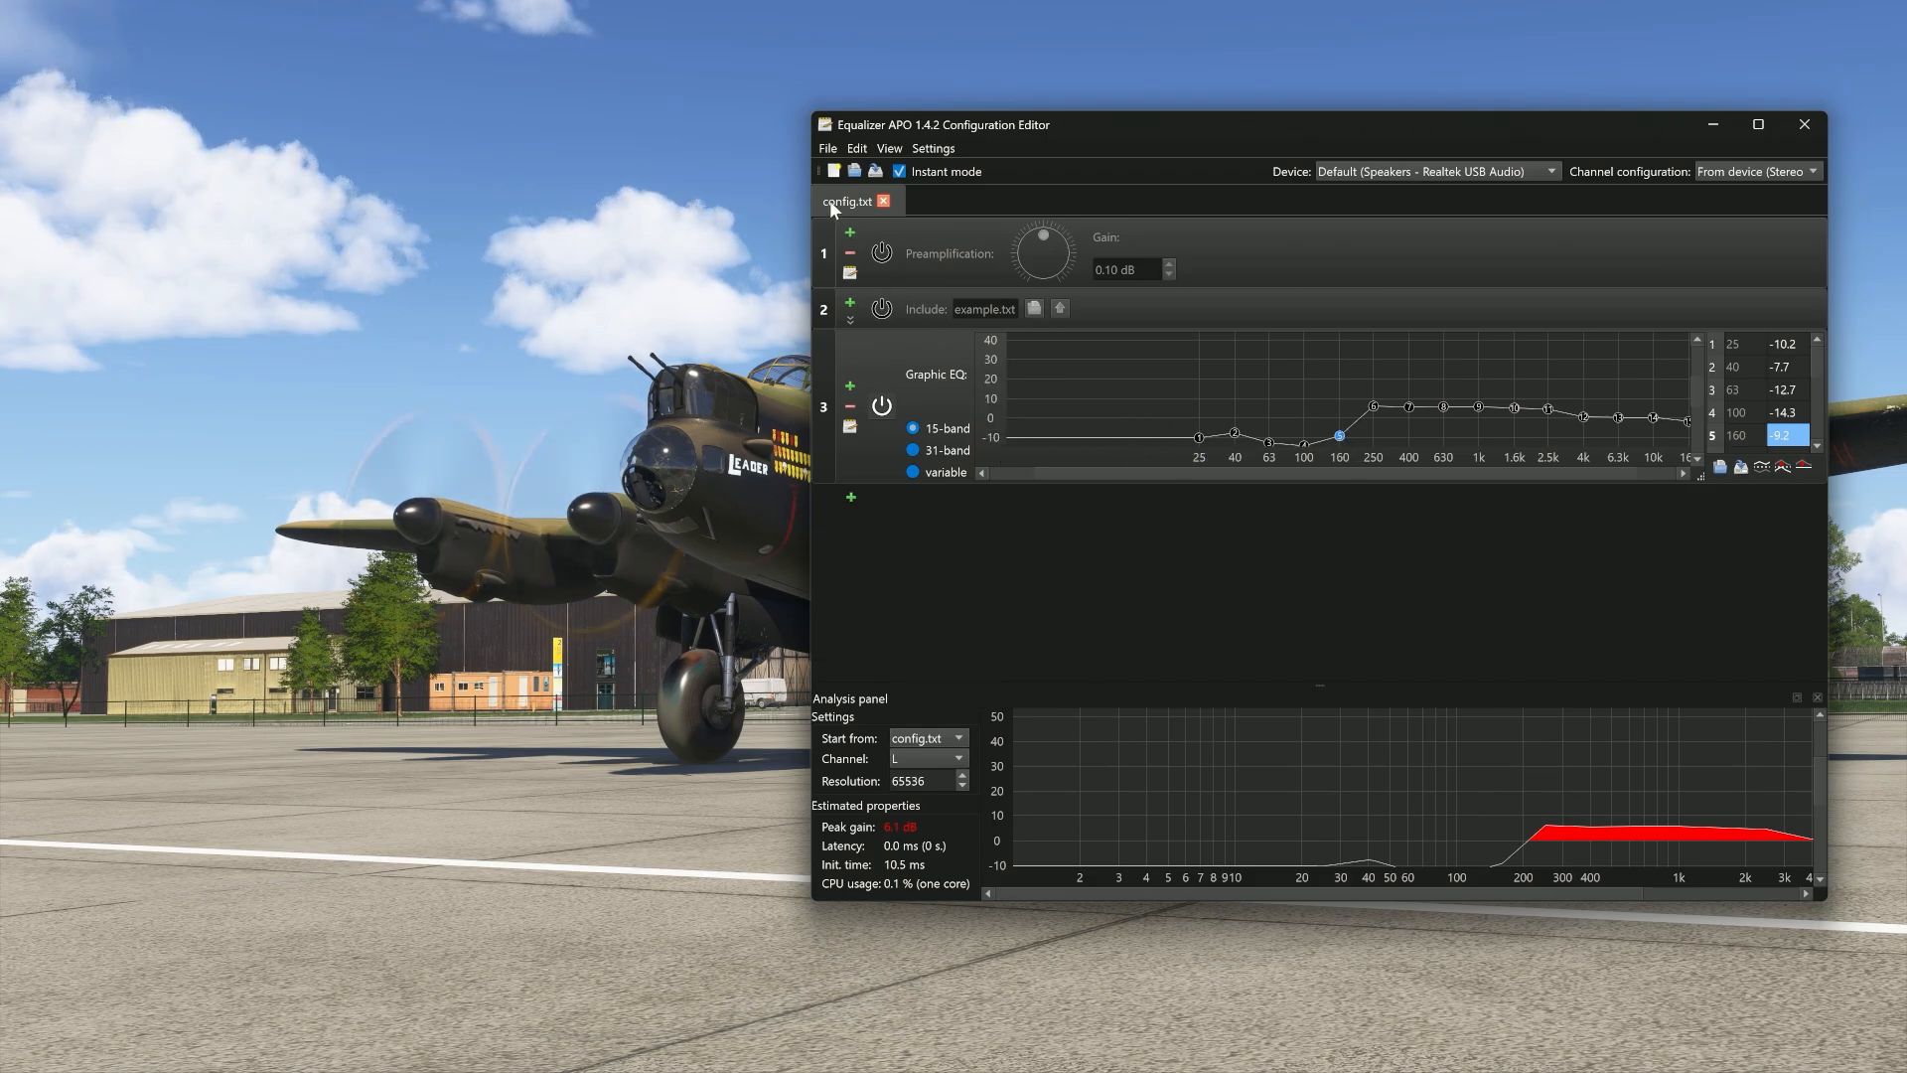
Save the bass-cut profile as No Bass.txt and switch its graphic EQ off.
click(828, 149)
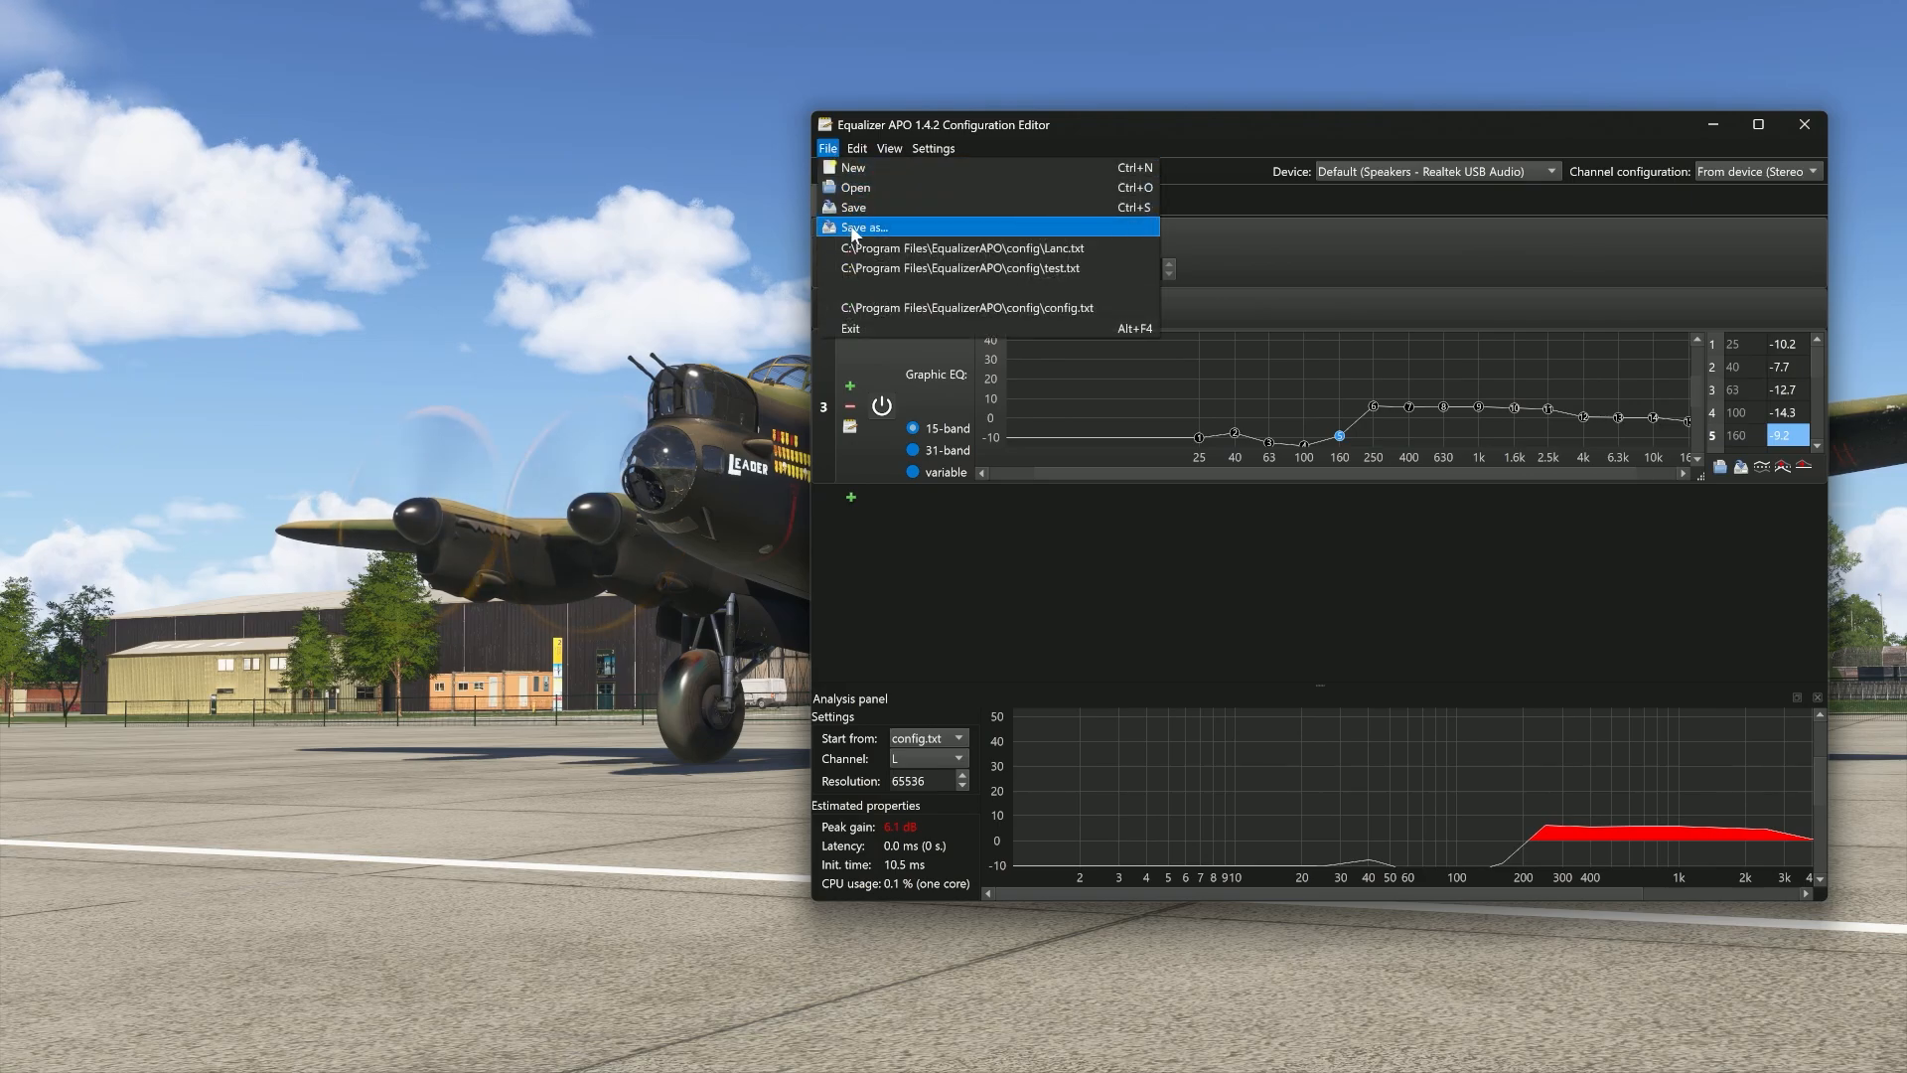
click(864, 226)
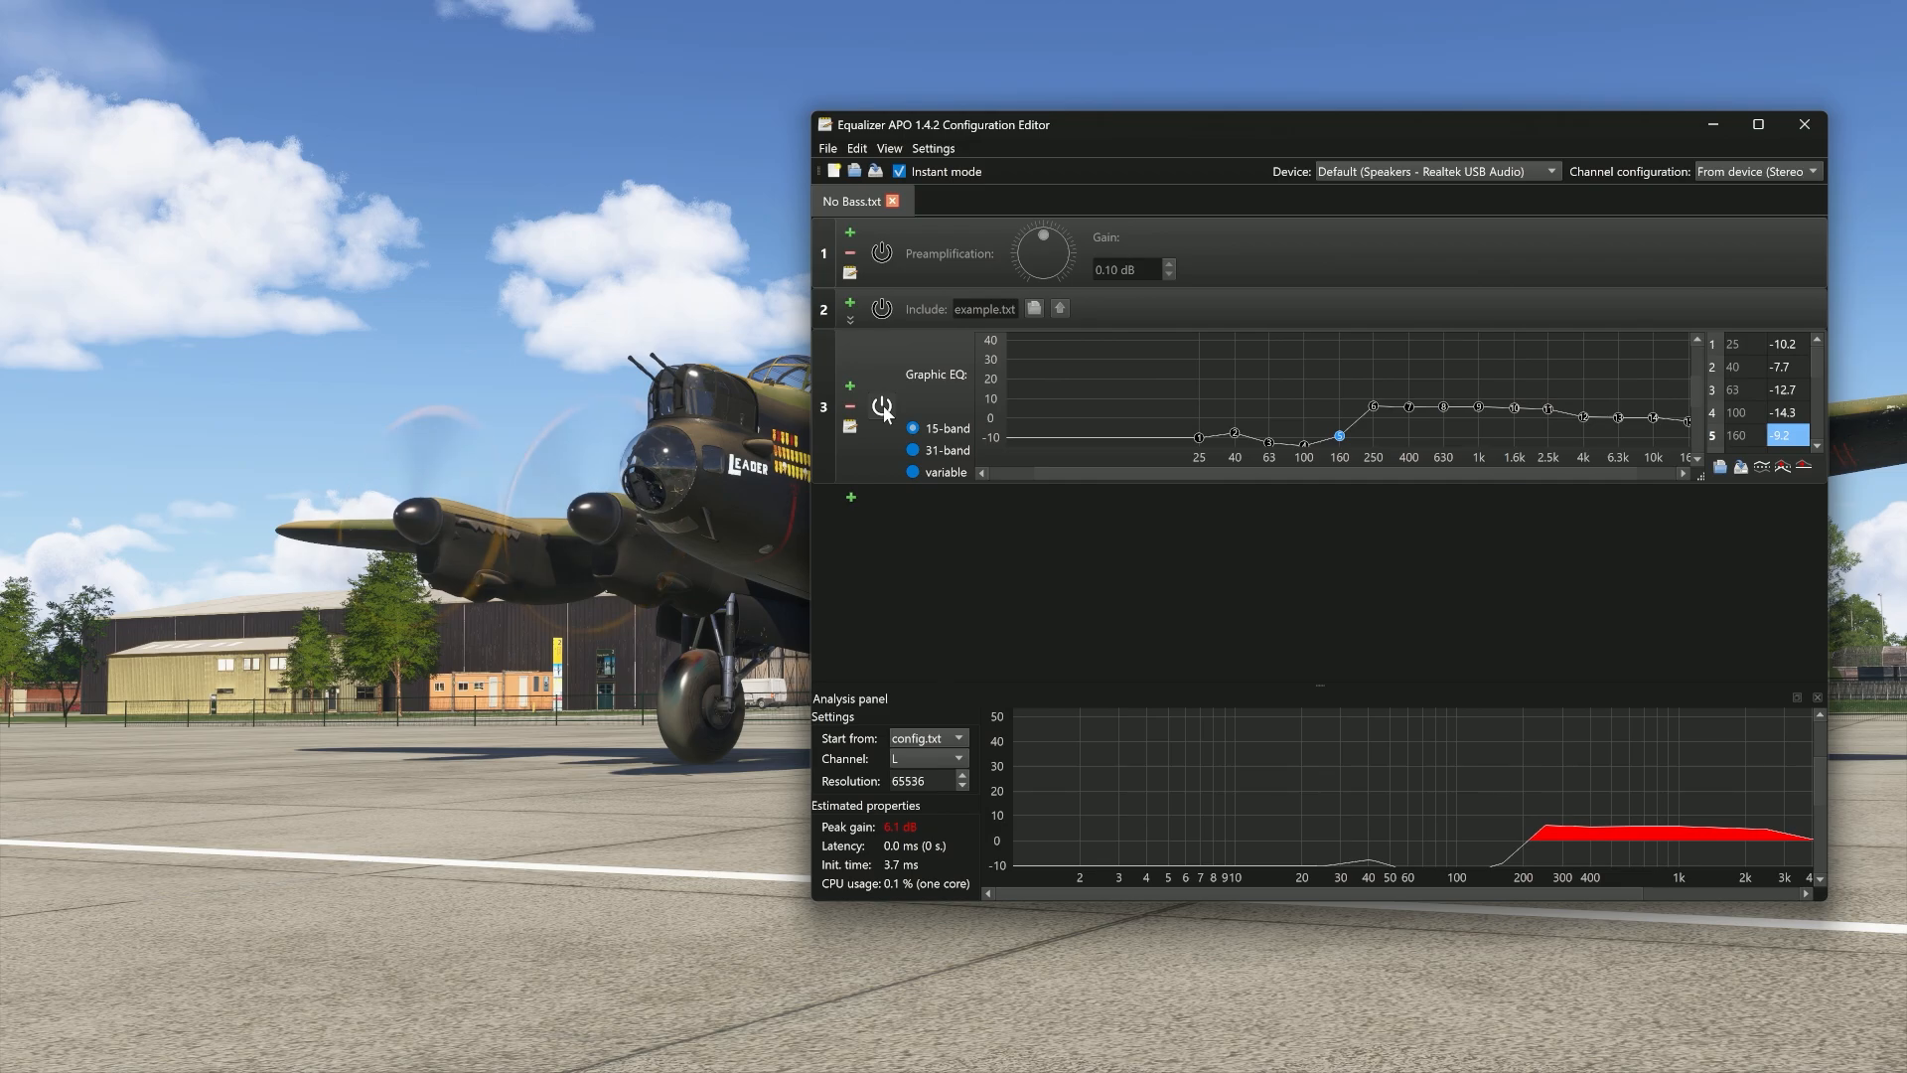
click(879, 405)
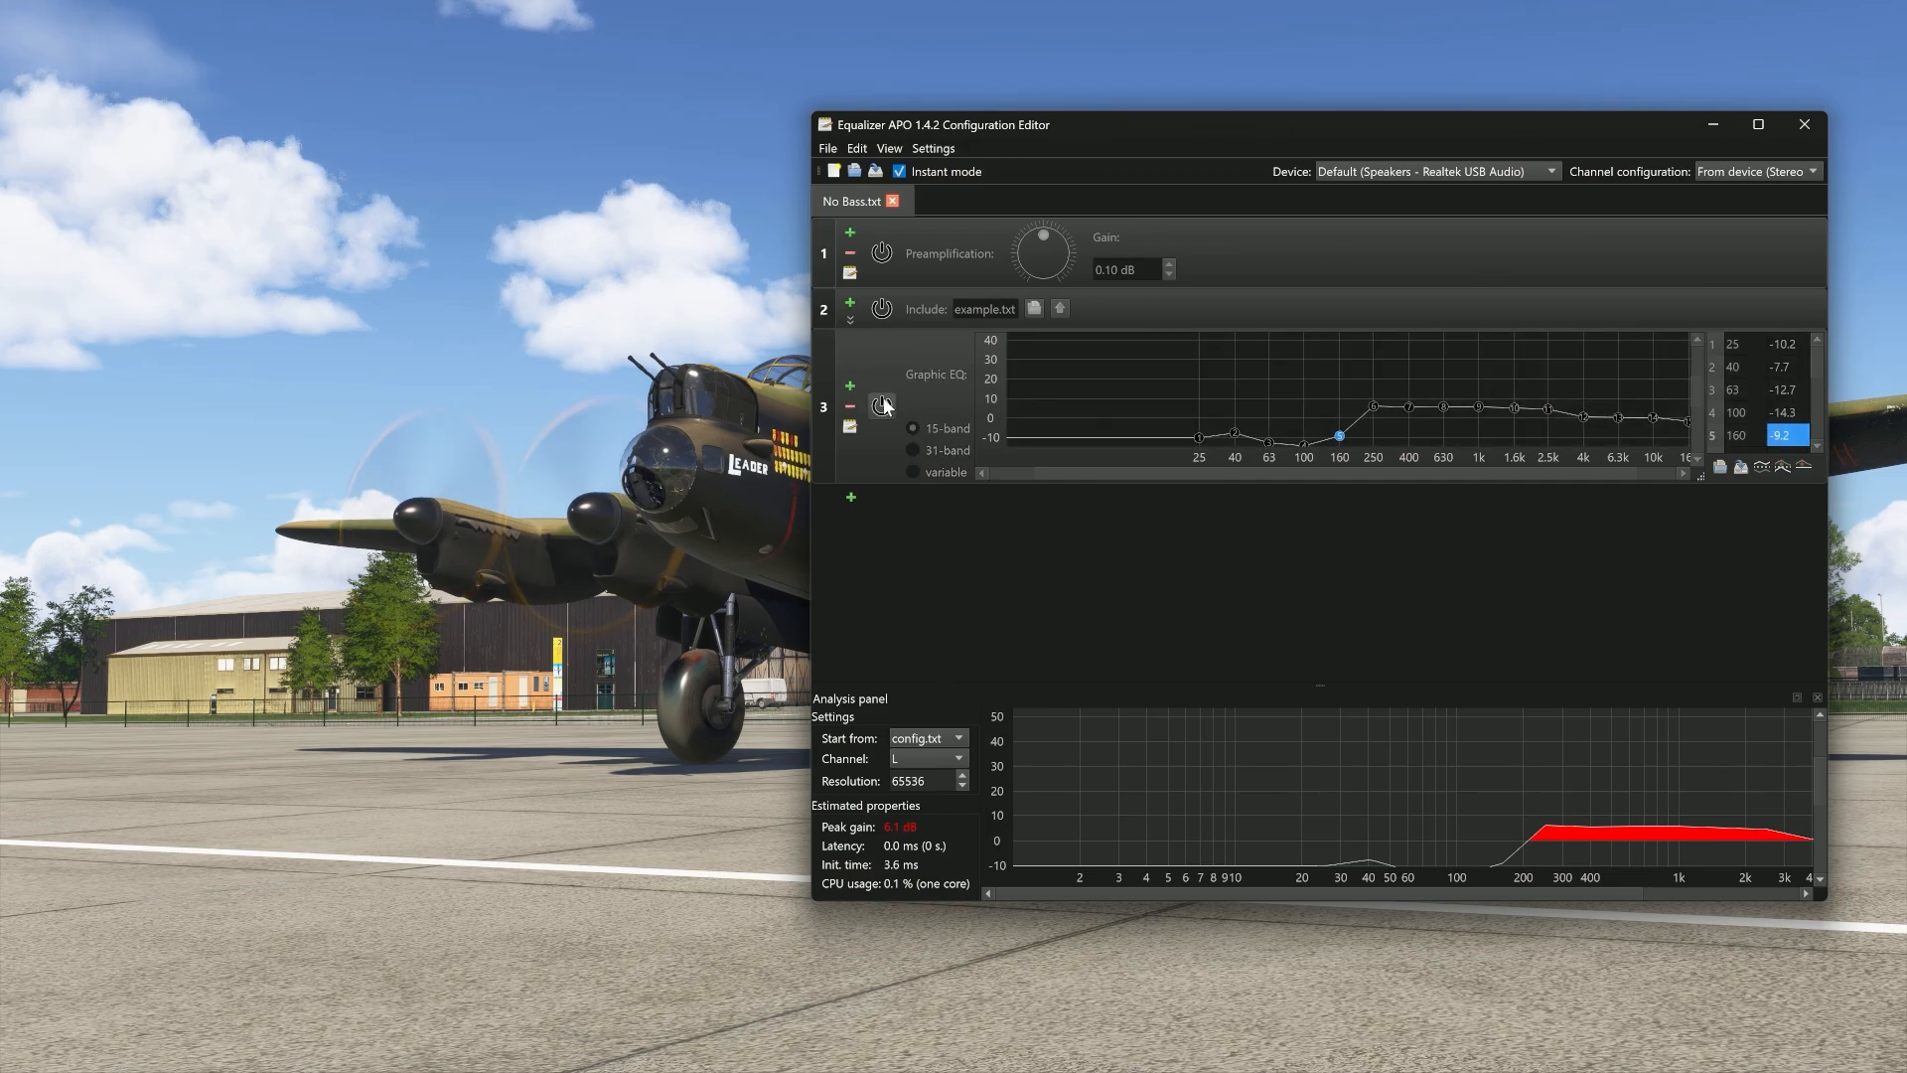
Reopen the recently used config.txt from the EqualizerAPO config folder beside it.
click(827, 147)
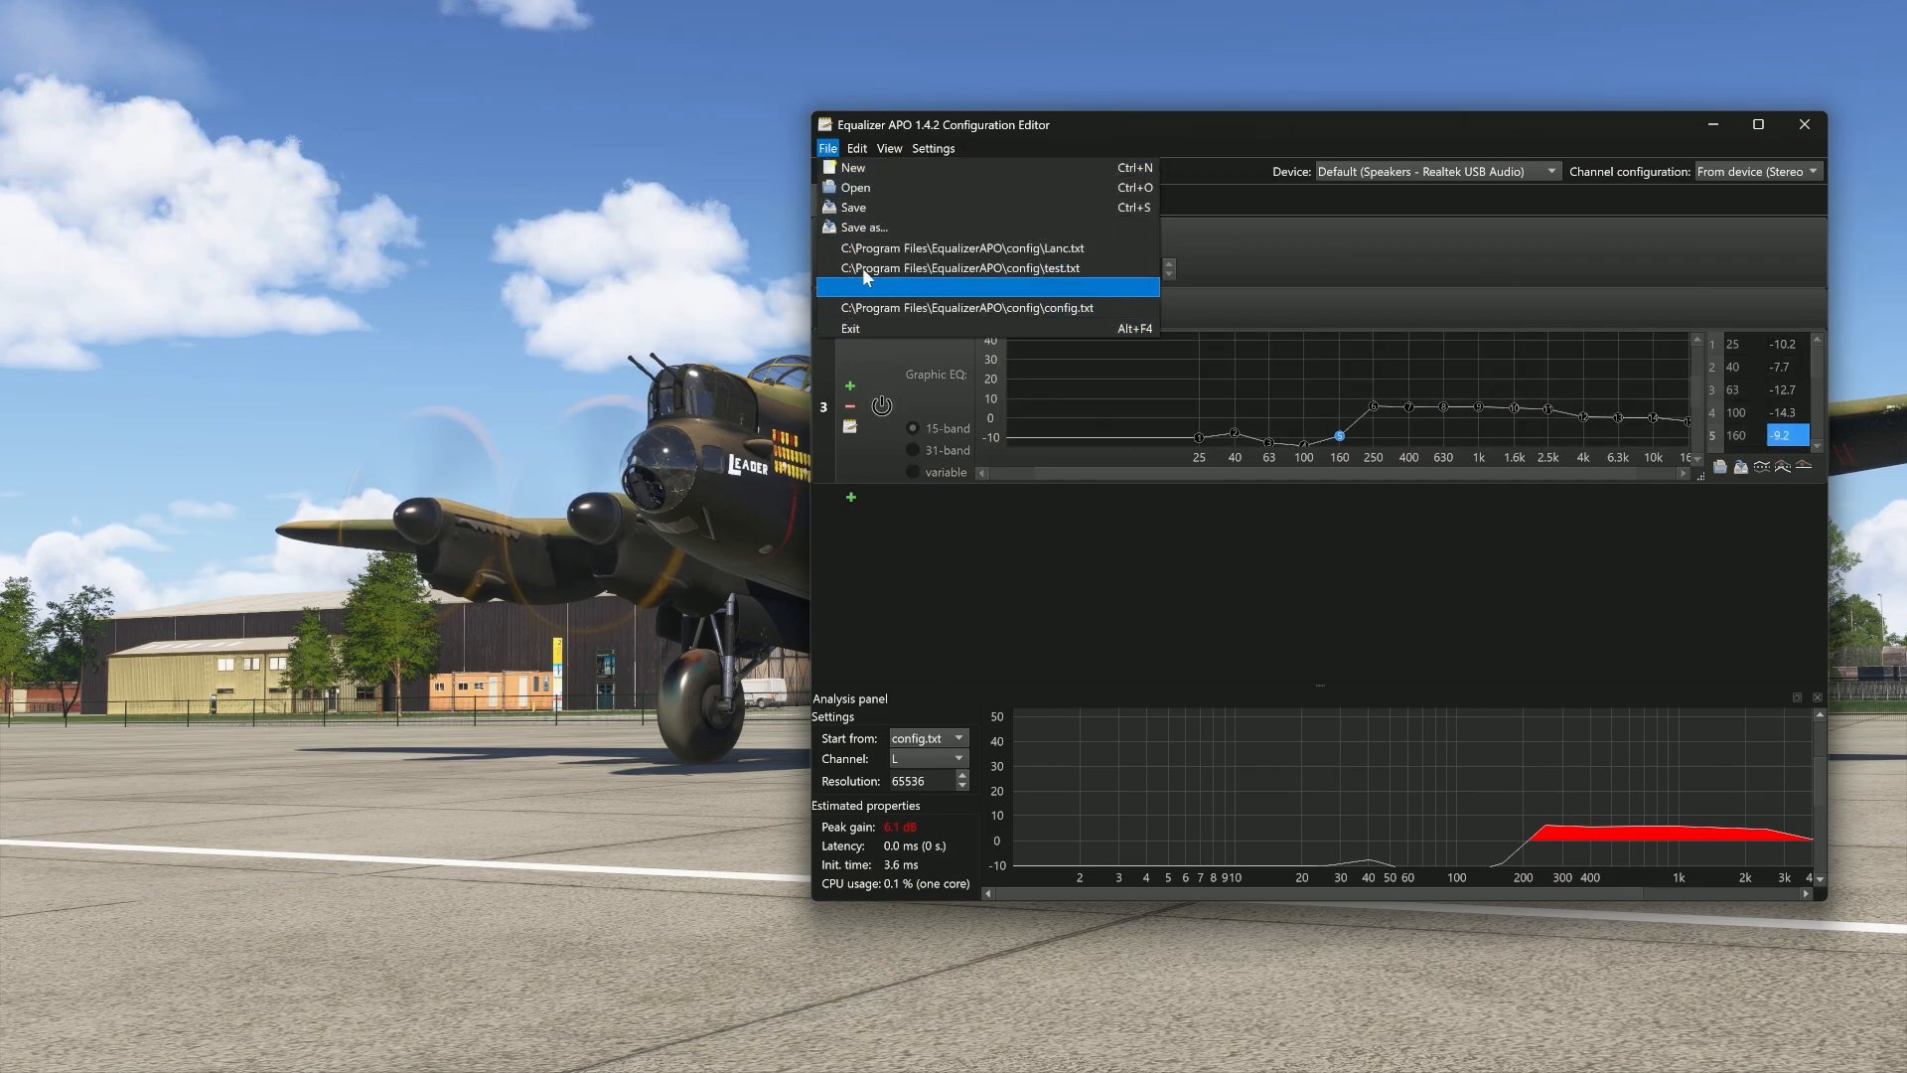
click(854, 186)
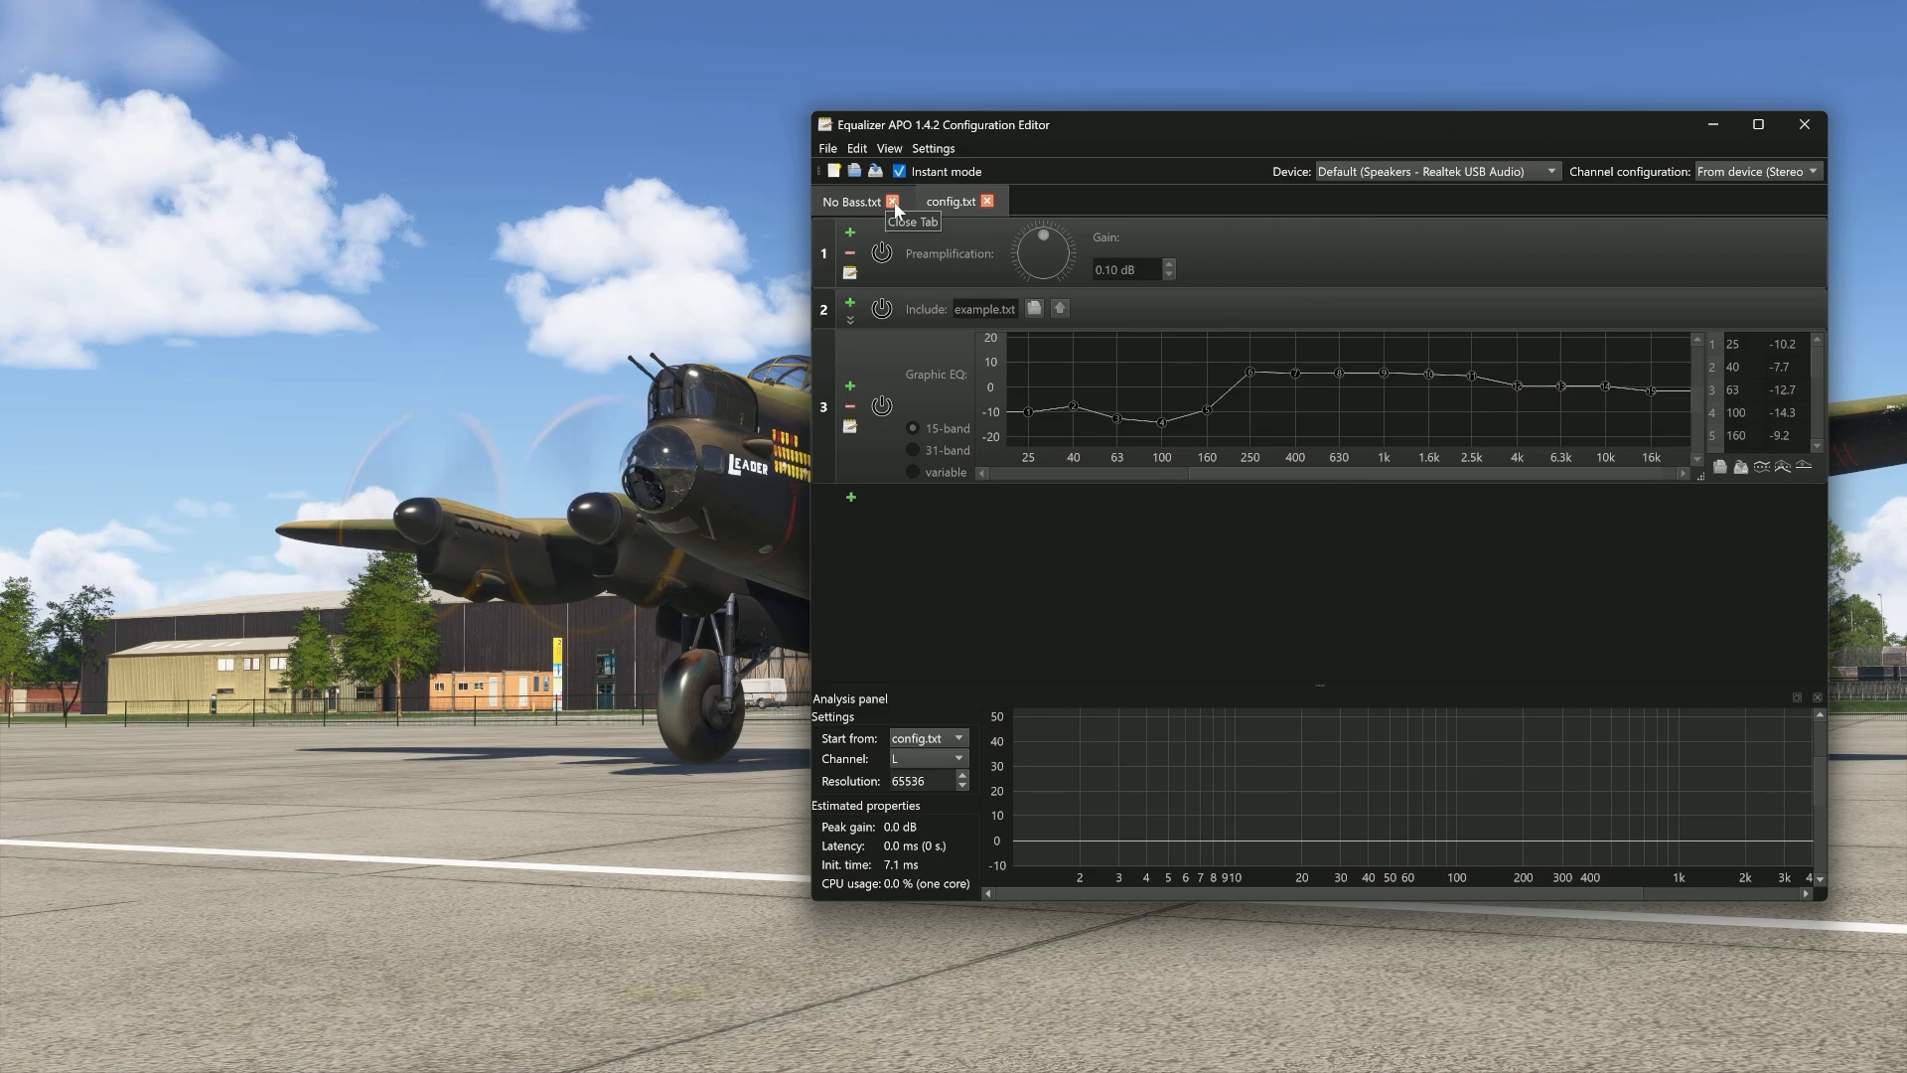
Save the current profile over config.txt, keeping the name 'config' in the config folder.
click(826, 147)
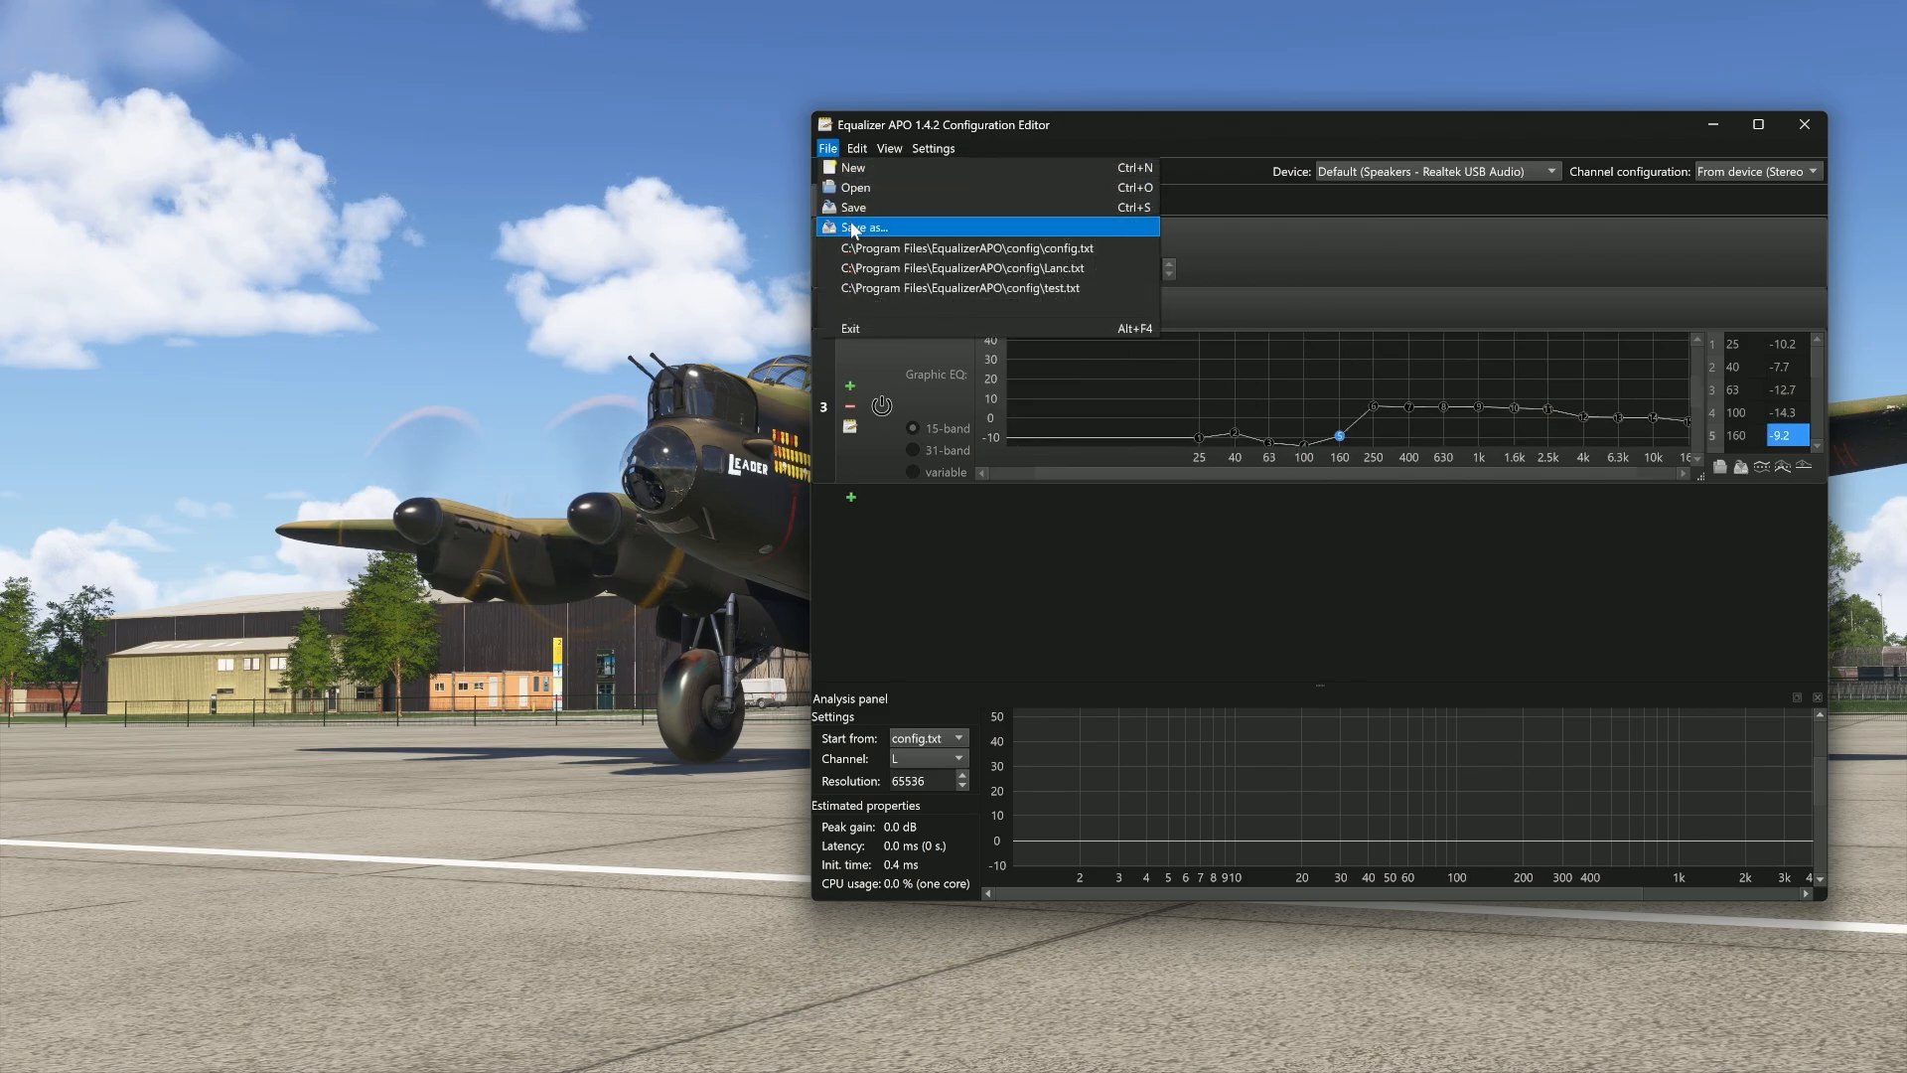
click(864, 227)
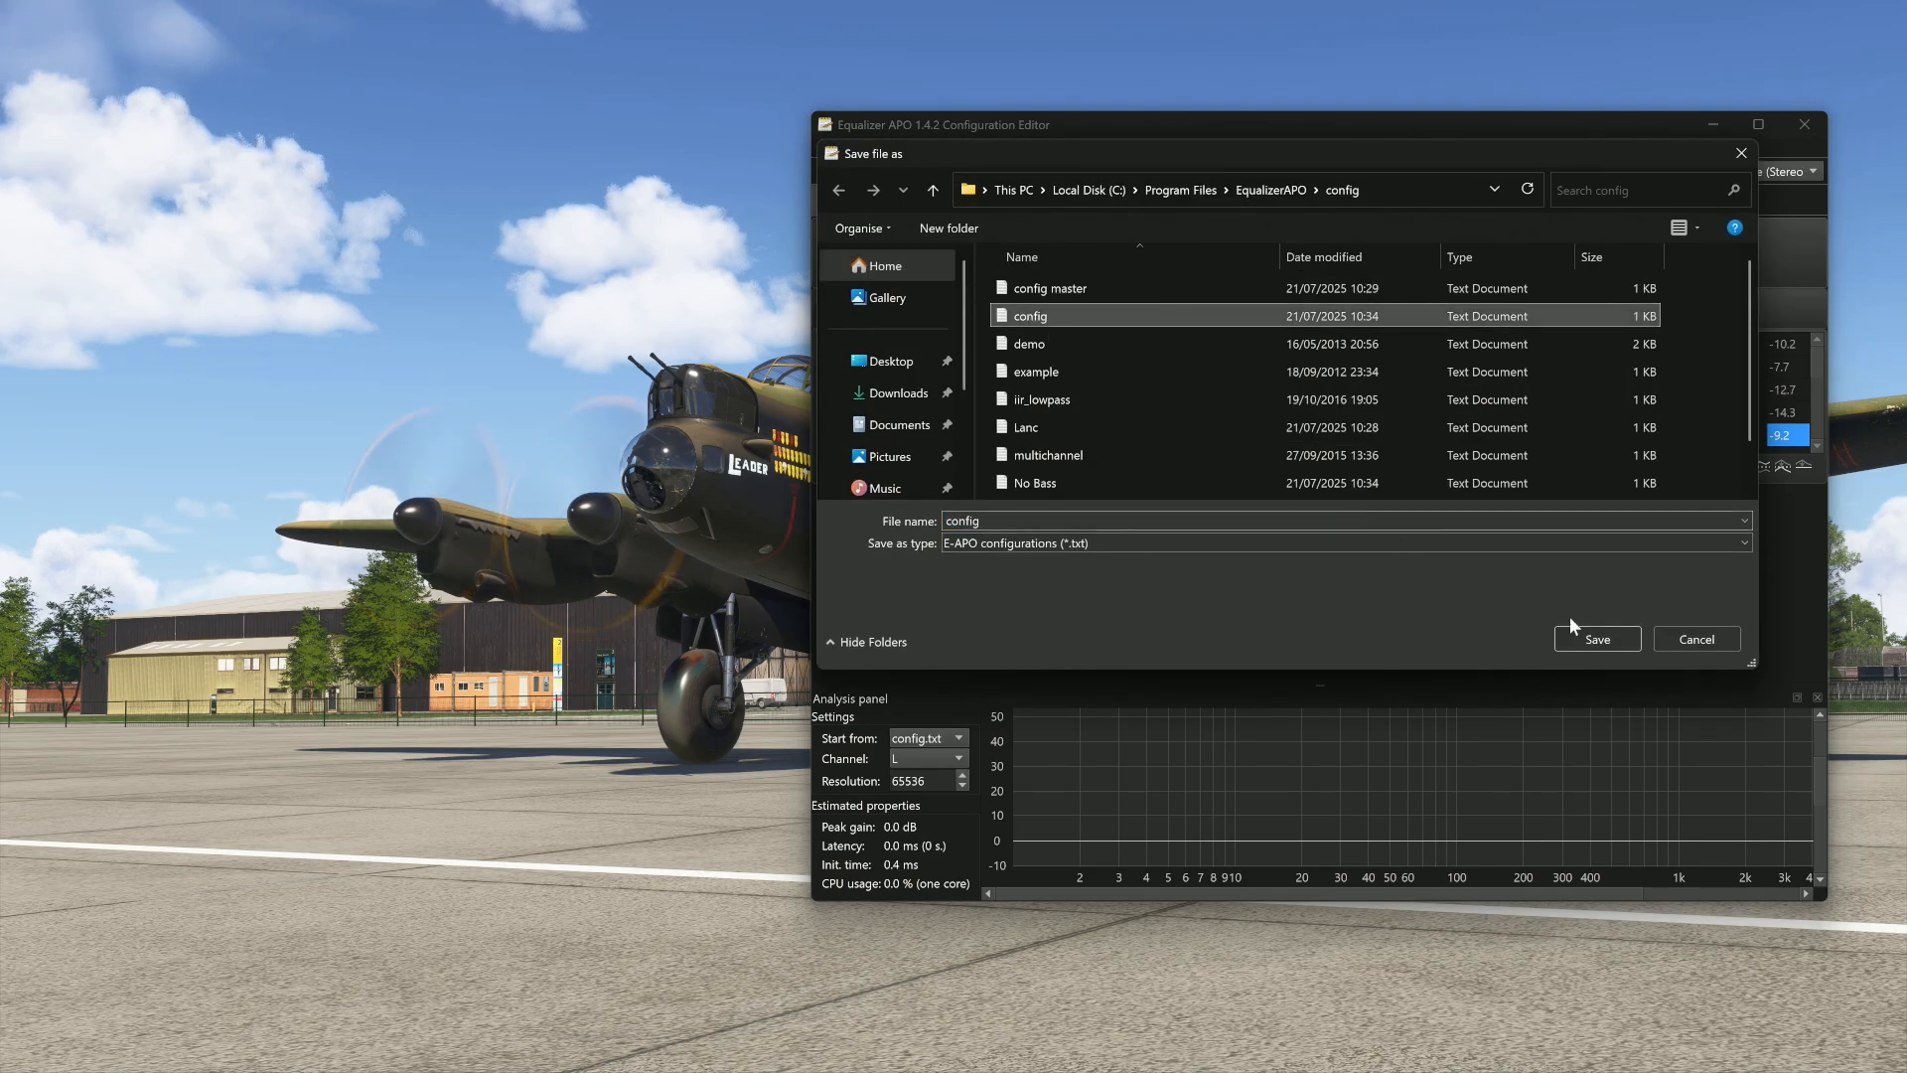
click(1597, 638)
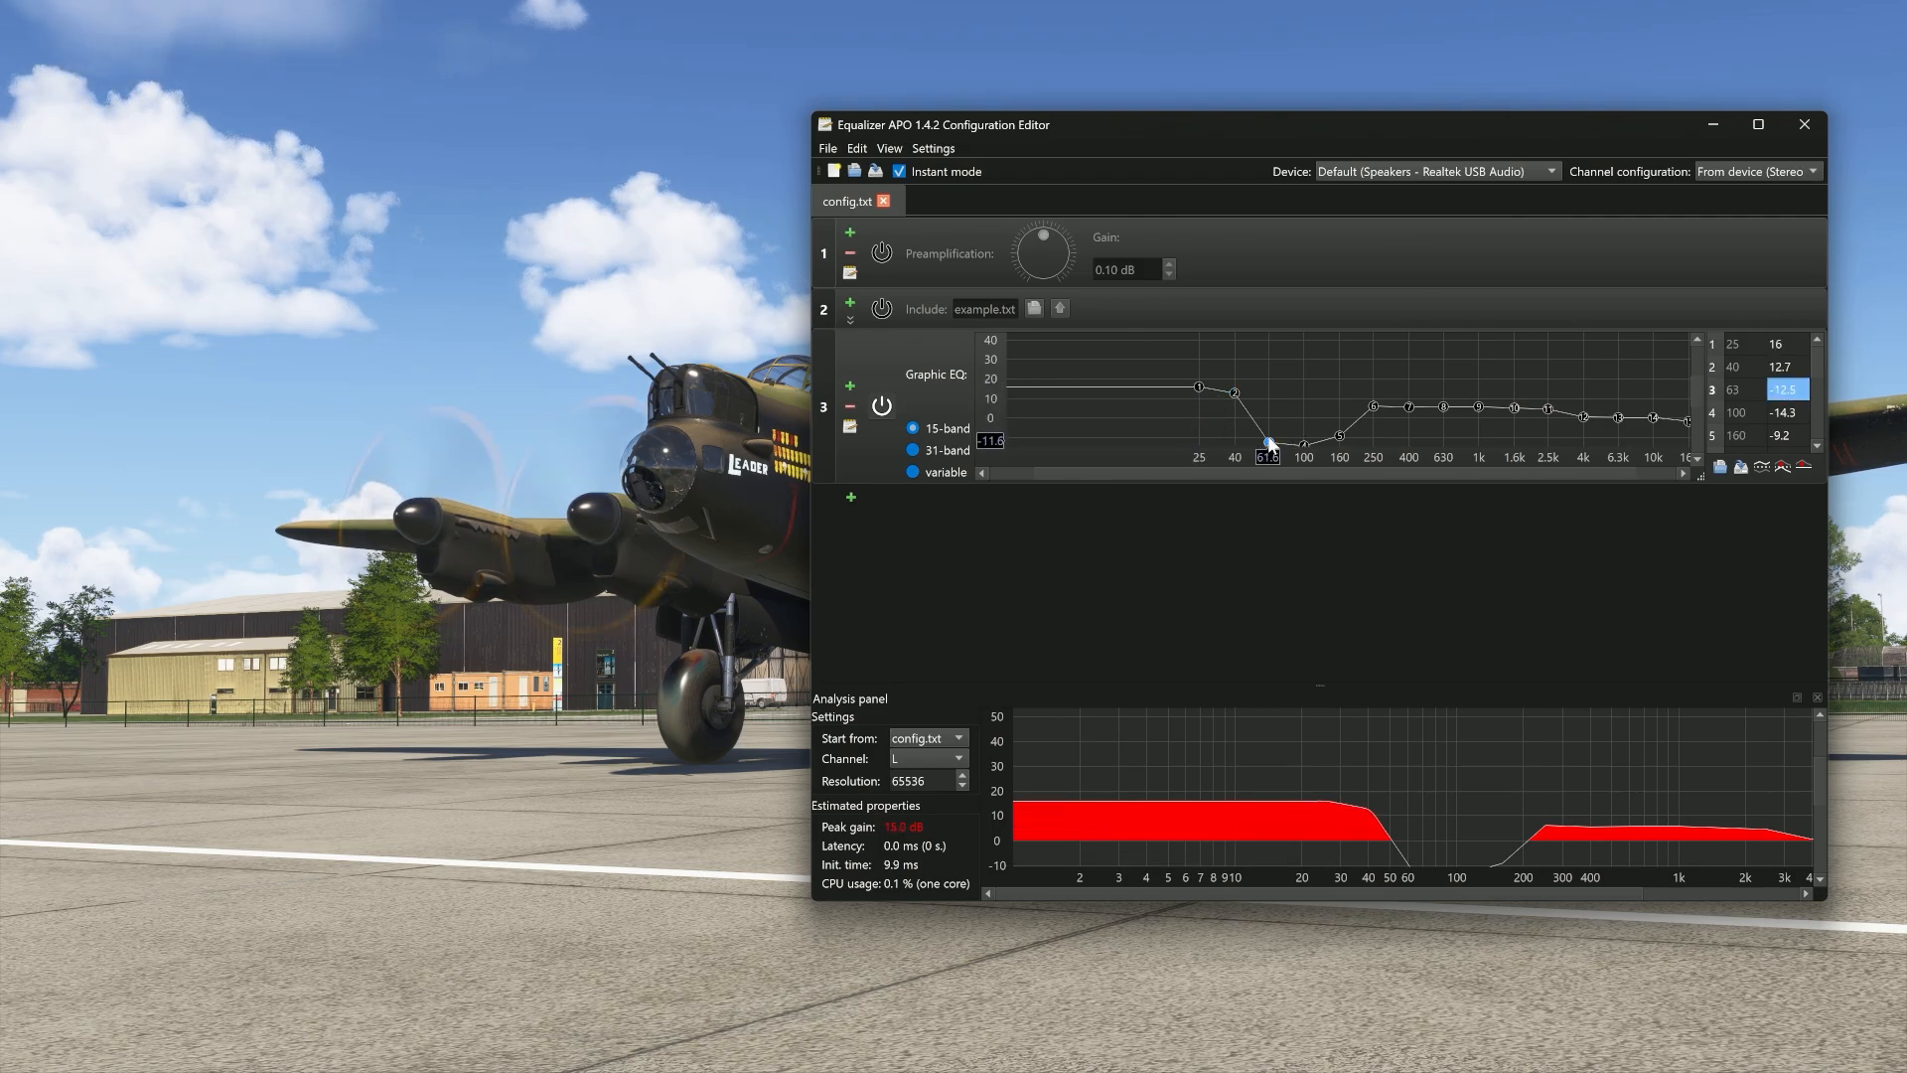
Raise the 63 to 160 Hz bands above zero so all low bands are boosted.
drag(1269, 441, 1337, 435)
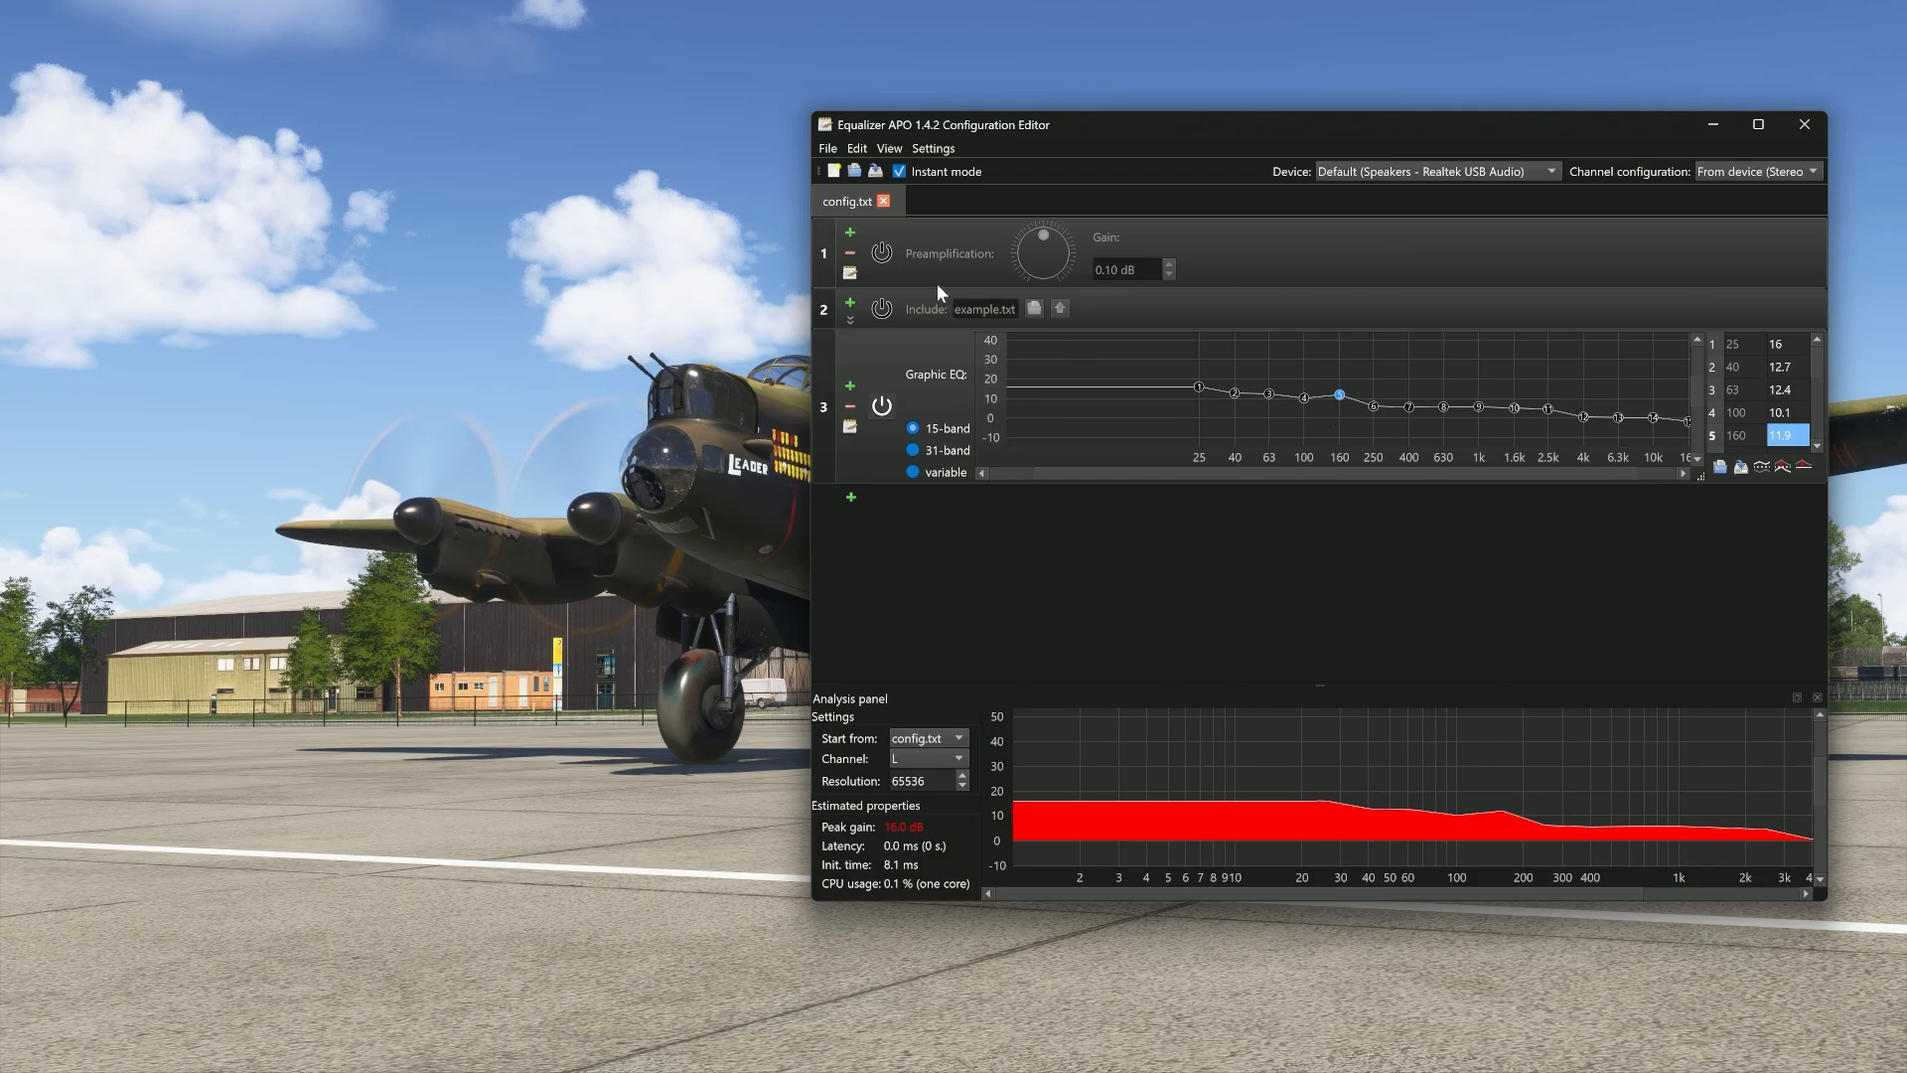
click(826, 147)
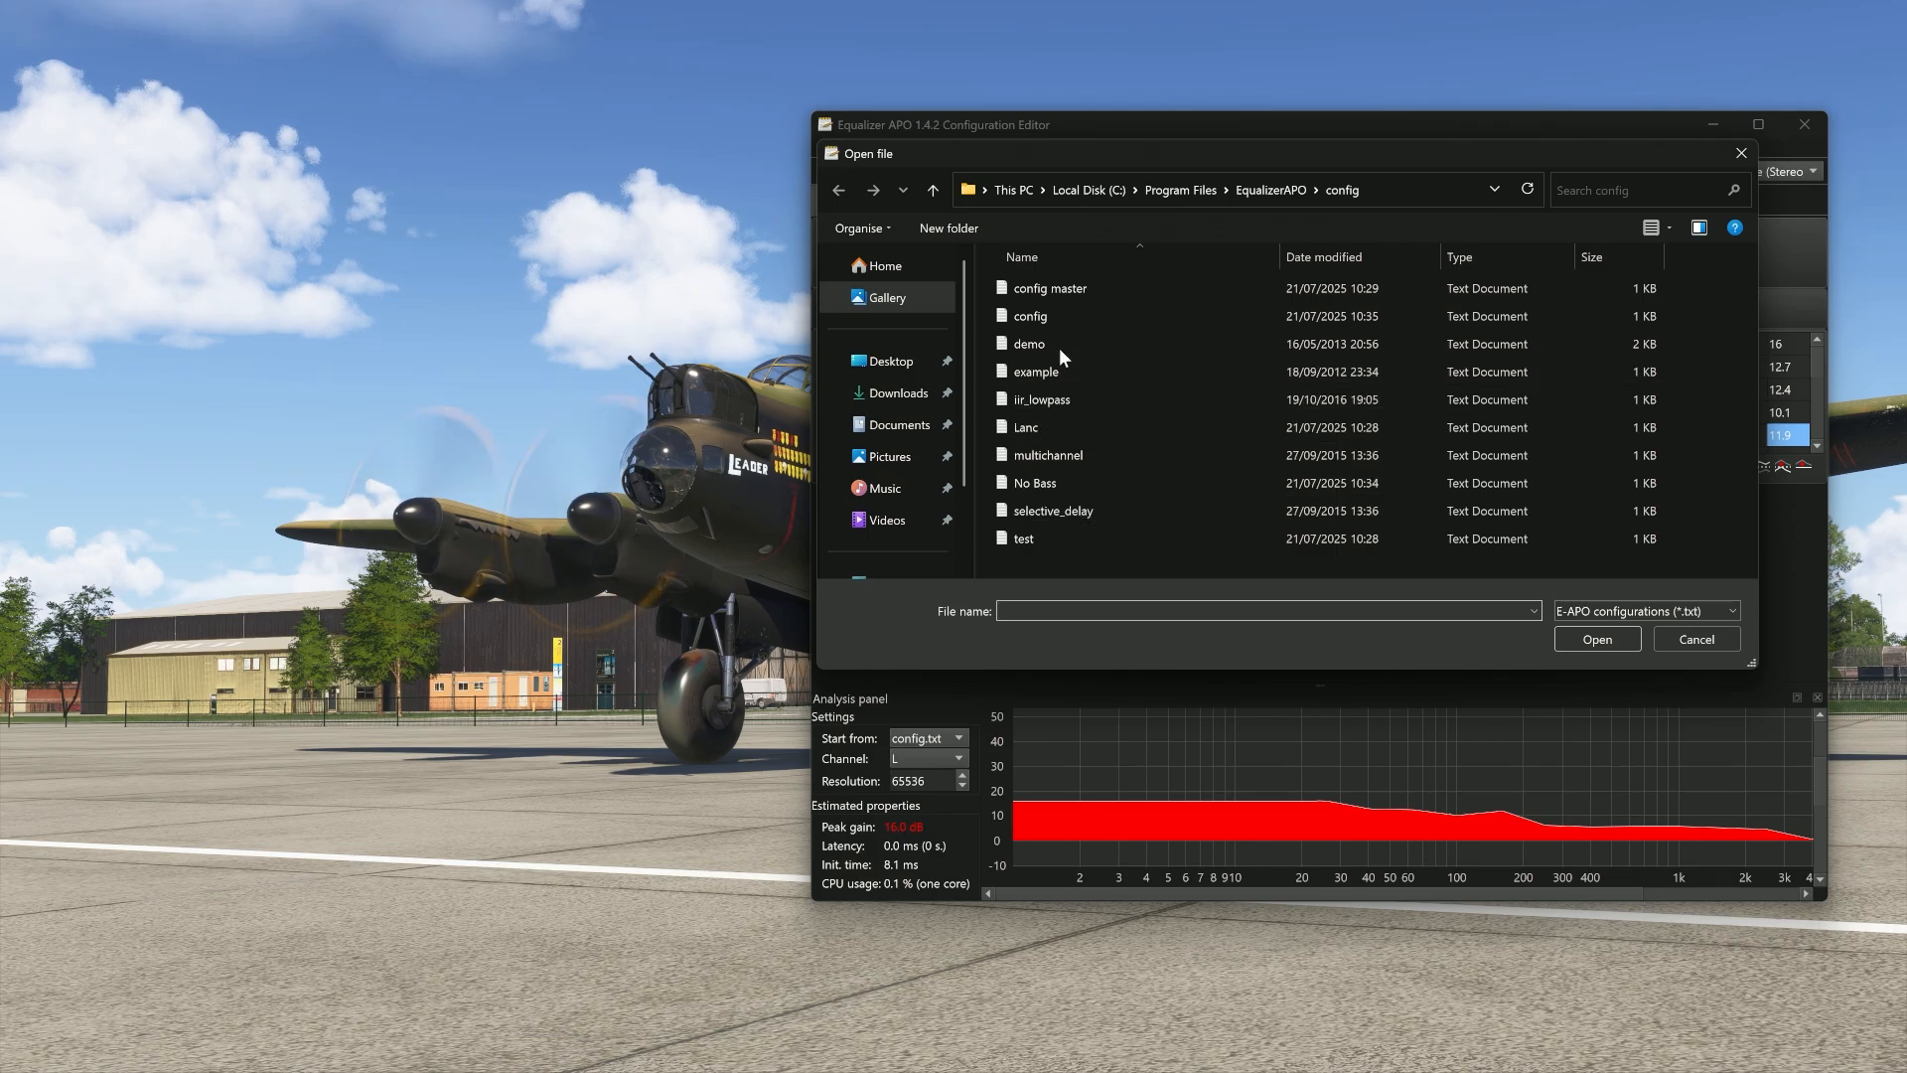
Load config master.txt and close the bass-boosted config.txt so only the master profile remains.
double_click(1049, 288)
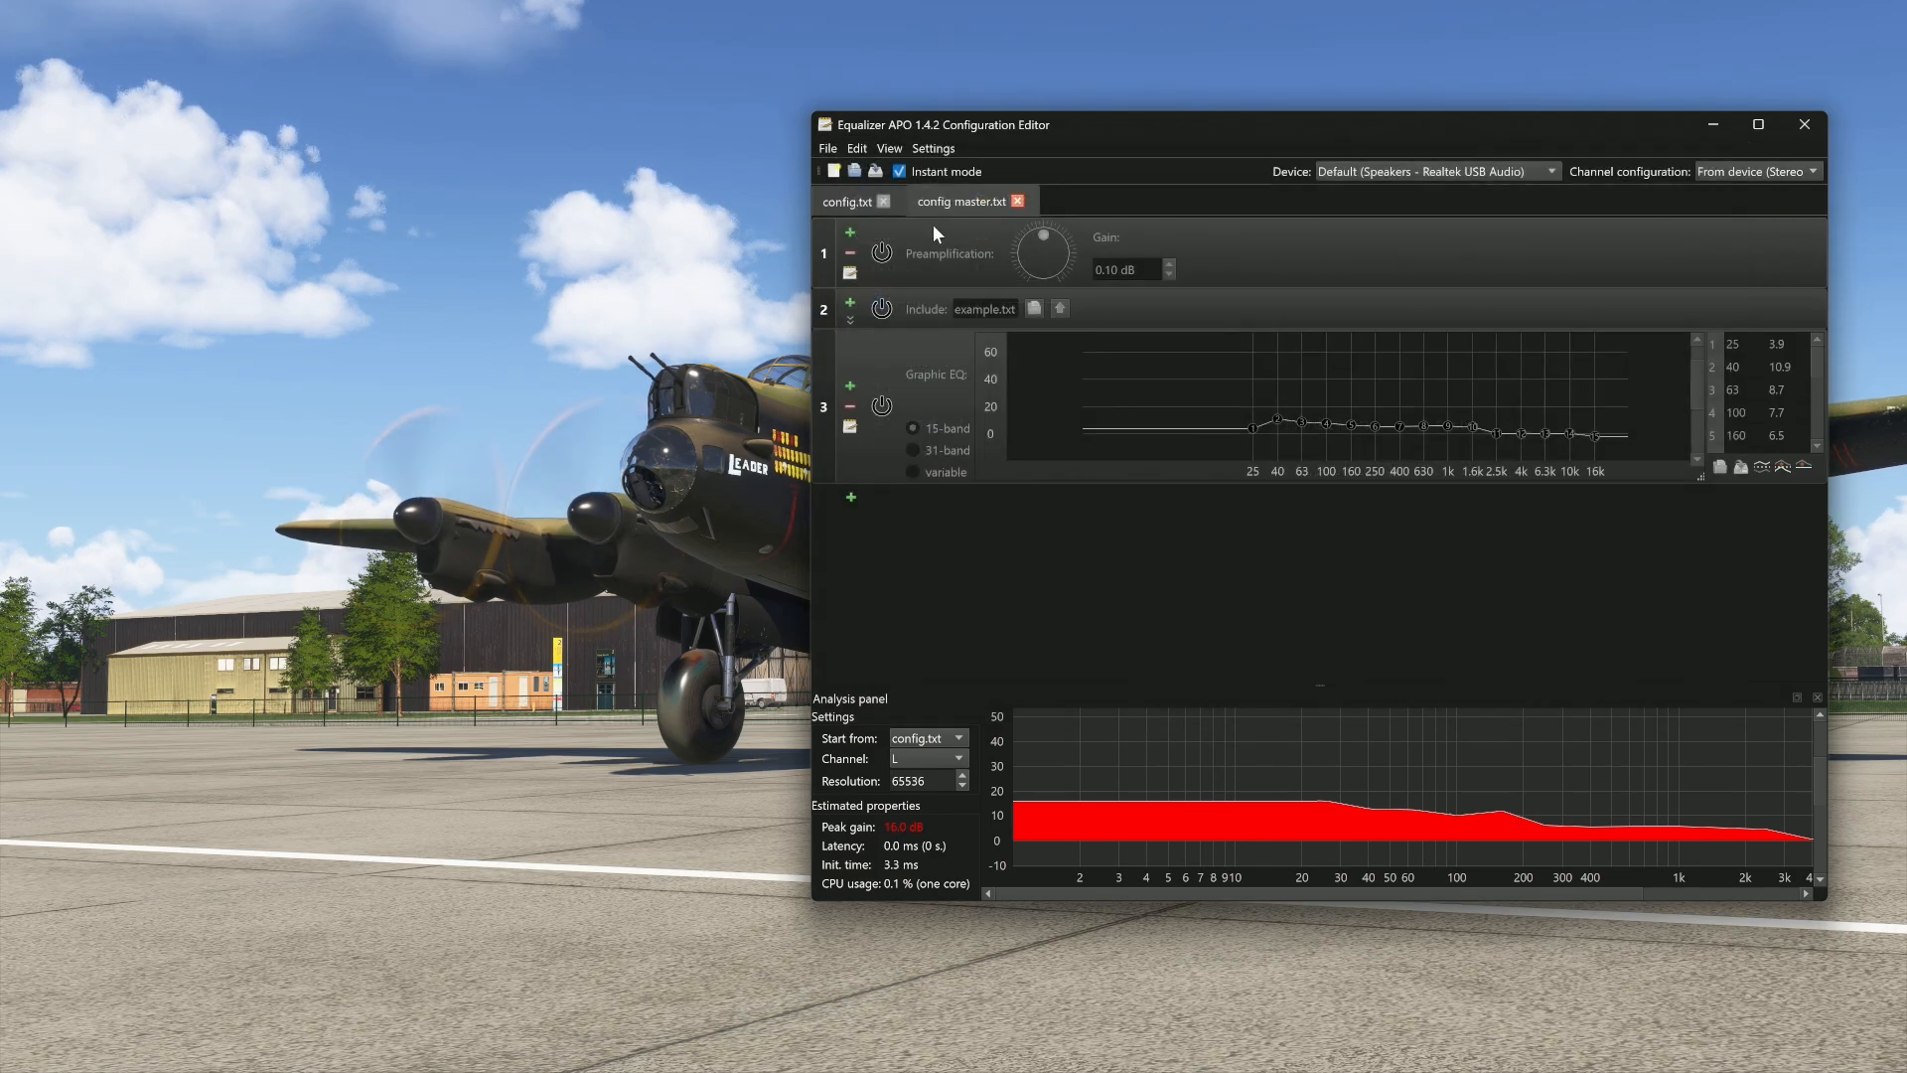
click(846, 201)
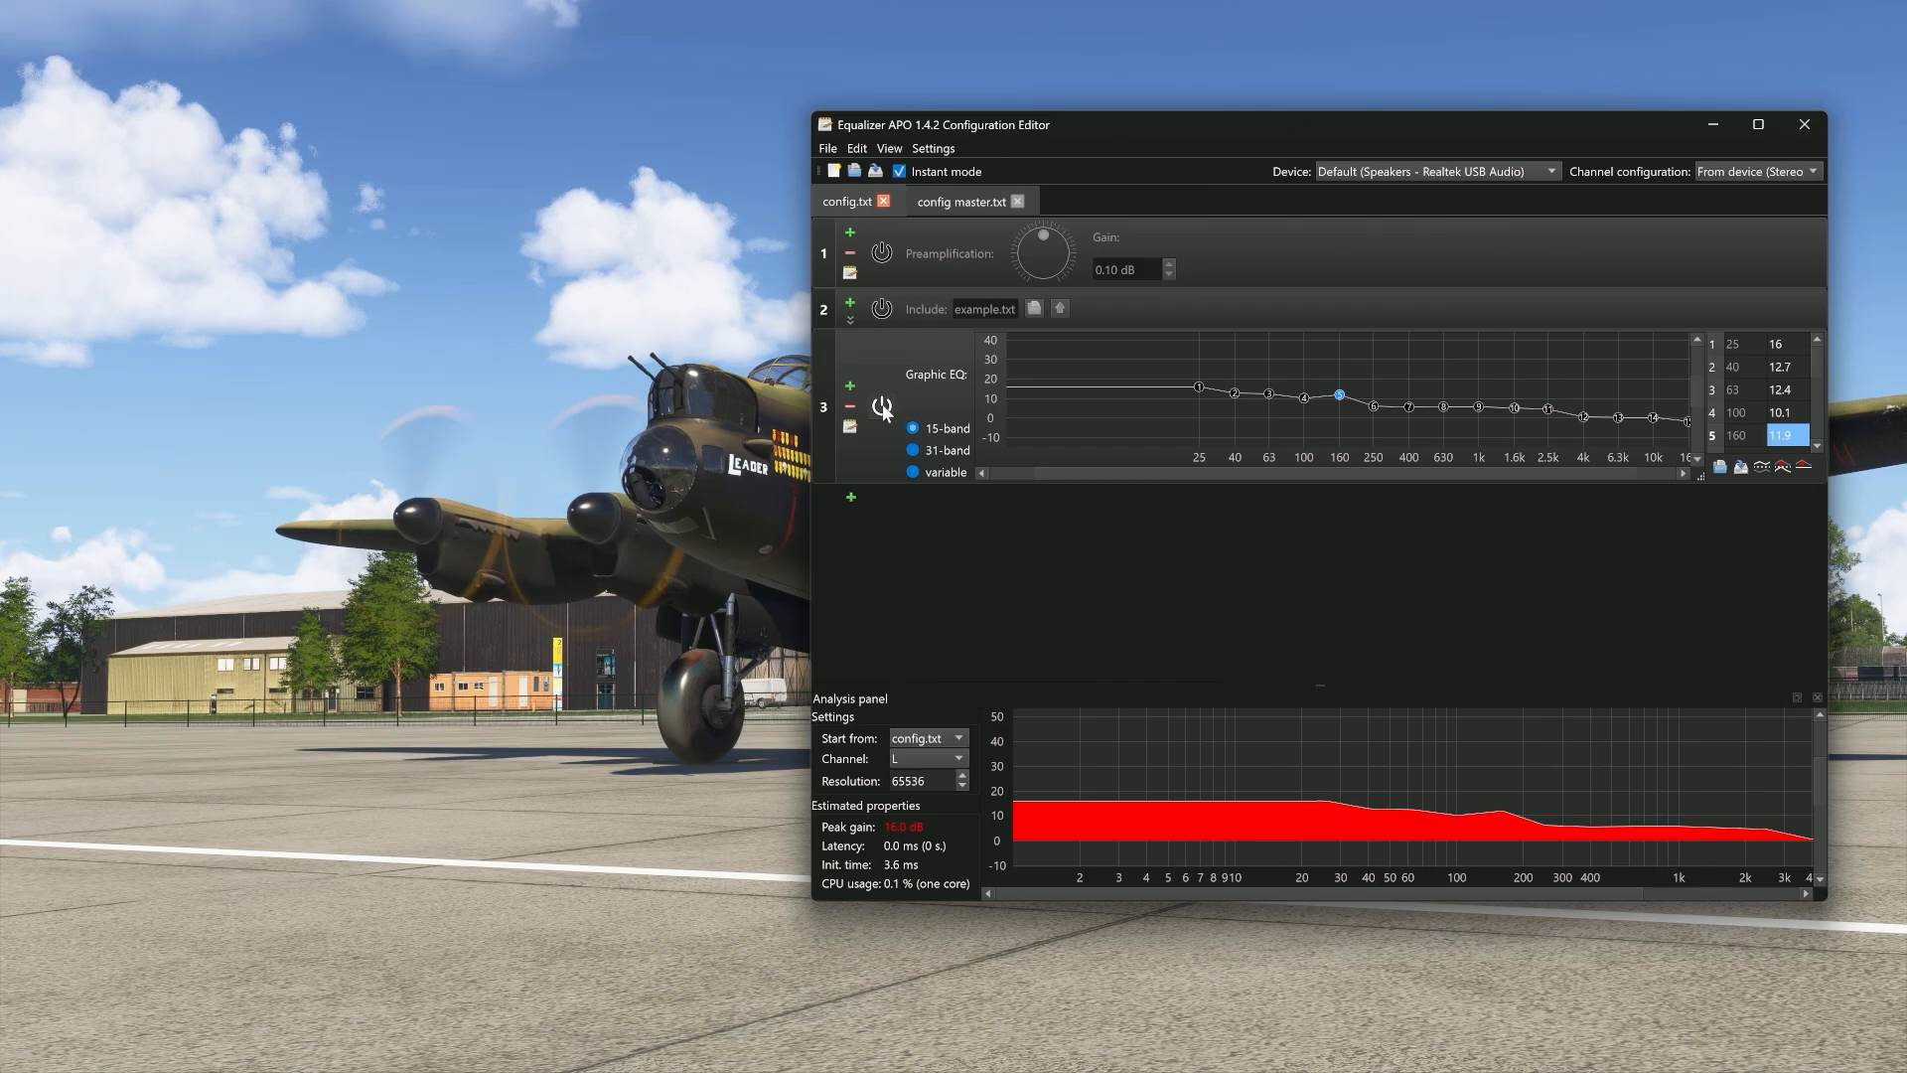
click(880, 200)
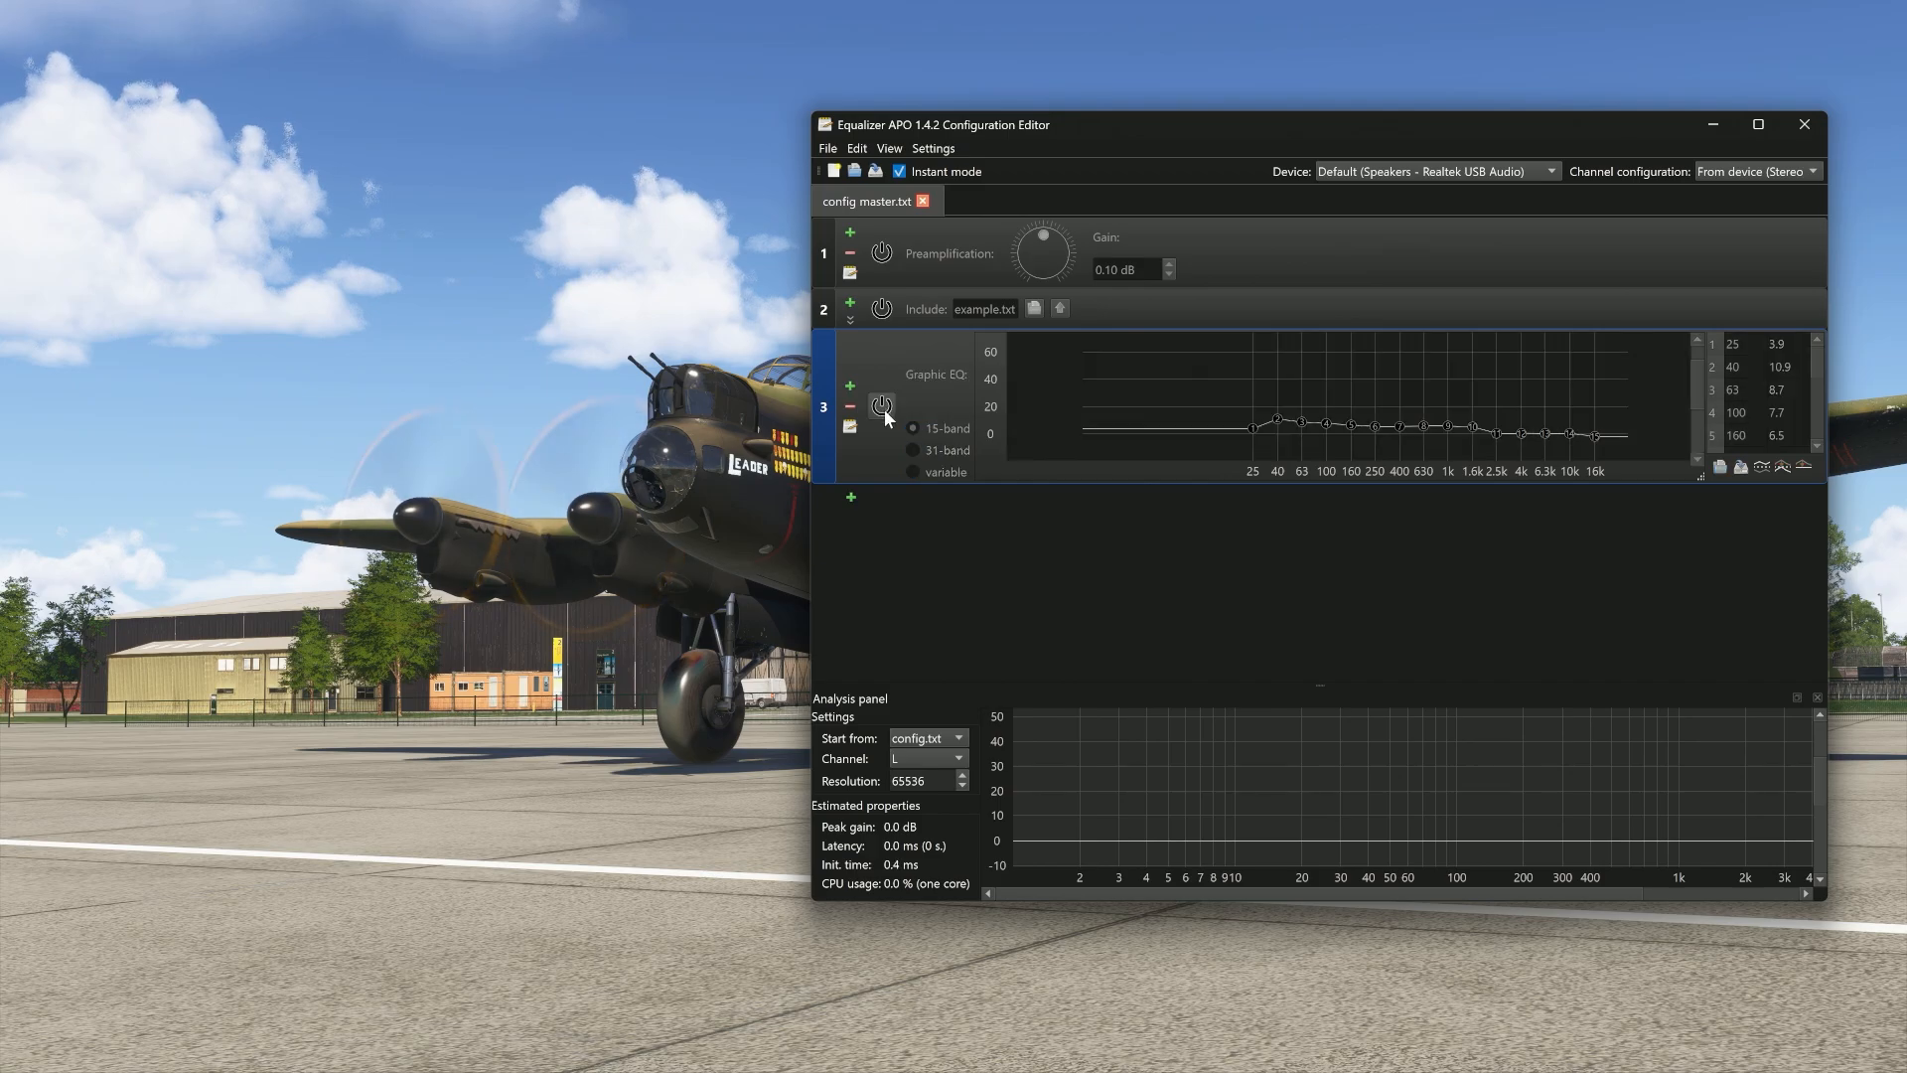
Save the mild master EQ profile as 'config', overwriting the existing config.txt.
click(827, 149)
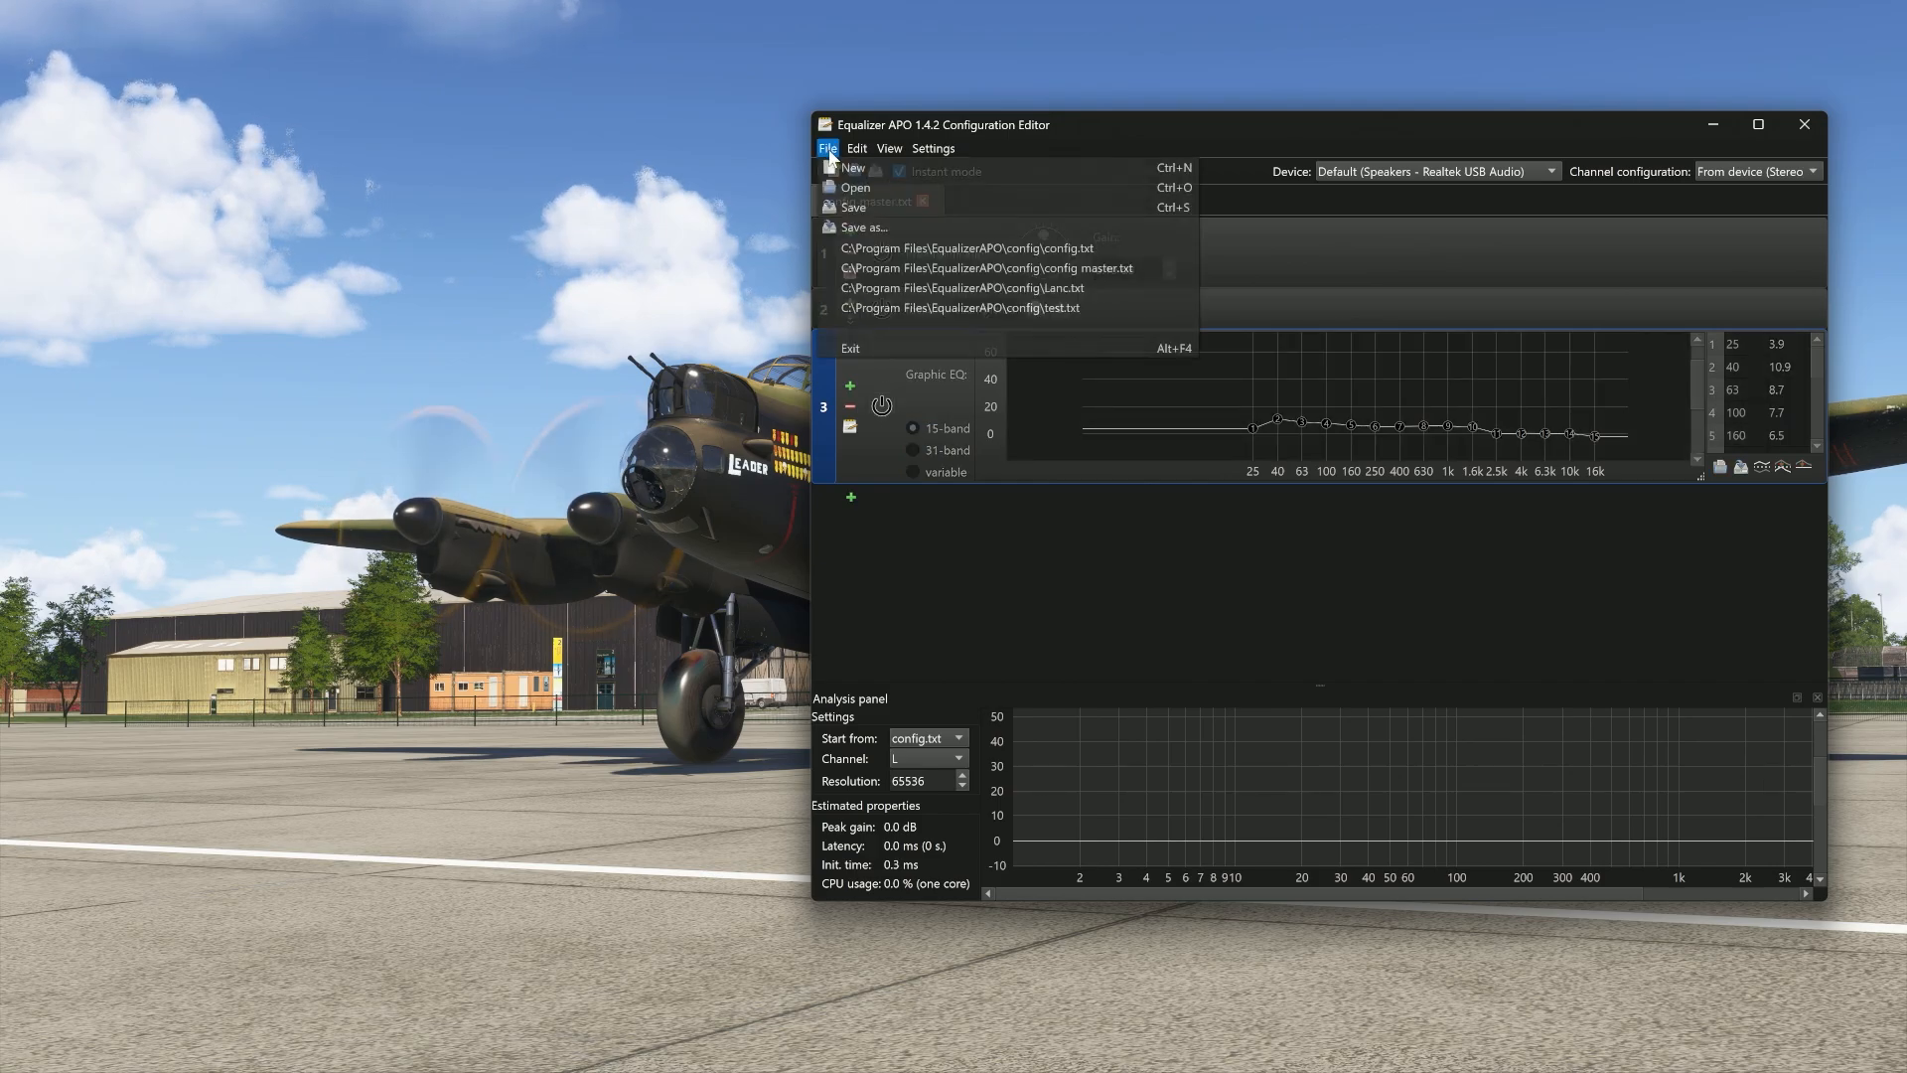
click(864, 227)
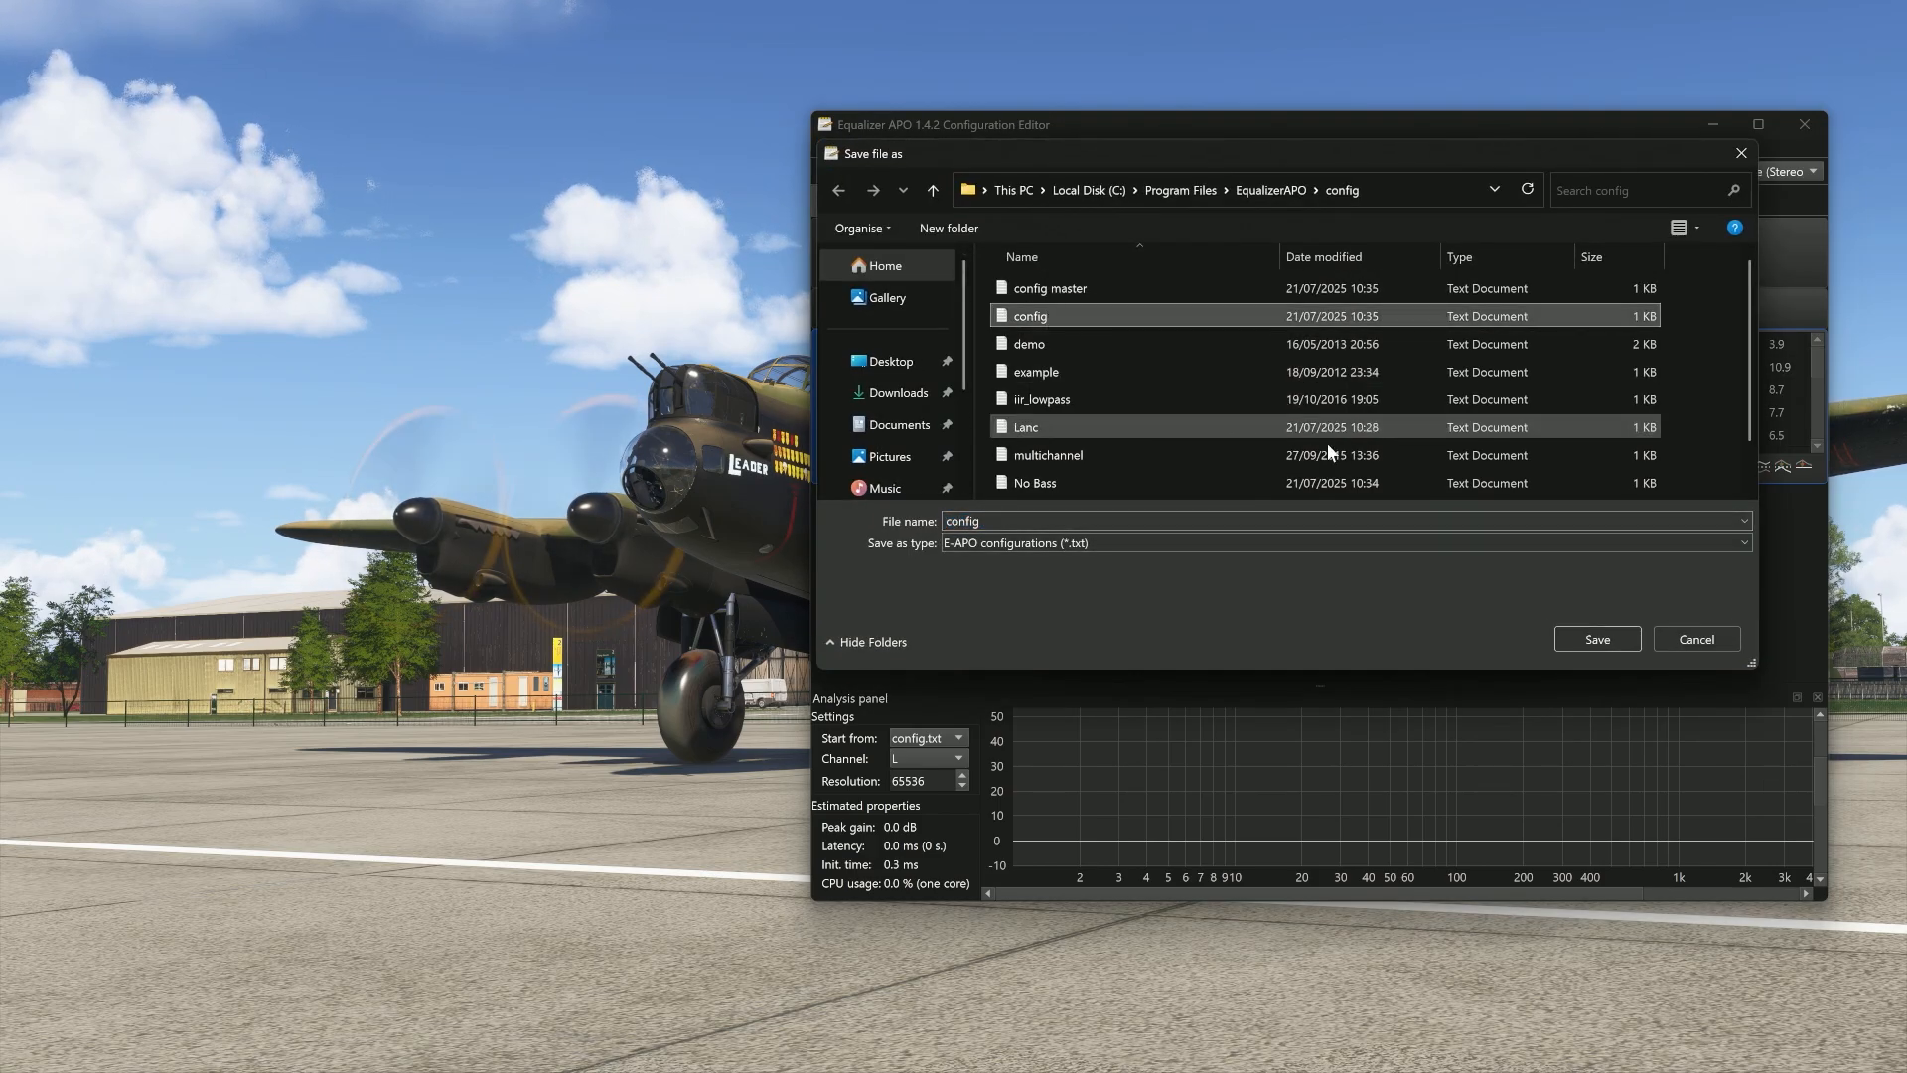
click(1597, 638)
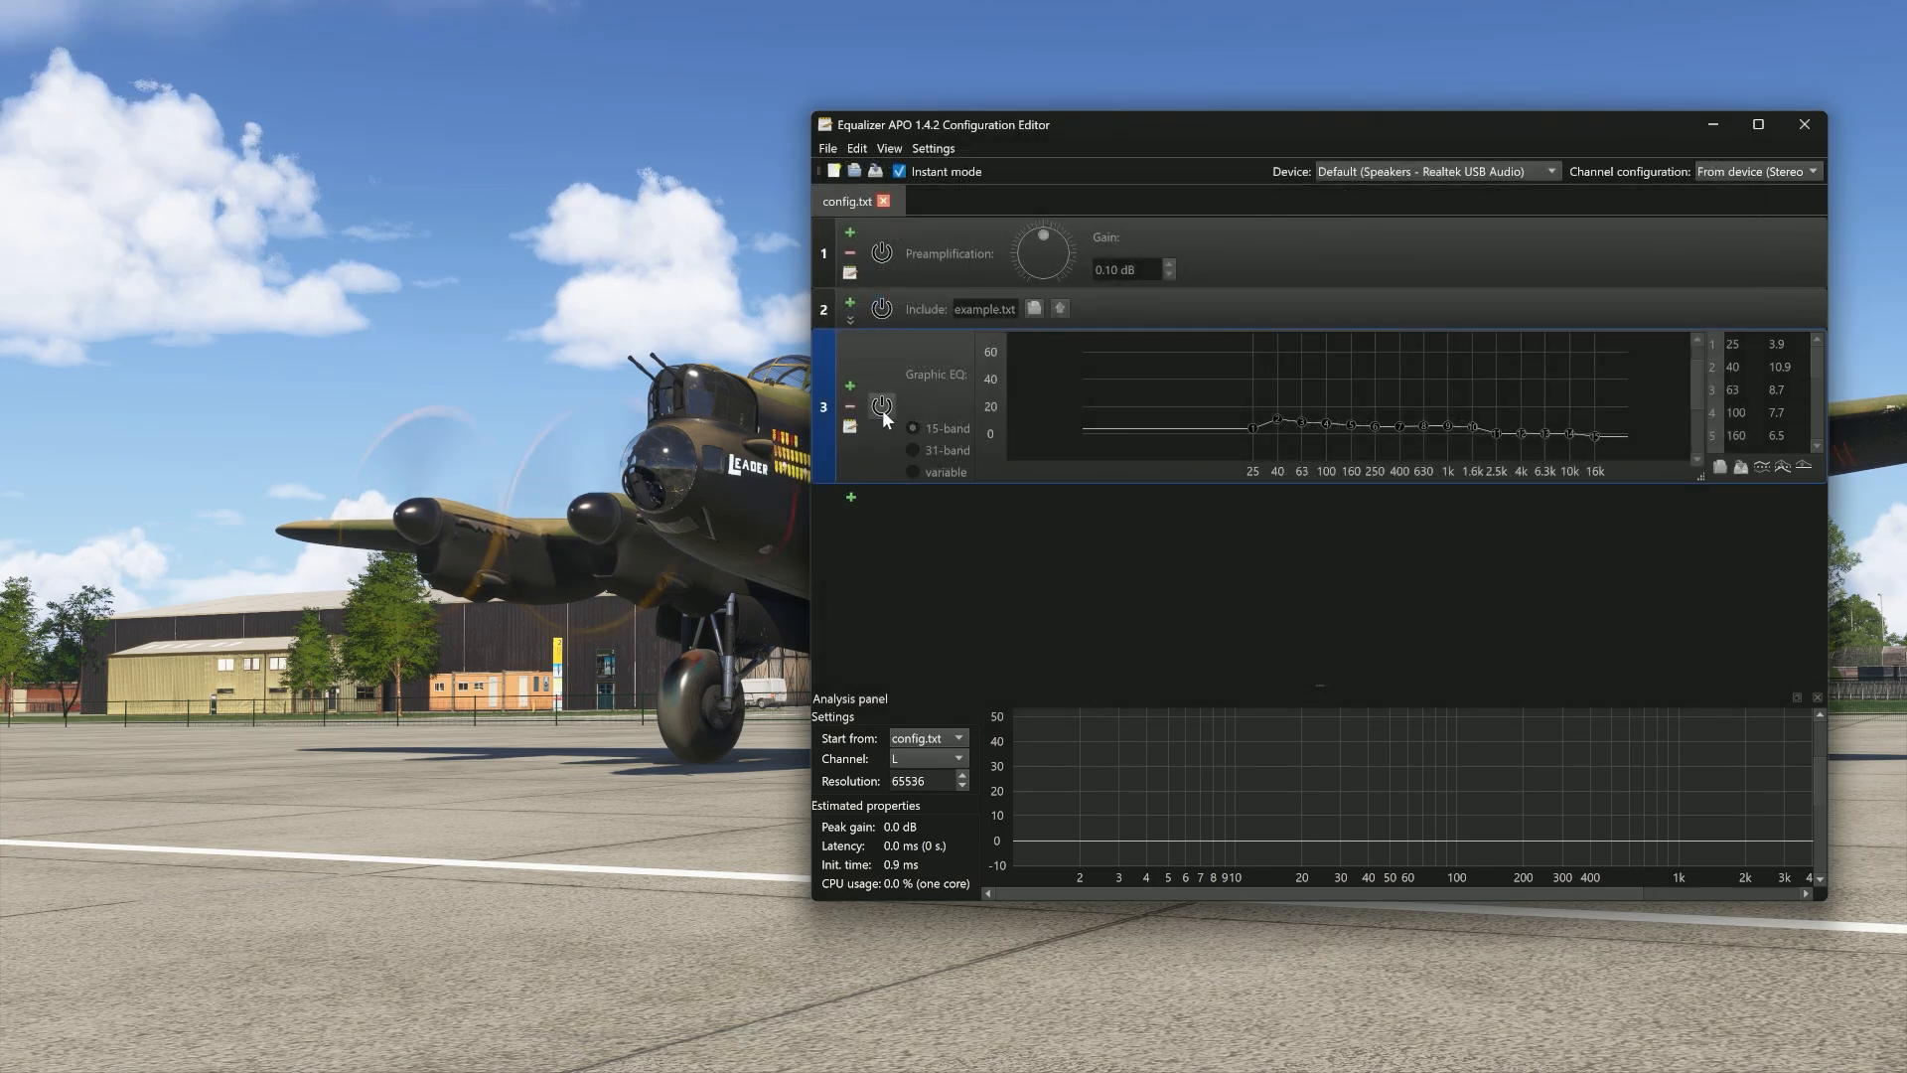
click(882, 406)
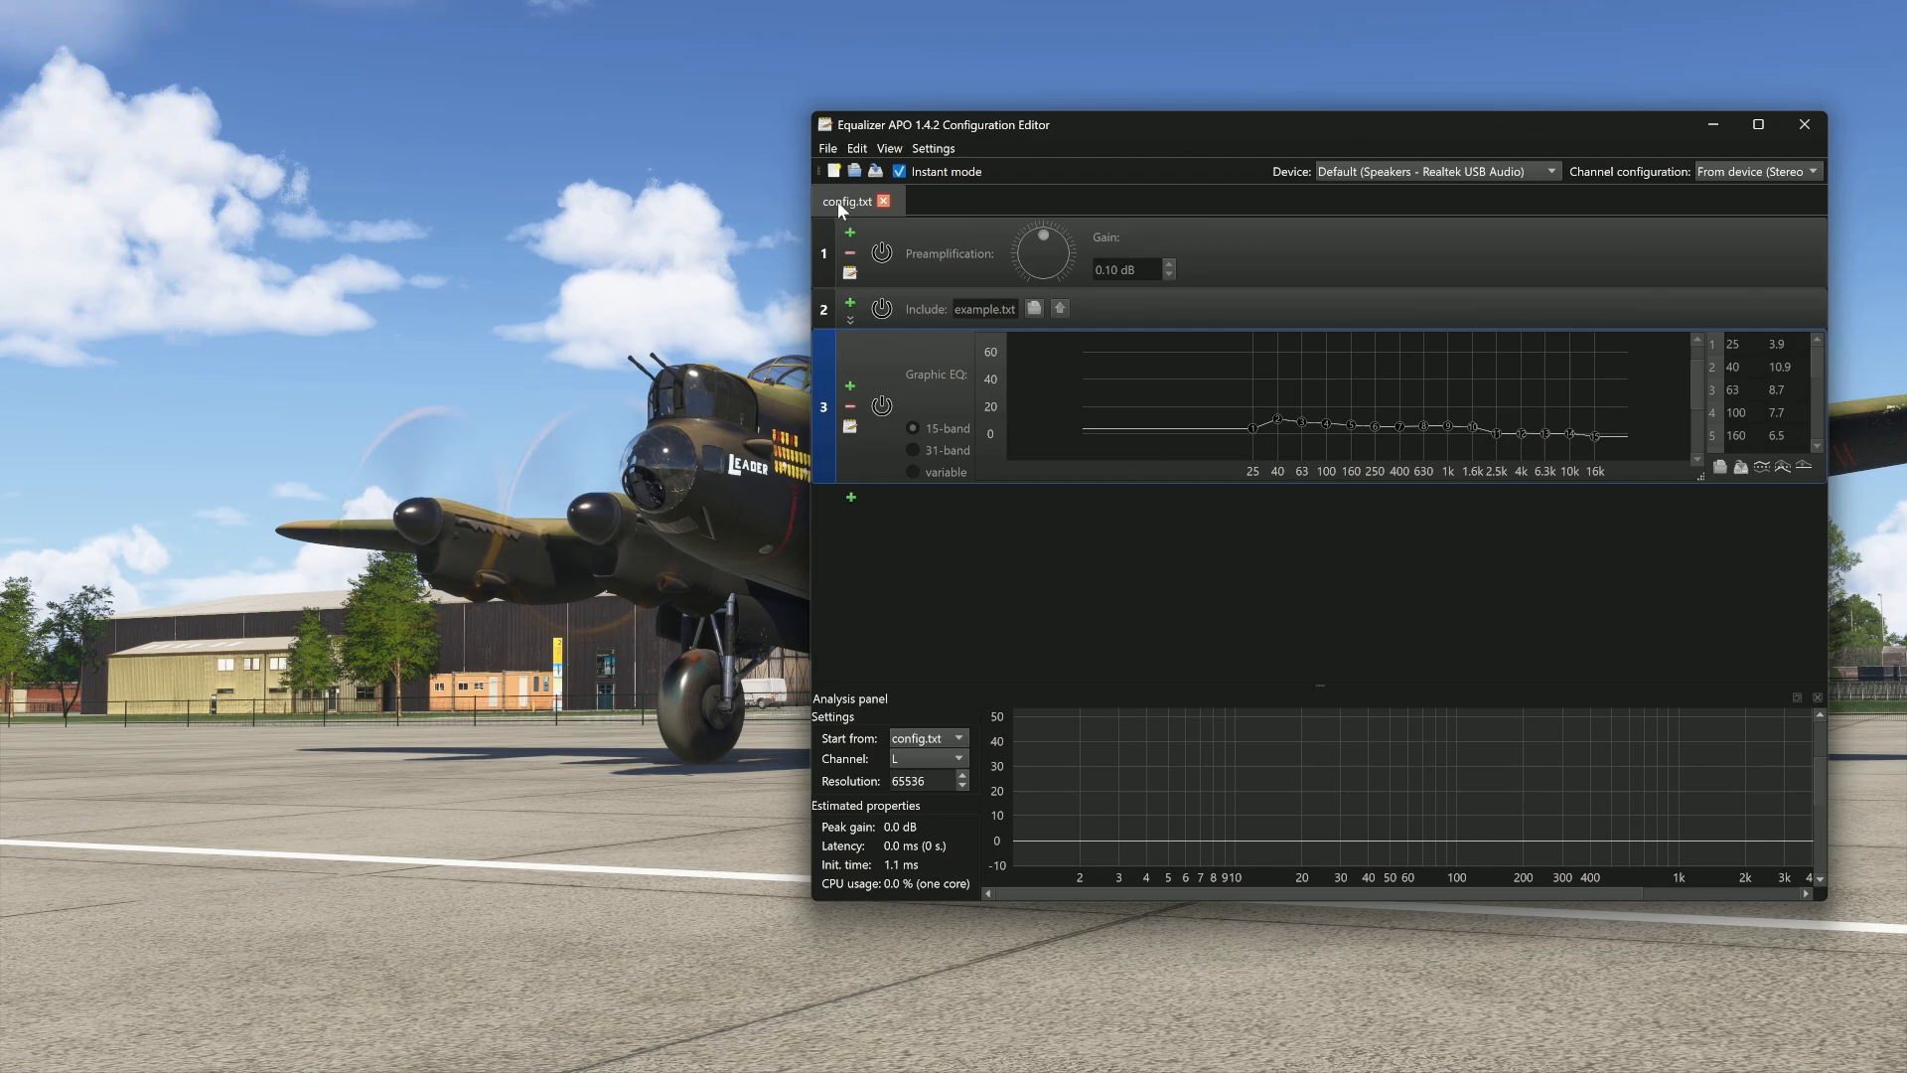
mouse_move(848, 201)
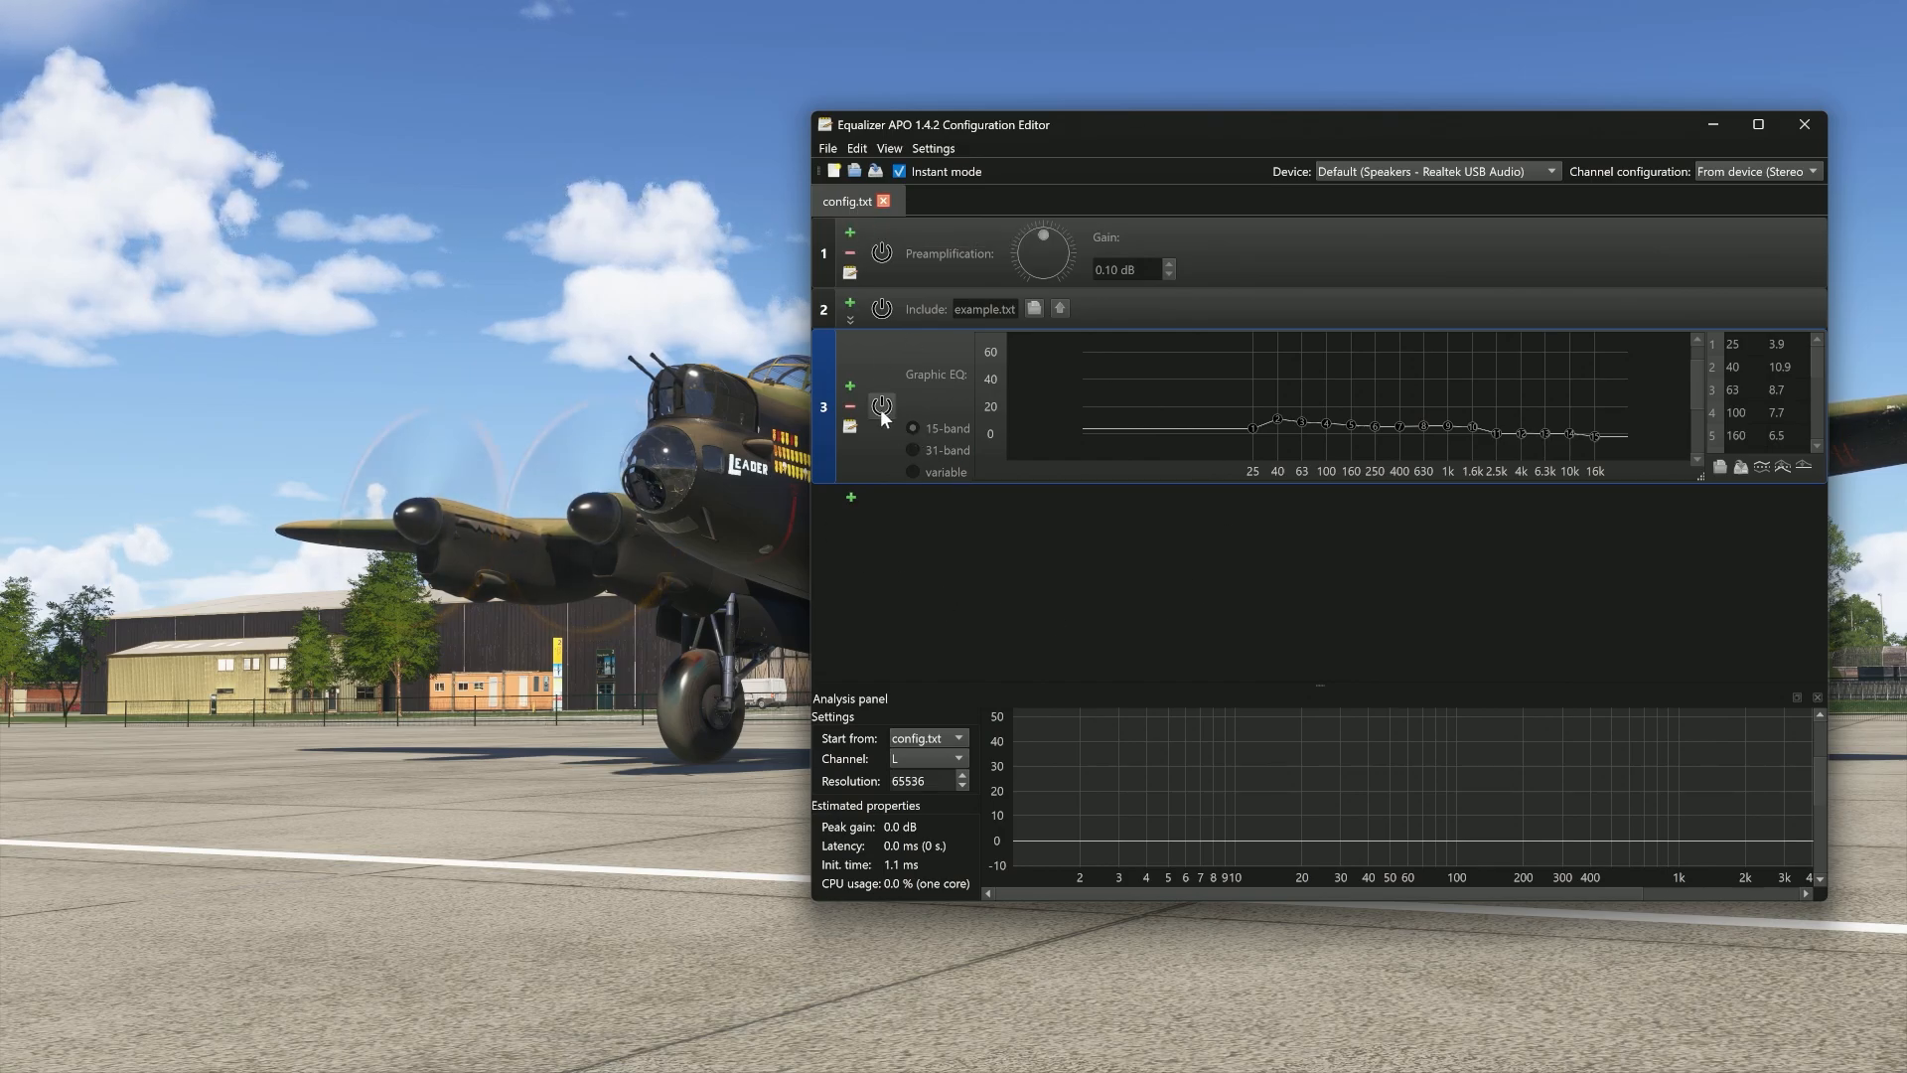
mouse_move(880, 406)
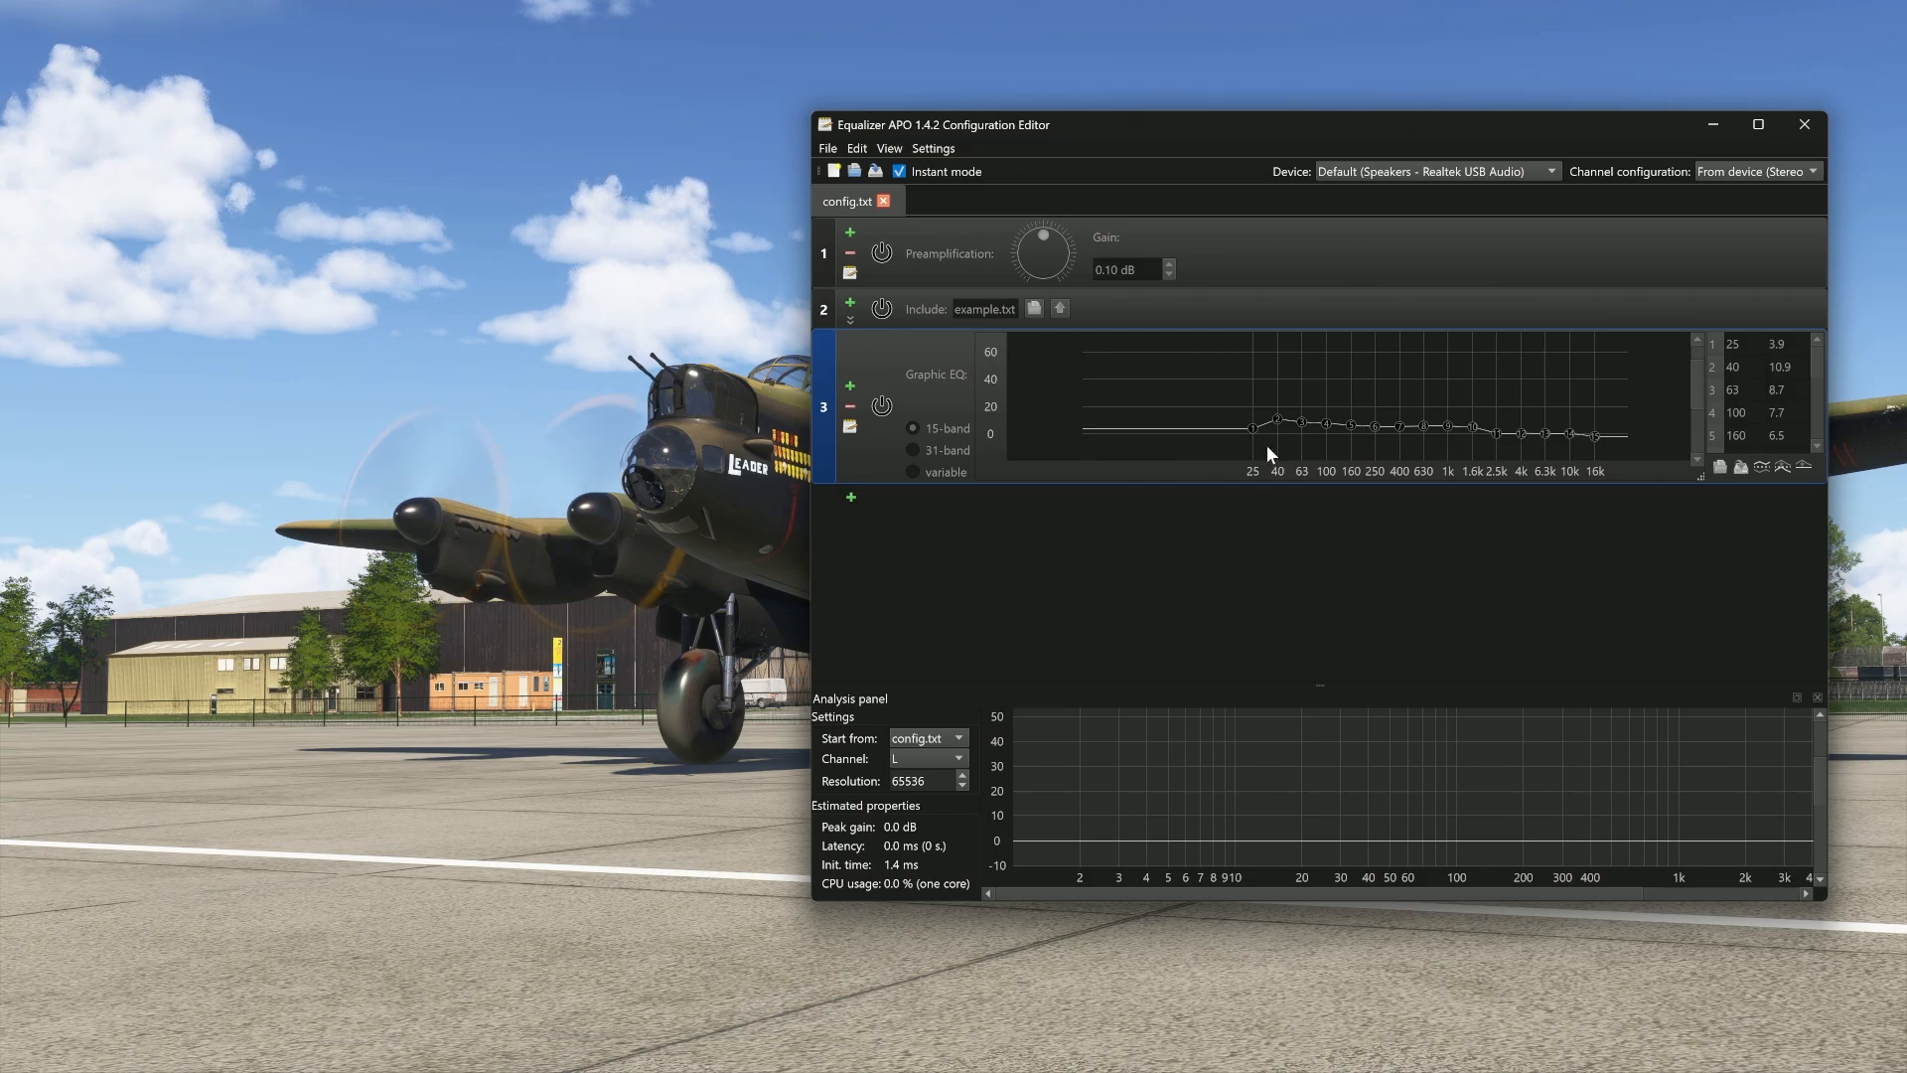
mouse_move(1021, 427)
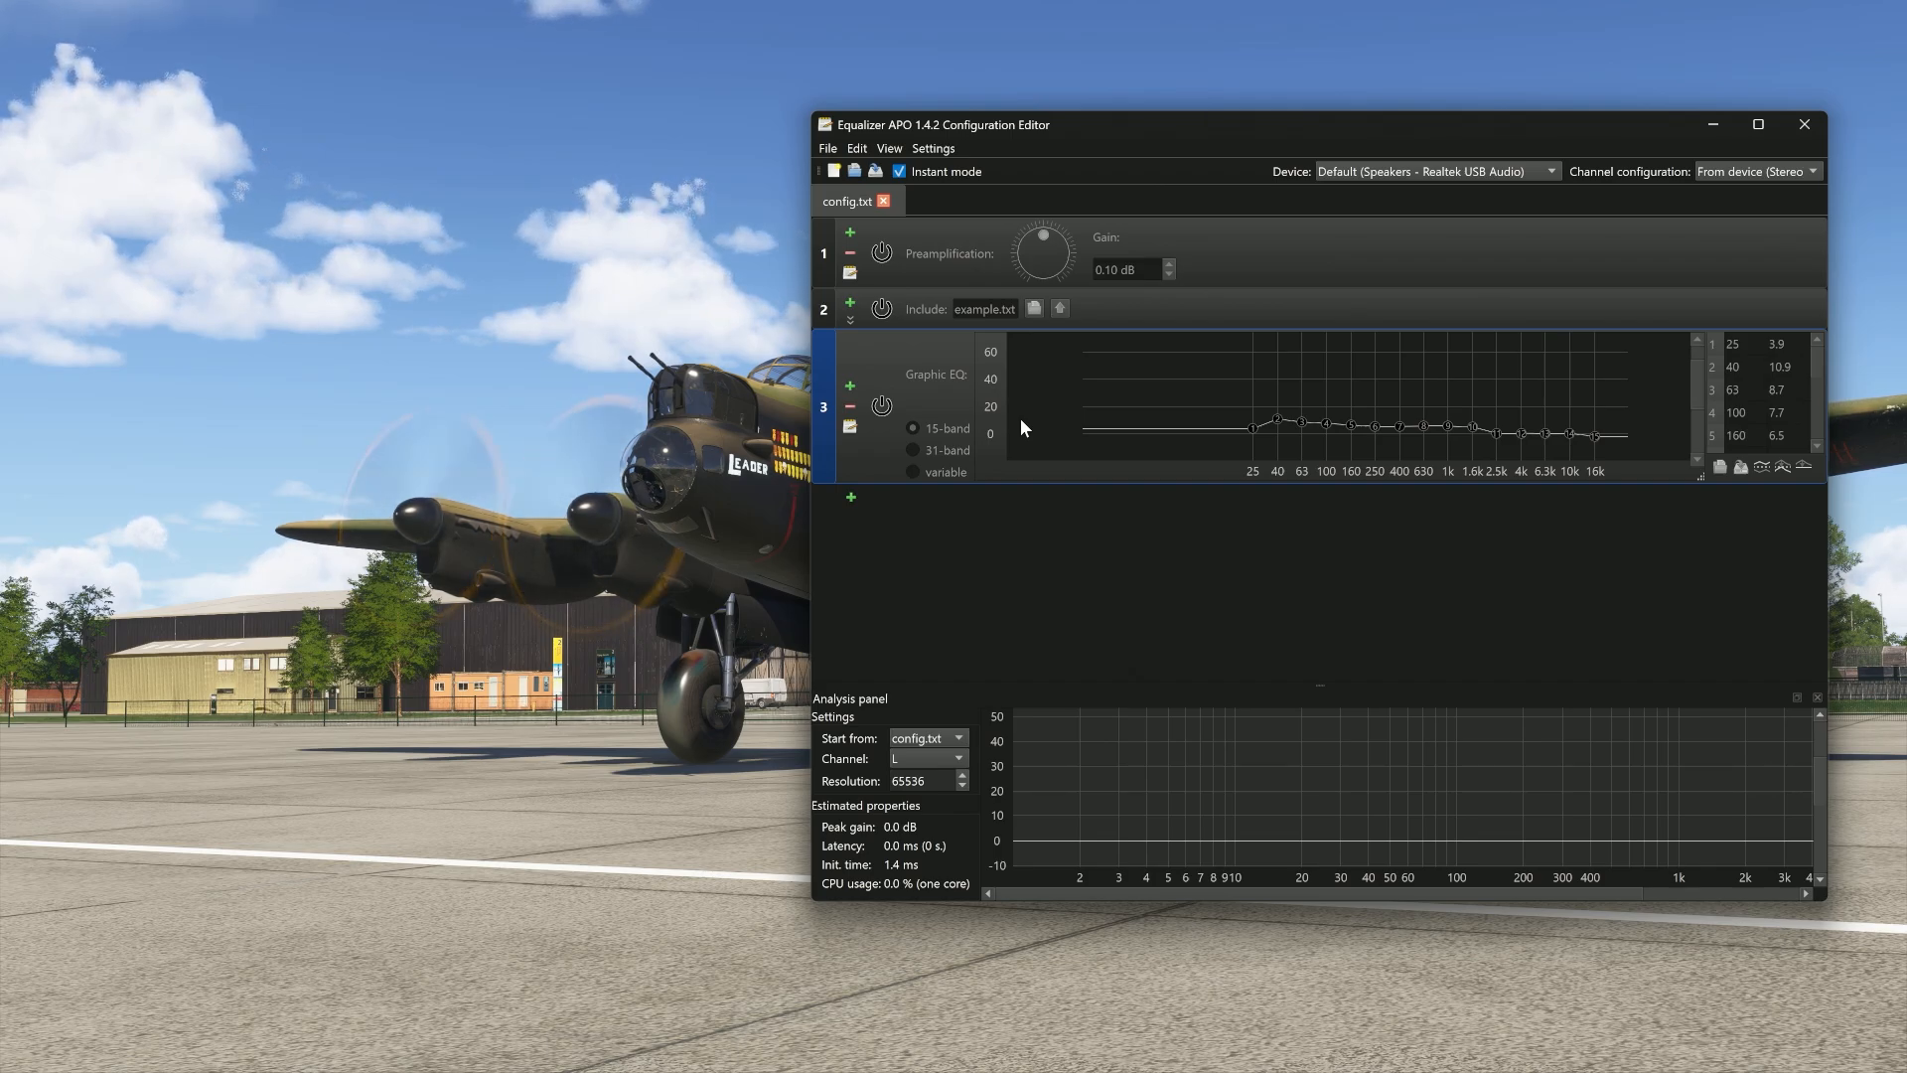
mouse_move(1005, 219)
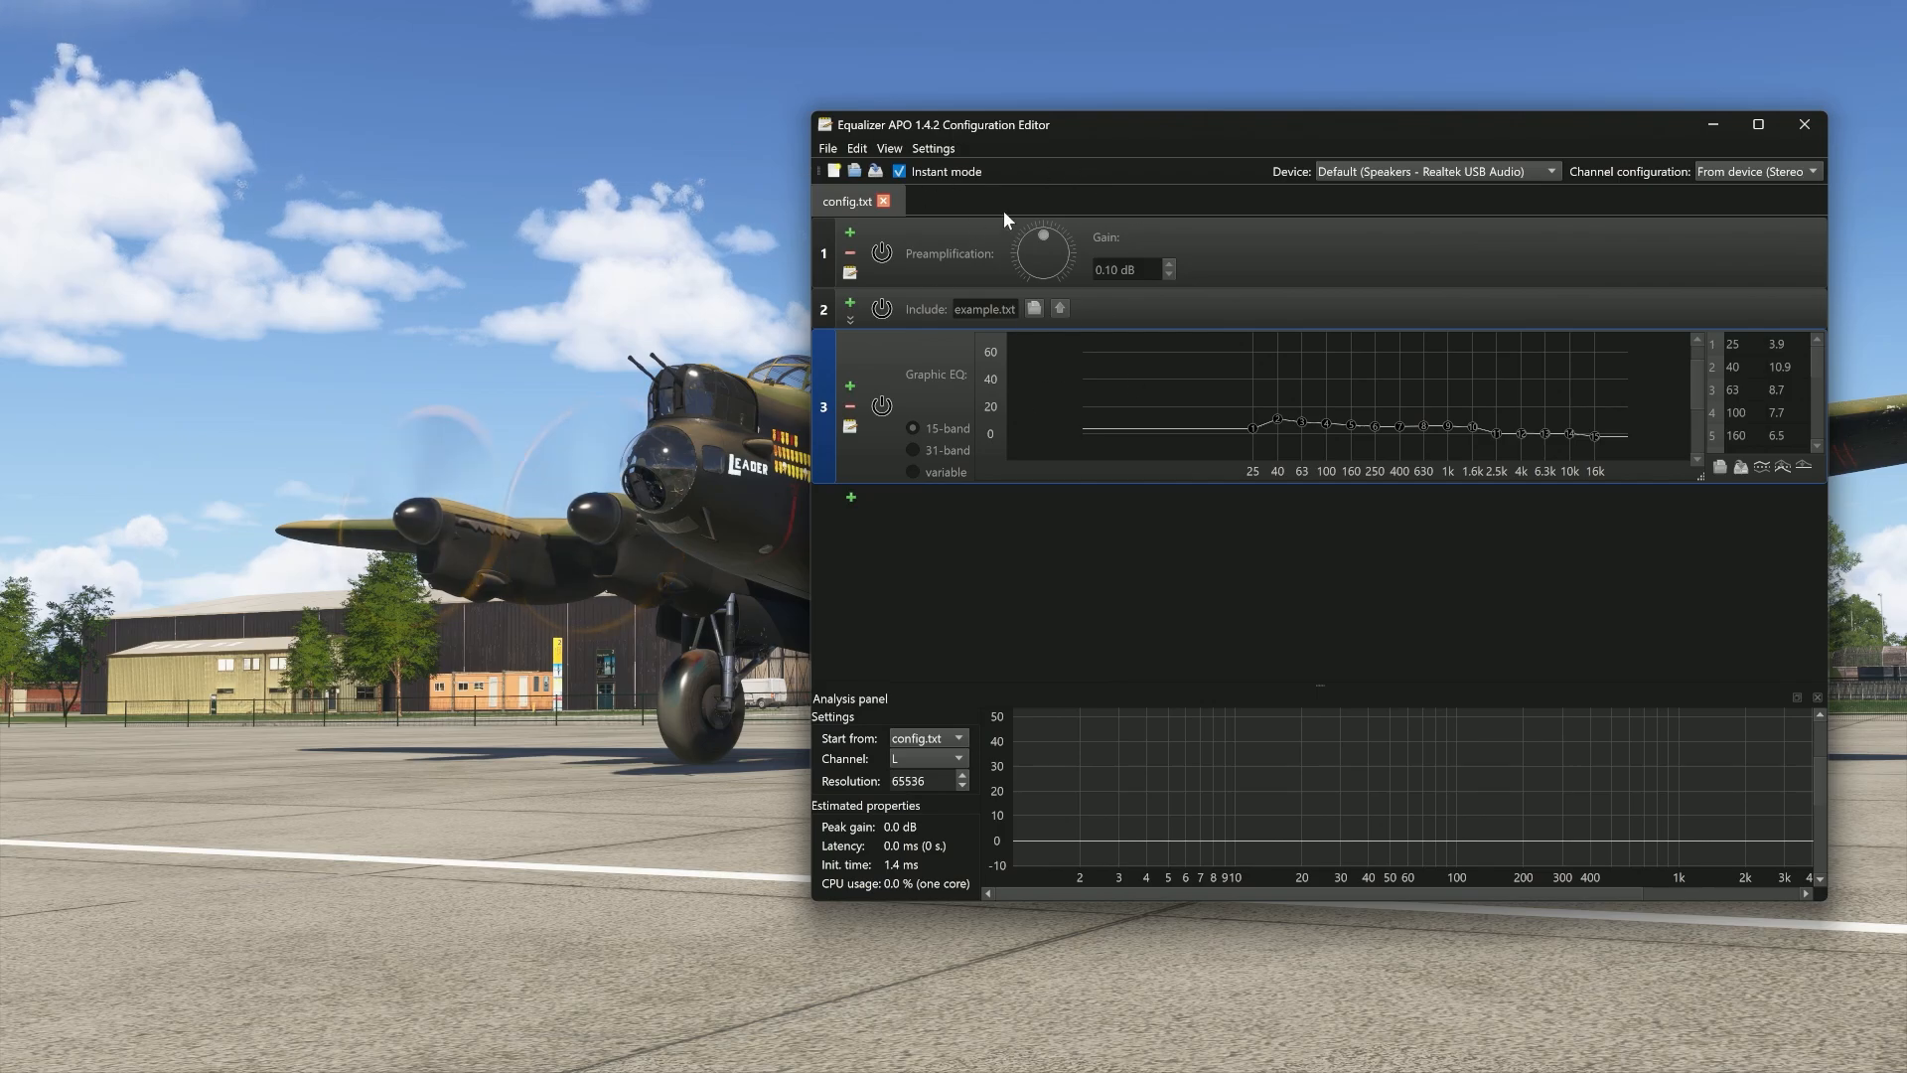
mouse_move(989, 587)
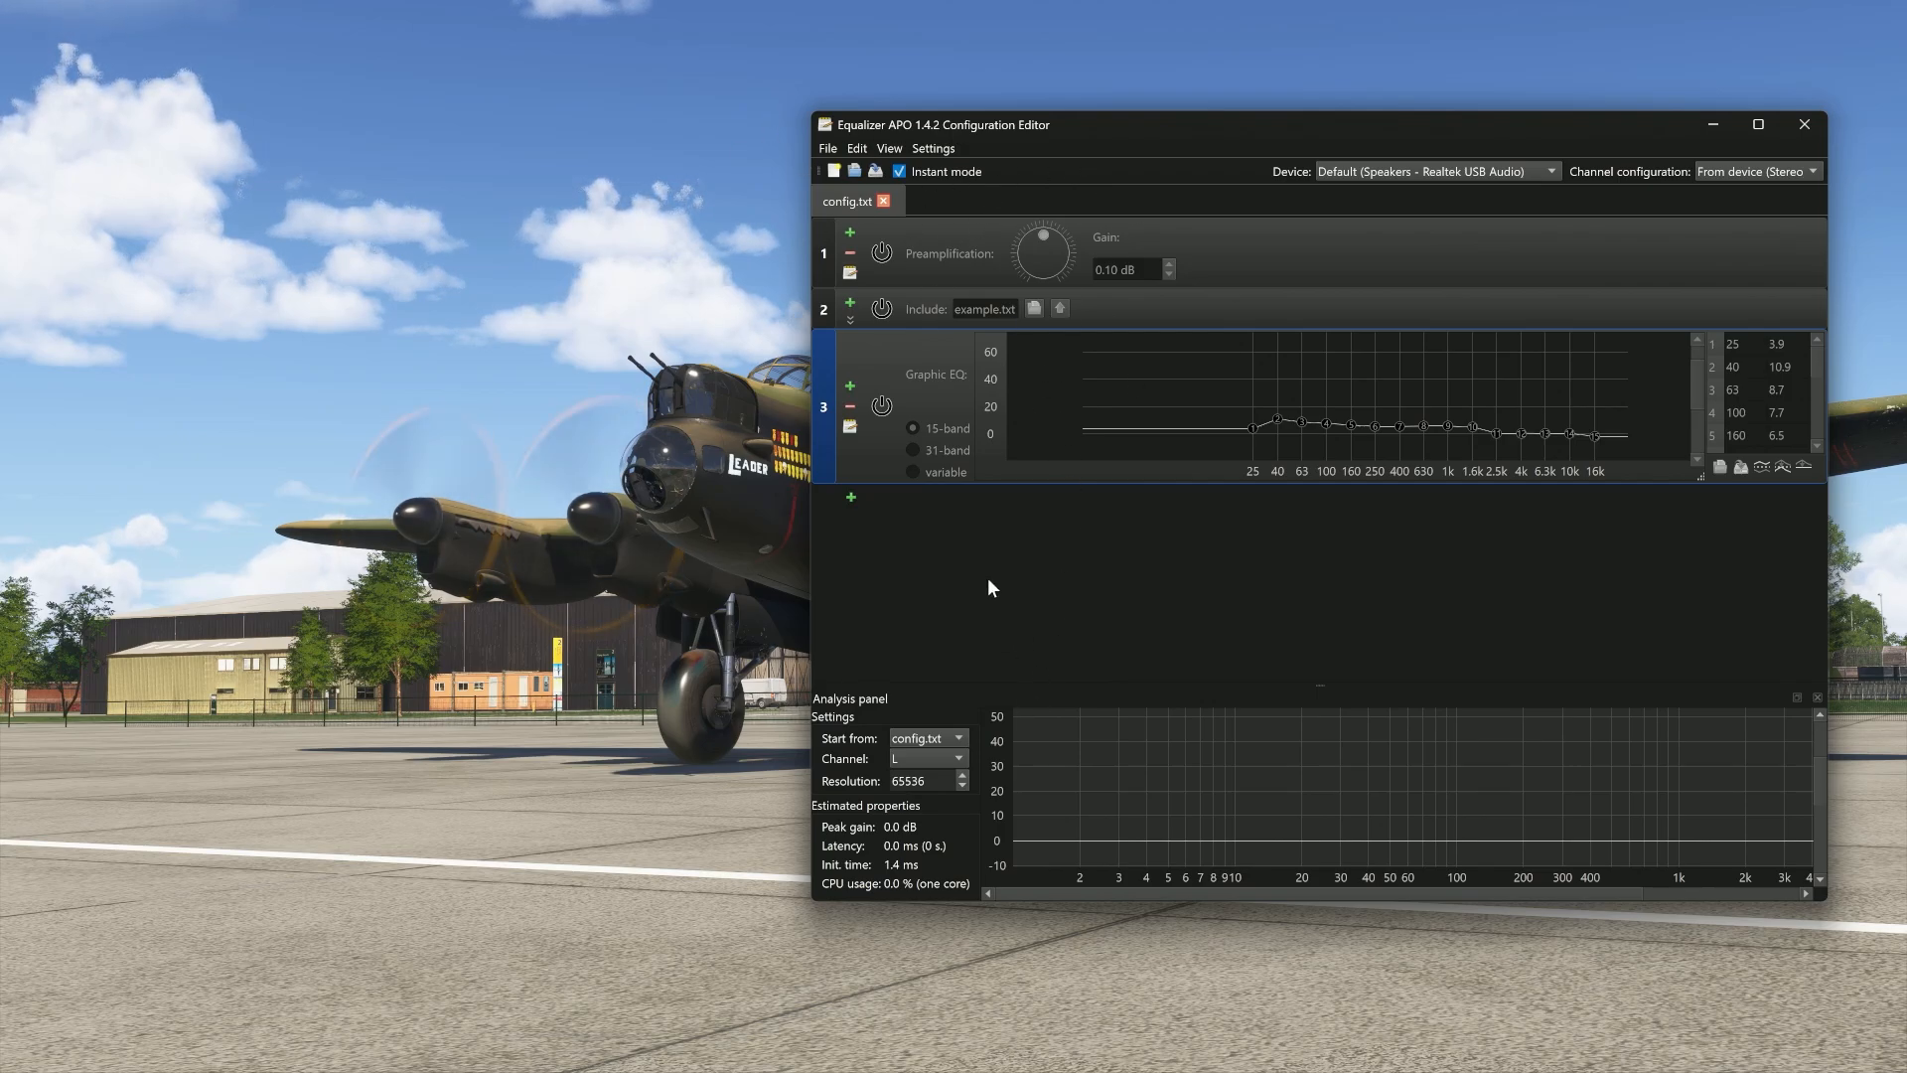